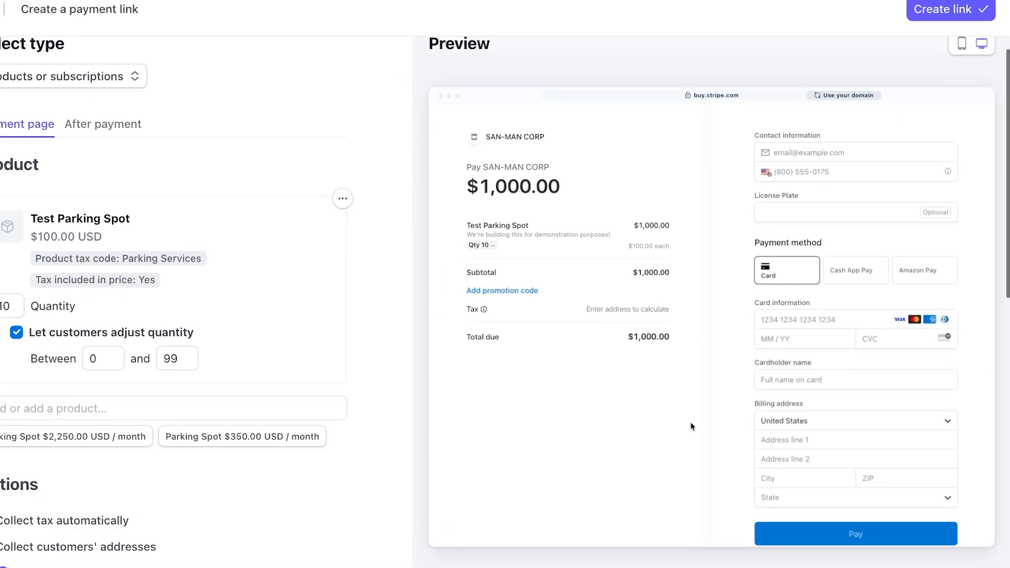
Close the Test Parking Spot payment link draft to reach the test-mode Home dashboard.
{"action": "scroll", "scroll_direction": "down", "scroll_amount": 3}
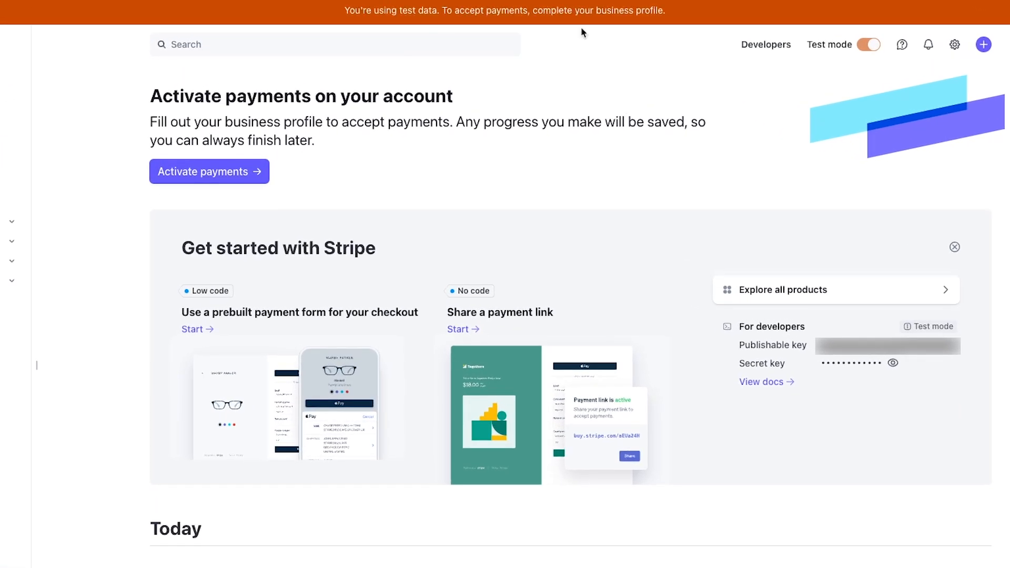
{"action": "mouse_move", "coordinate": [229, 247]}
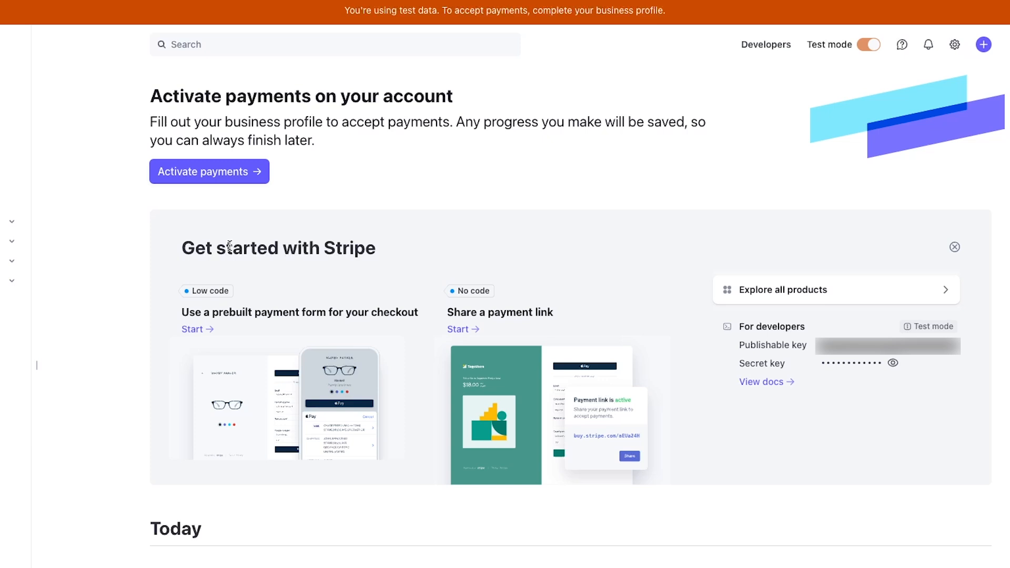
{"action": "mouse_move", "coordinate": [172, 169]}
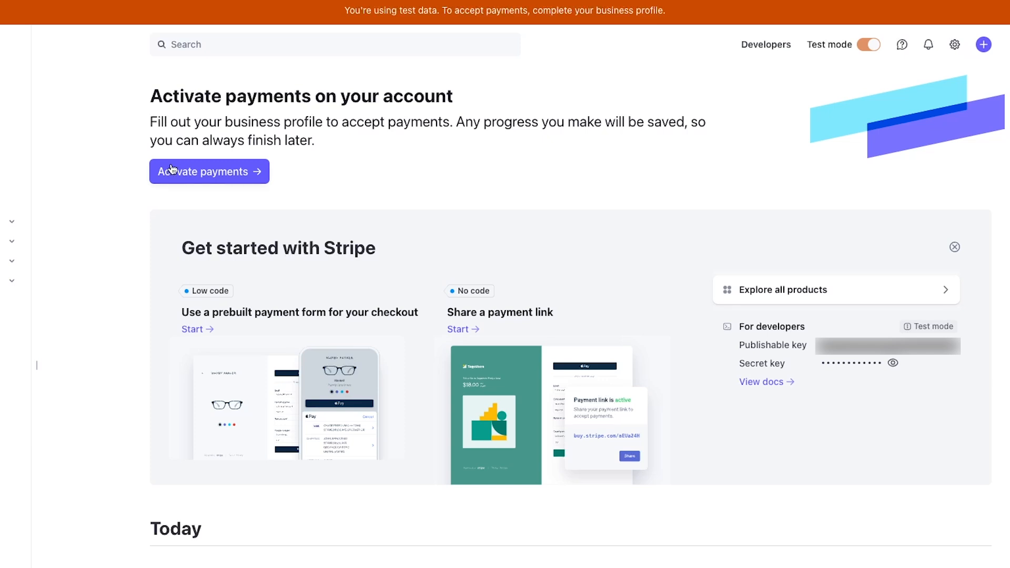
{"action": "mouse_move", "coordinate": [50, 165]}
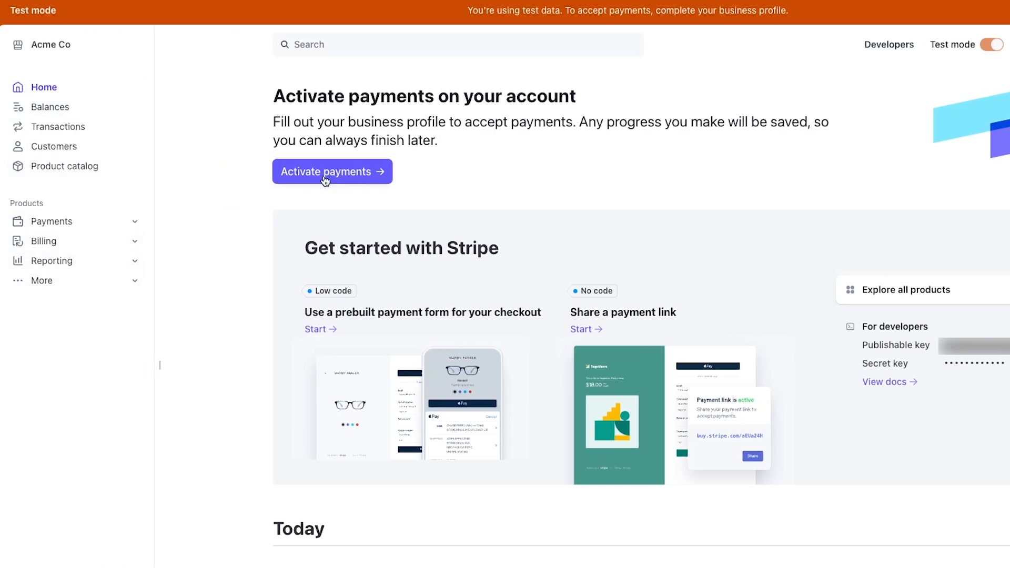
Start payment activation and submit business basics as a United States Multi-member LLC.
{"action": "left_click", "coordinate": [332, 171]}
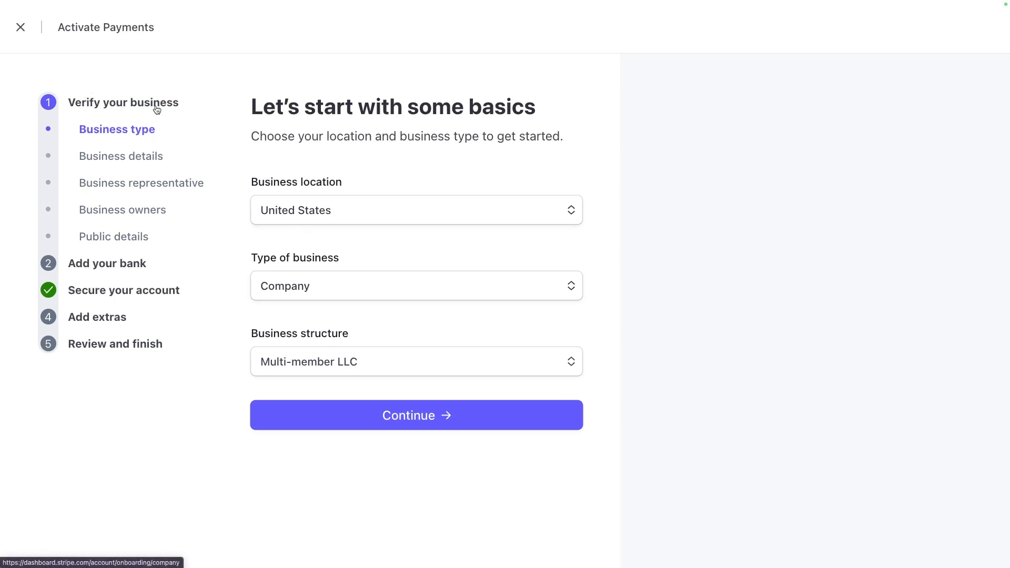
{"action": "mouse_move", "coordinate": [134, 115]}
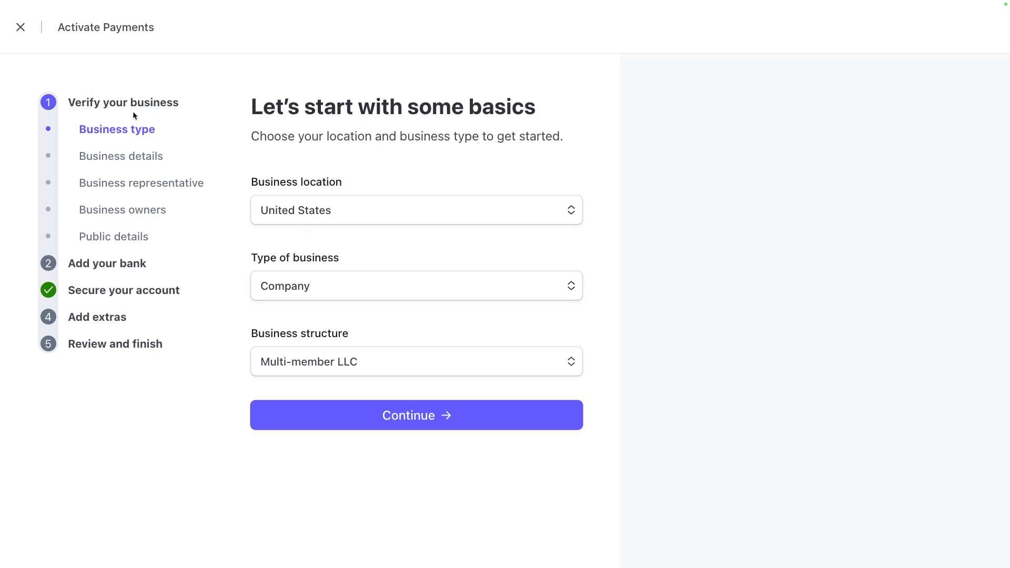
{"action": "mouse_move", "coordinate": [187, 358]}
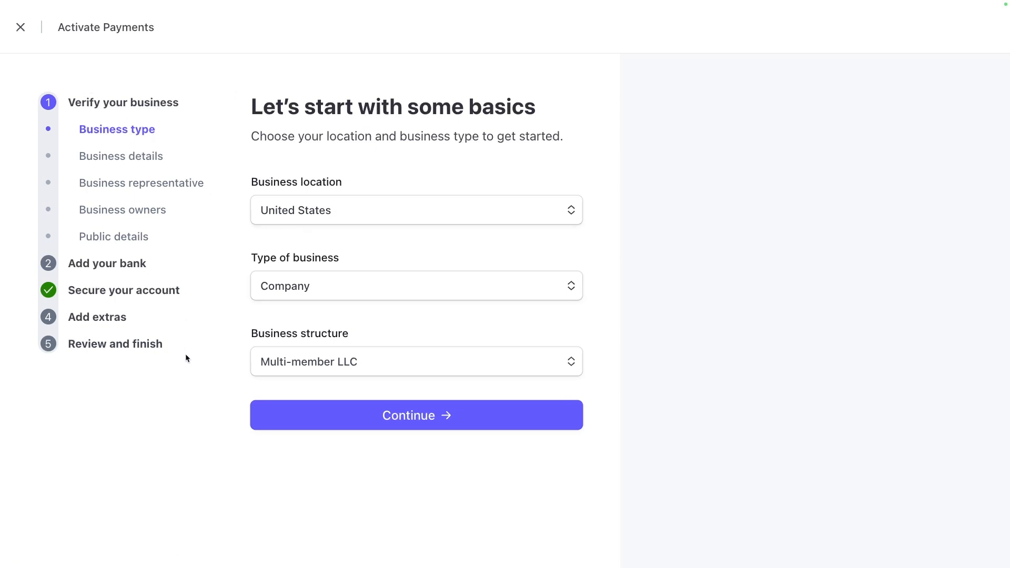
{"action": "mouse_move", "coordinate": [147, 321]}
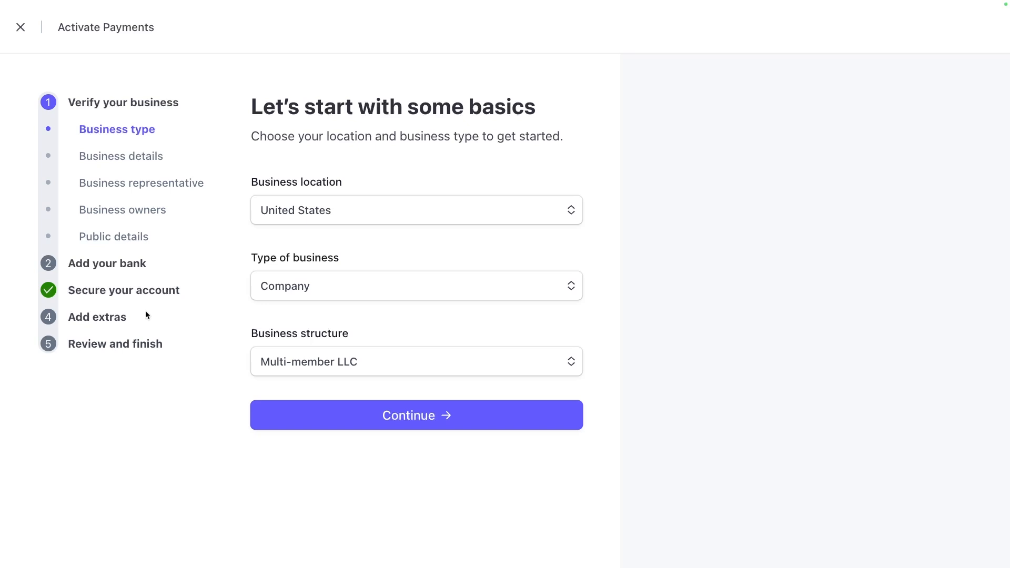
{"action": "mouse_move", "coordinate": [107, 272]}
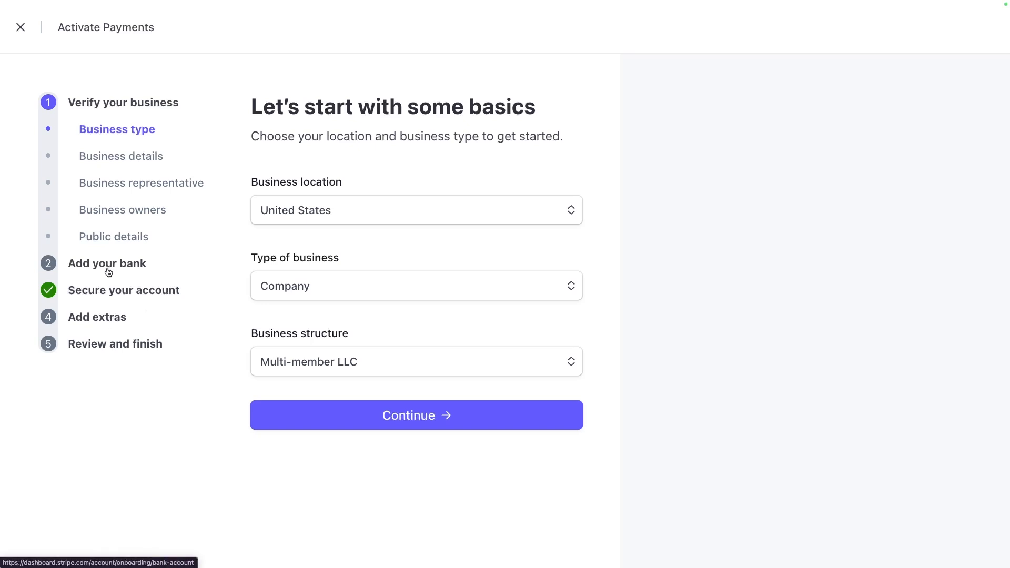
{"action": "mouse_move", "coordinate": [108, 212]}
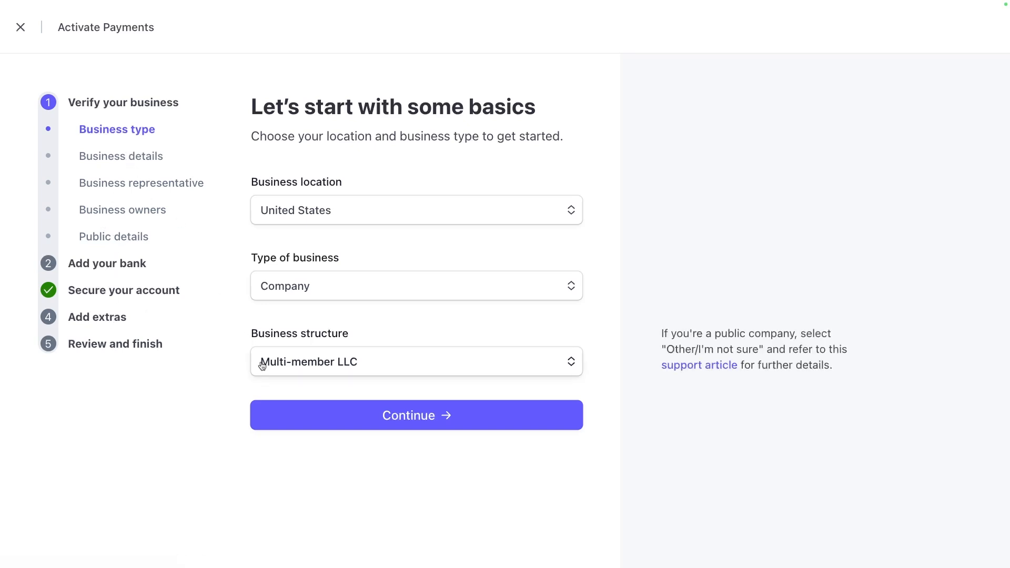
{"action": "left_click", "coordinate": [416, 361]}
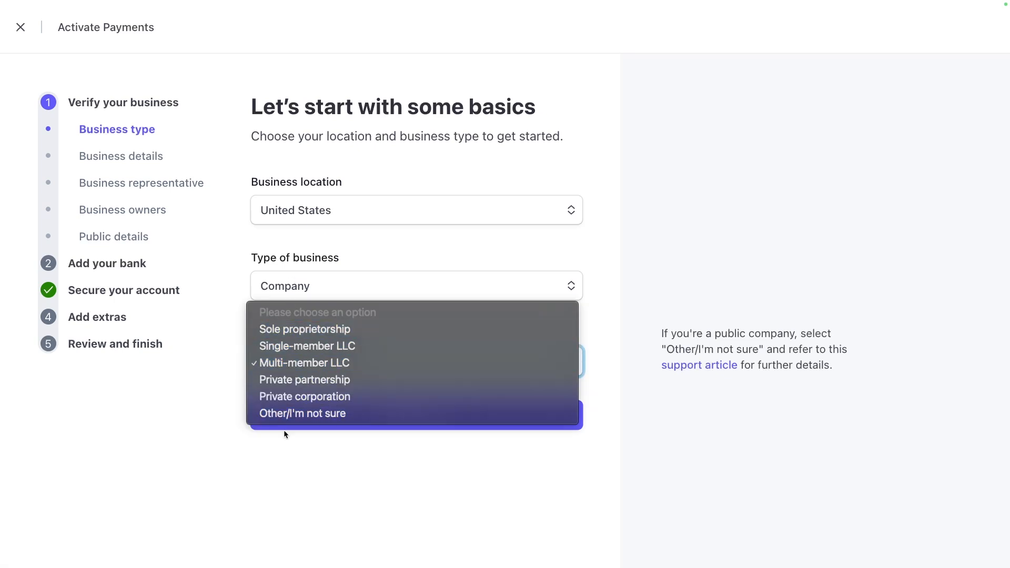
{"action": "mouse_move", "coordinate": [338, 346]}
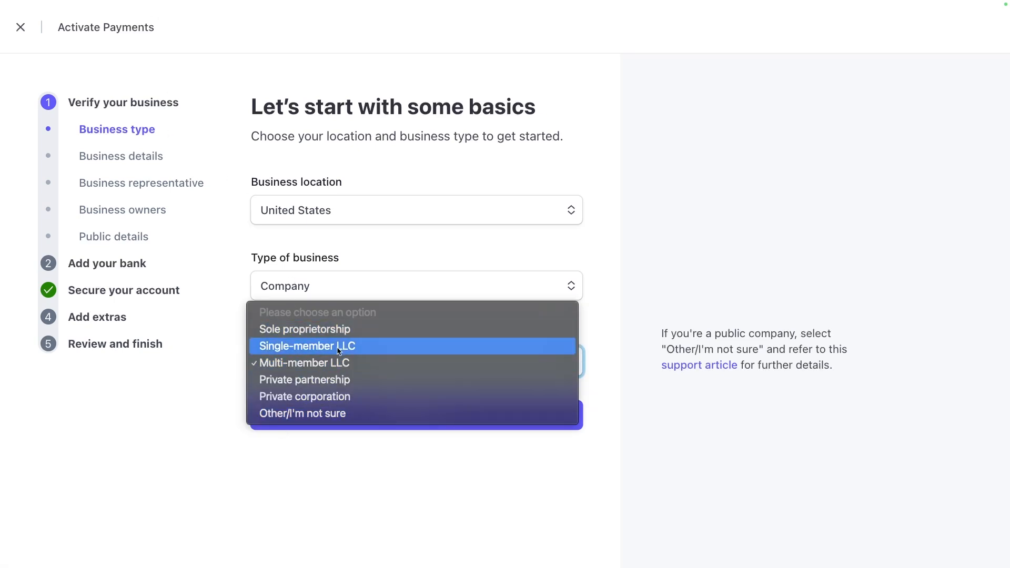
{"action": "mouse_move", "coordinate": [344, 362]}
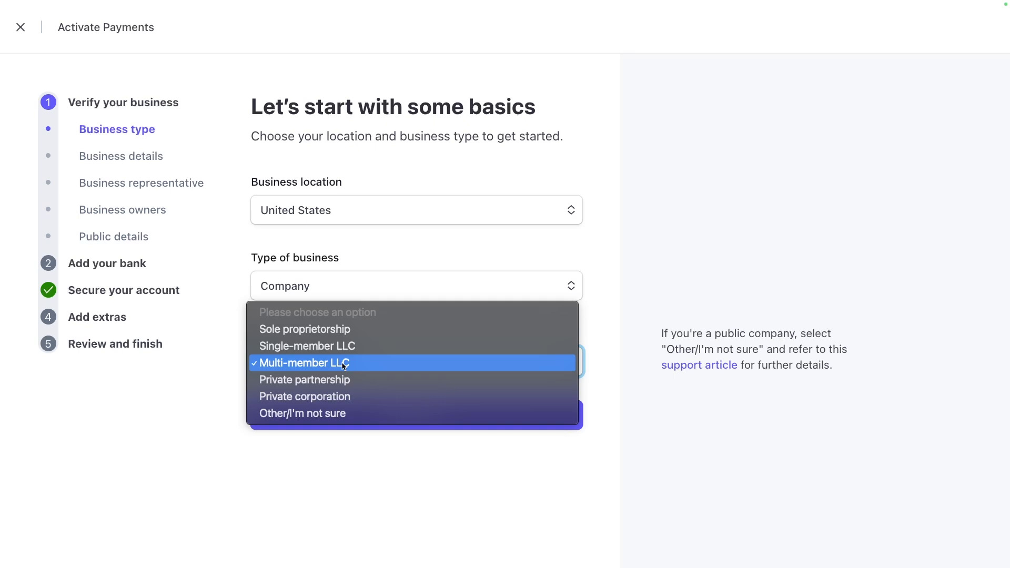
{"action": "mouse_move", "coordinate": [347, 373]}
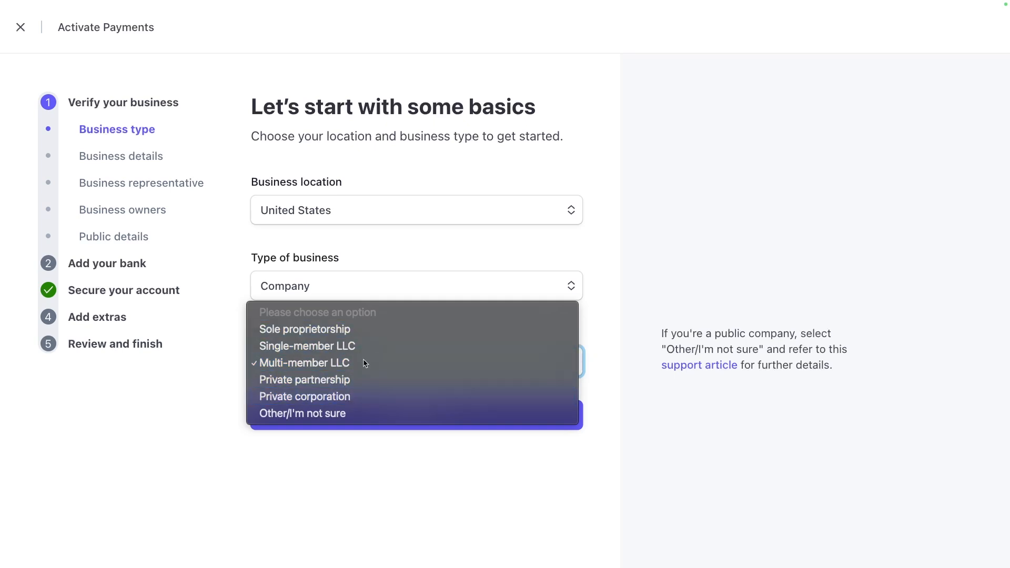
{"action": "left_click", "coordinate": [306, 362]}
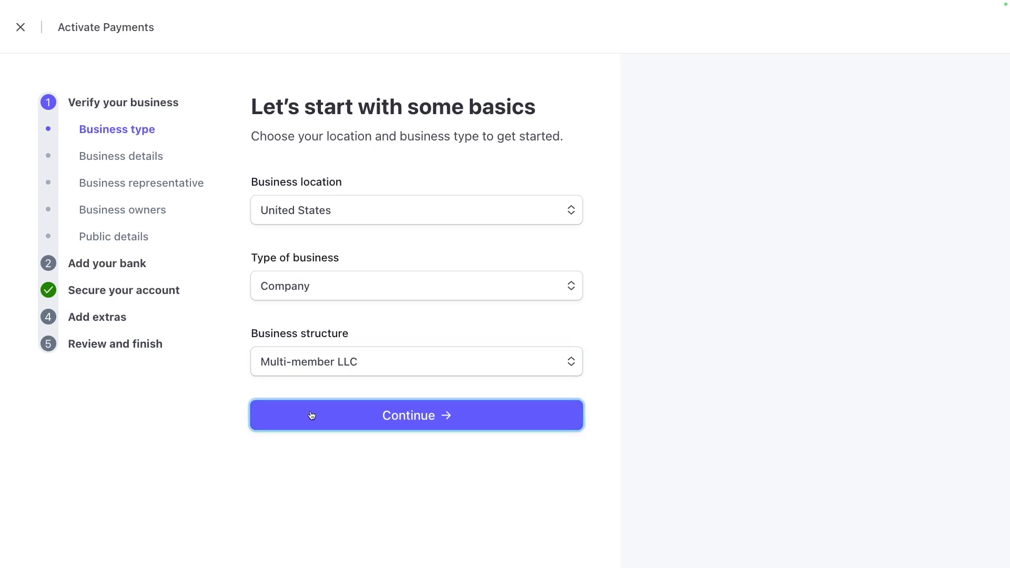
{"action": "left_click", "coordinate": [416, 415]}
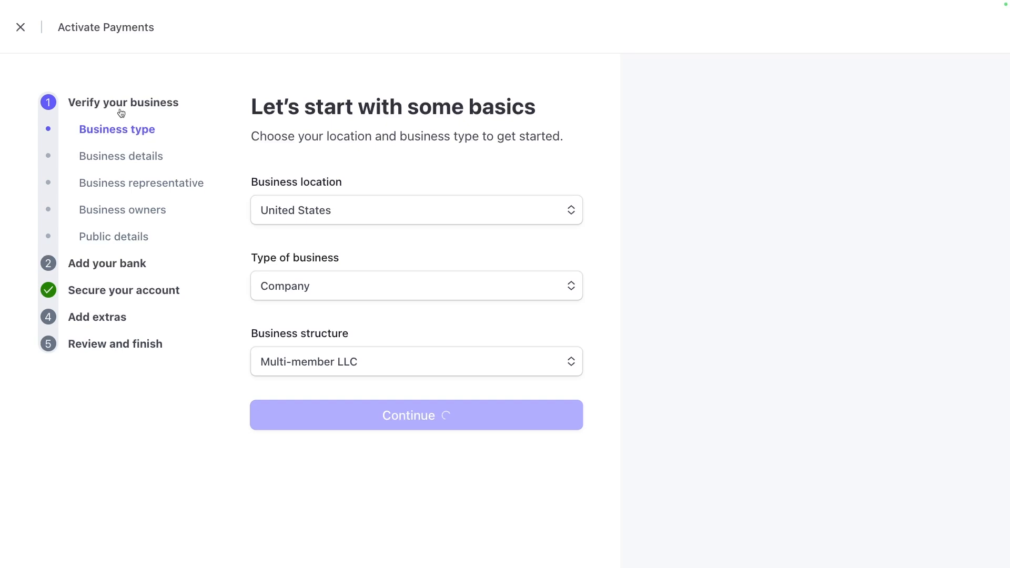
{"action": "mouse_move", "coordinate": [90, 355]}
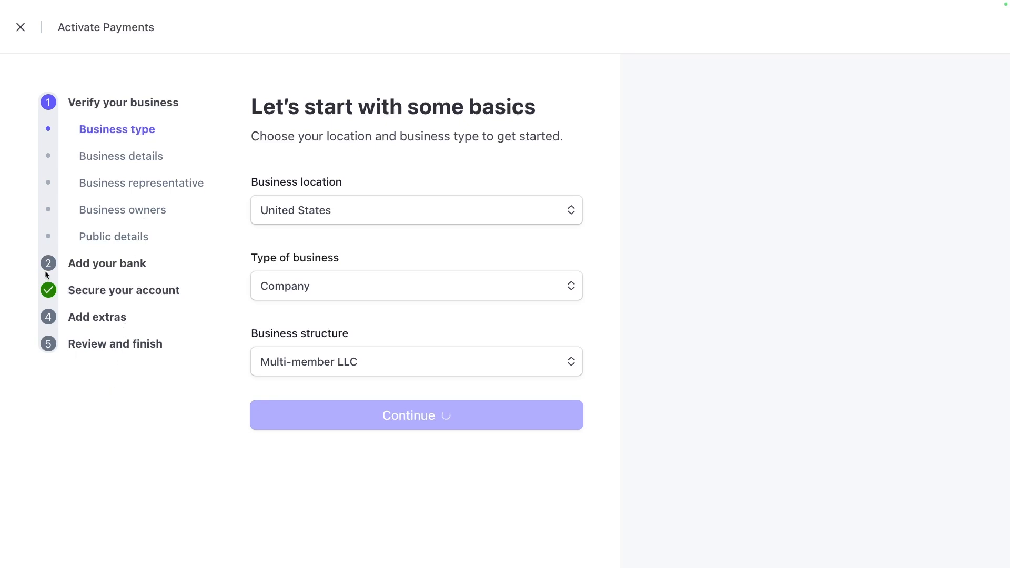
Advance to Business details and read the legal business name guidance.
{"action": "left_click", "coordinate": [416, 415]}
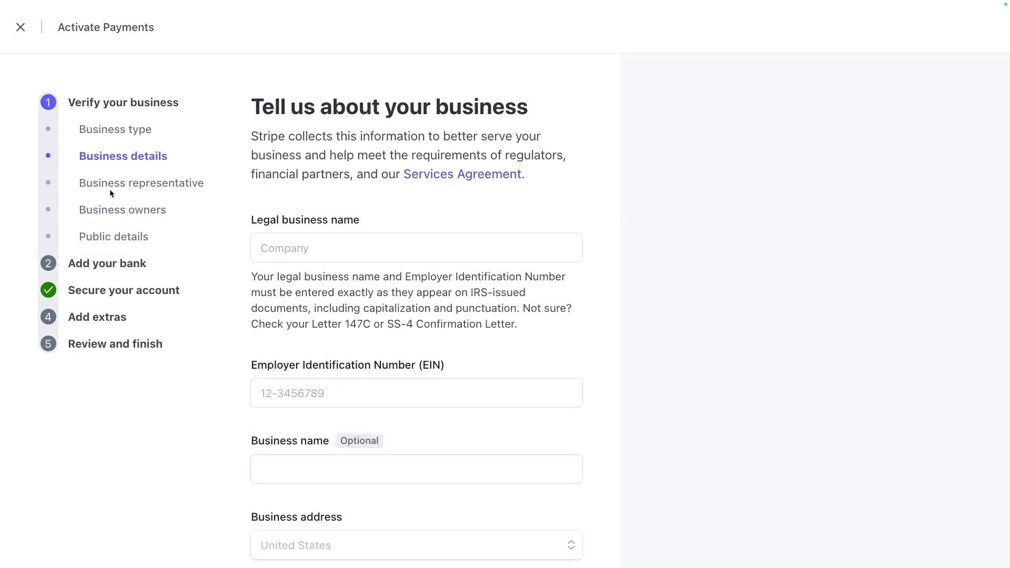
{"action": "scroll", "scroll_direction": "down", "scroll_amount": 3}
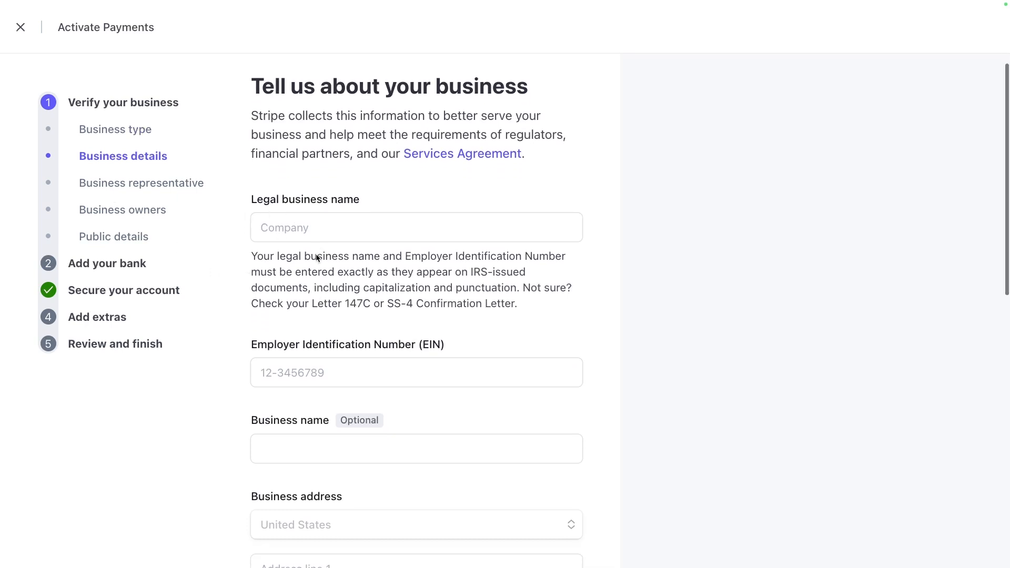
{"action": "scroll", "scroll_direction": "down", "scroll_amount": 3}
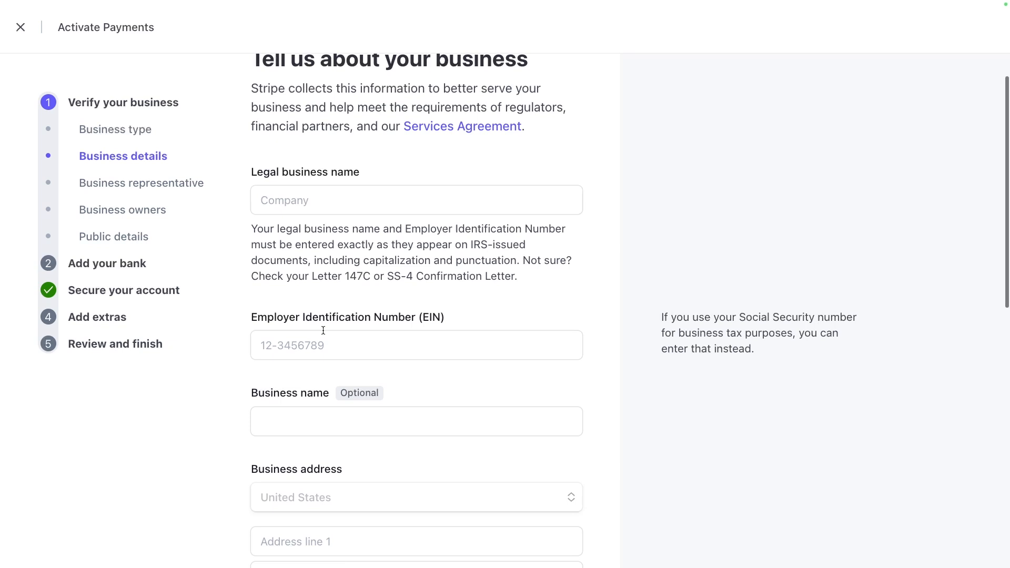
{"action": "scroll", "scroll_direction": "down", "scroll_amount": 3}
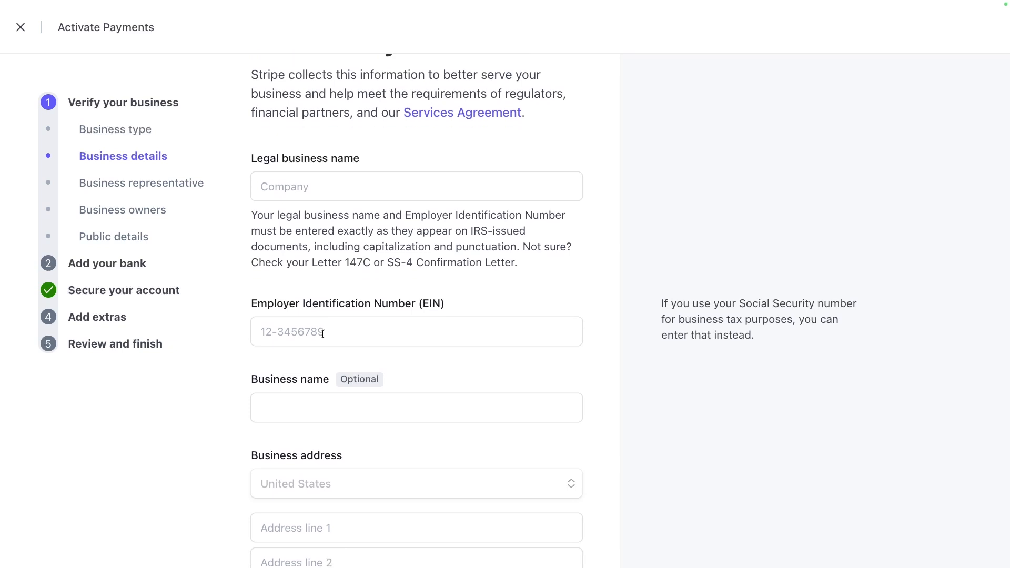
{"action": "mouse_move", "coordinate": [493, 275]}
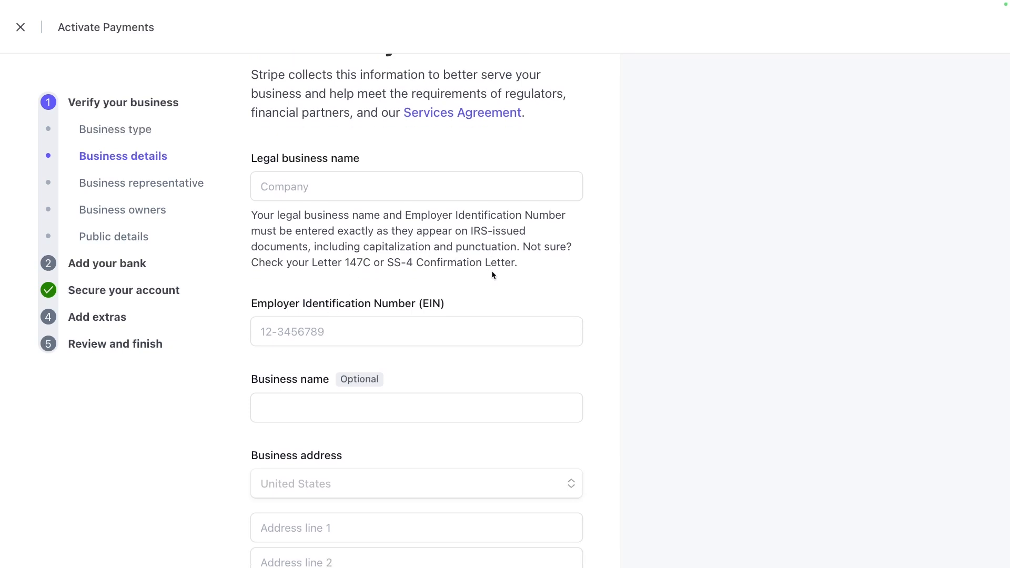
{"action": "left_click_drag", "start_coordinate": [310, 230], "coordinate": [516, 262]}
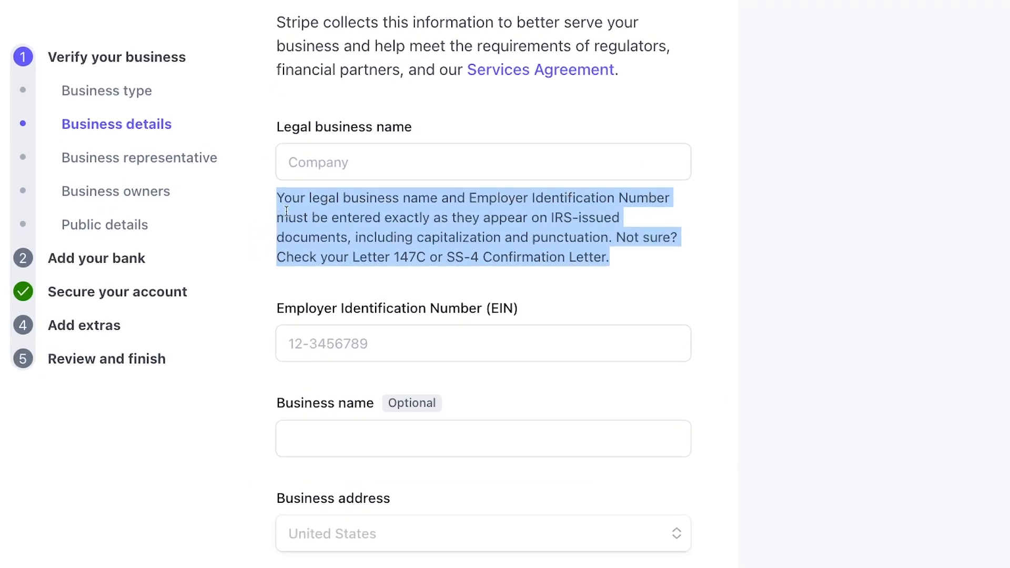
{"action": "left_click", "coordinate": [456, 203]}
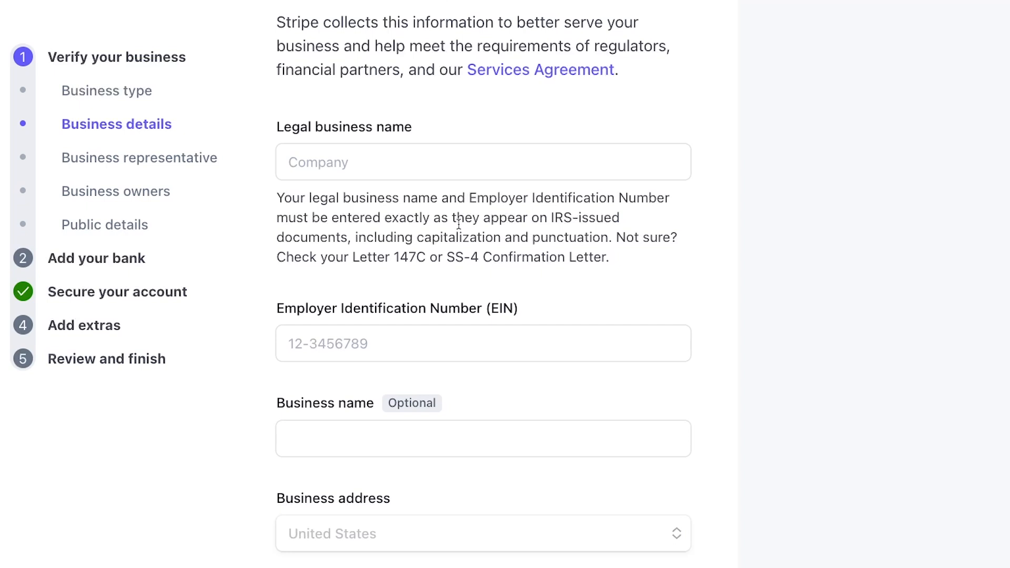
{"action": "mouse_move", "coordinate": [433, 210]}
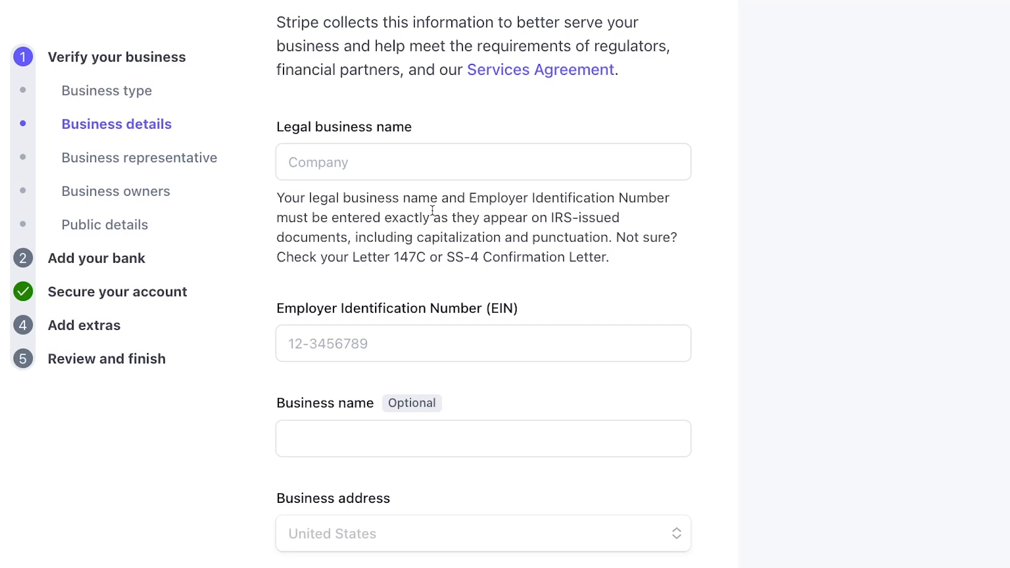
{"action": "mouse_move", "coordinate": [448, 253]}
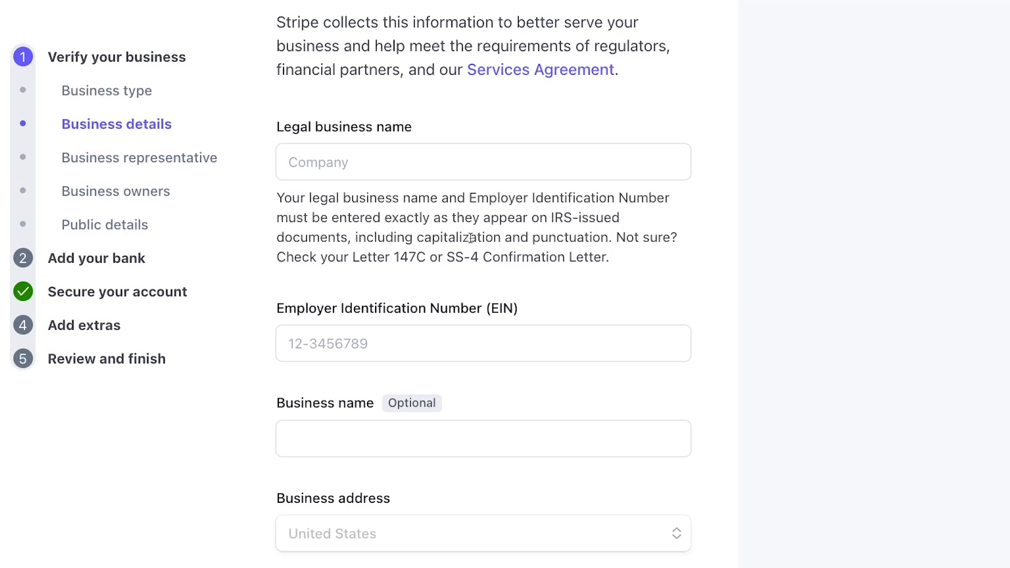
{"action": "mouse_move", "coordinate": [337, 273]}
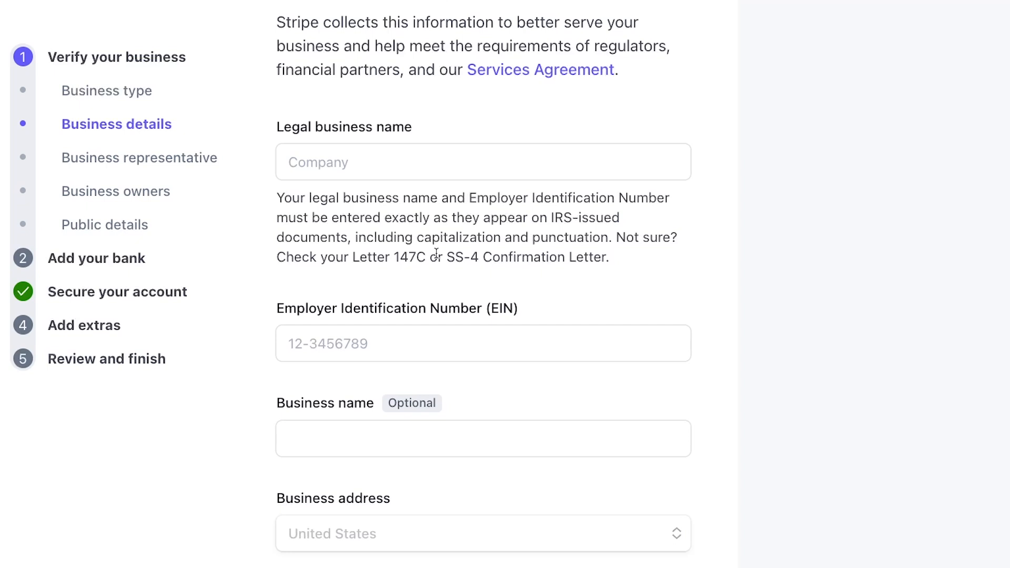
Review the Letter 147C or SS-4 EIN advice and scroll to the representative step.
{"action": "left_click_drag", "start_coordinate": [276, 258], "coordinate": [608, 258]}
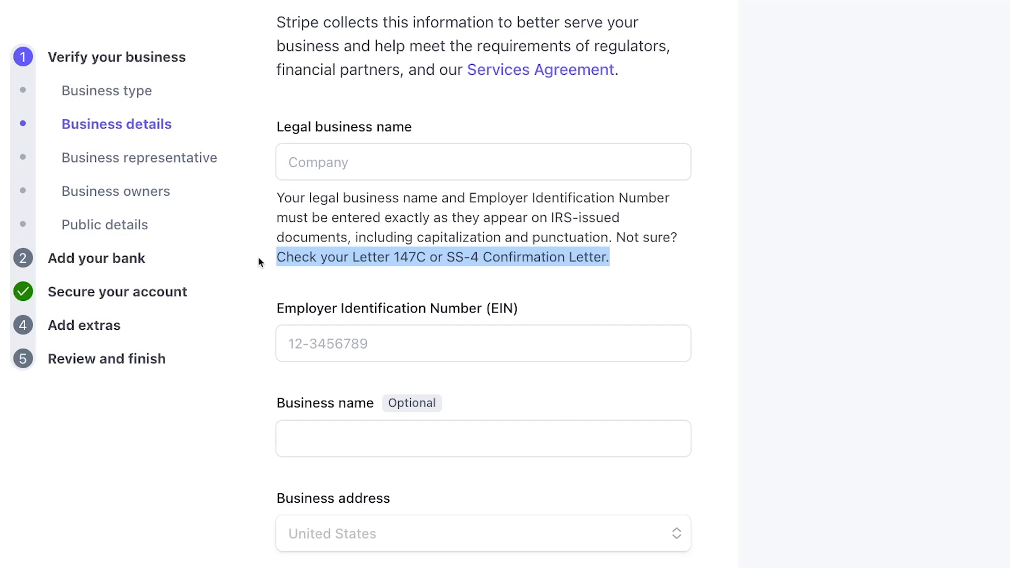
{"action": "mouse_move", "coordinate": [257, 315]}
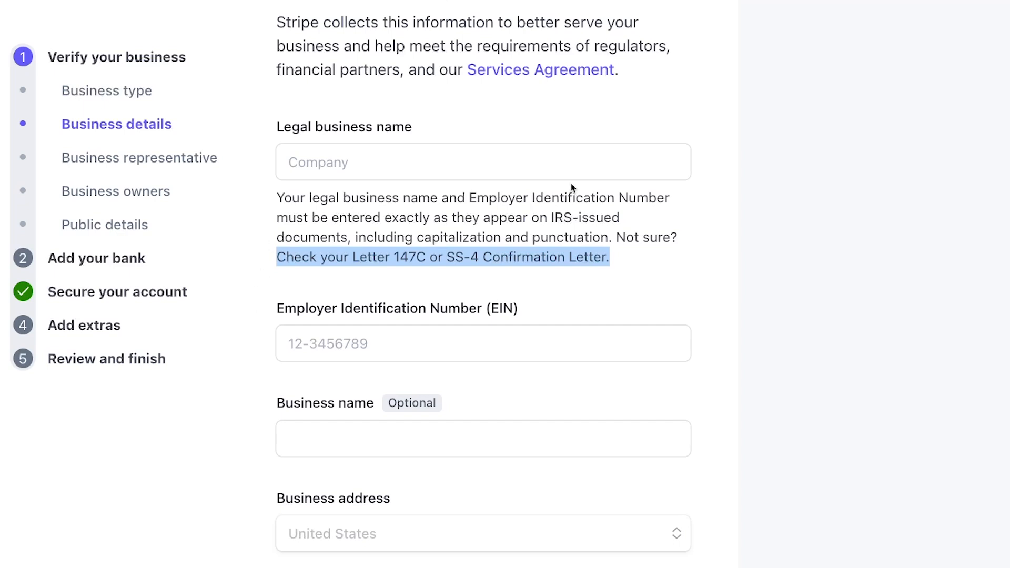
{"action": "mouse_move", "coordinate": [268, 167]}
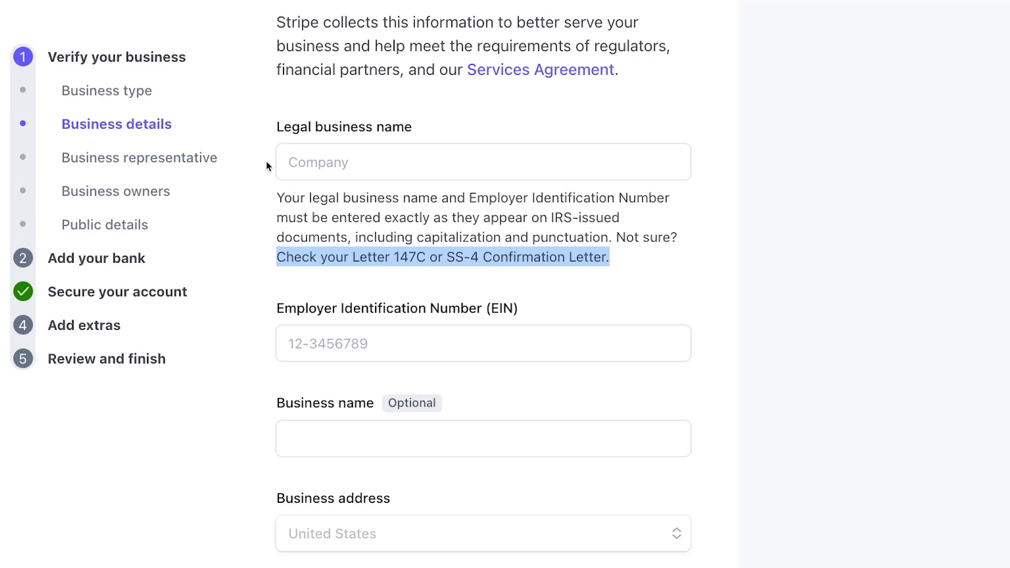
{"action": "scroll", "scroll_direction": "down", "scroll_amount": 3}
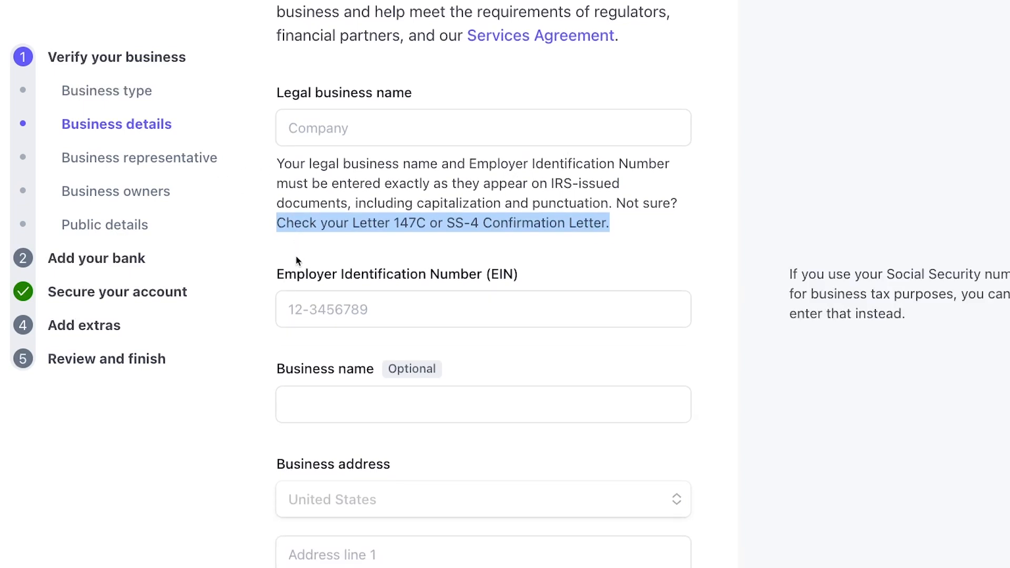
{"action": "scroll", "scroll_direction": "down", "scroll_amount": 3}
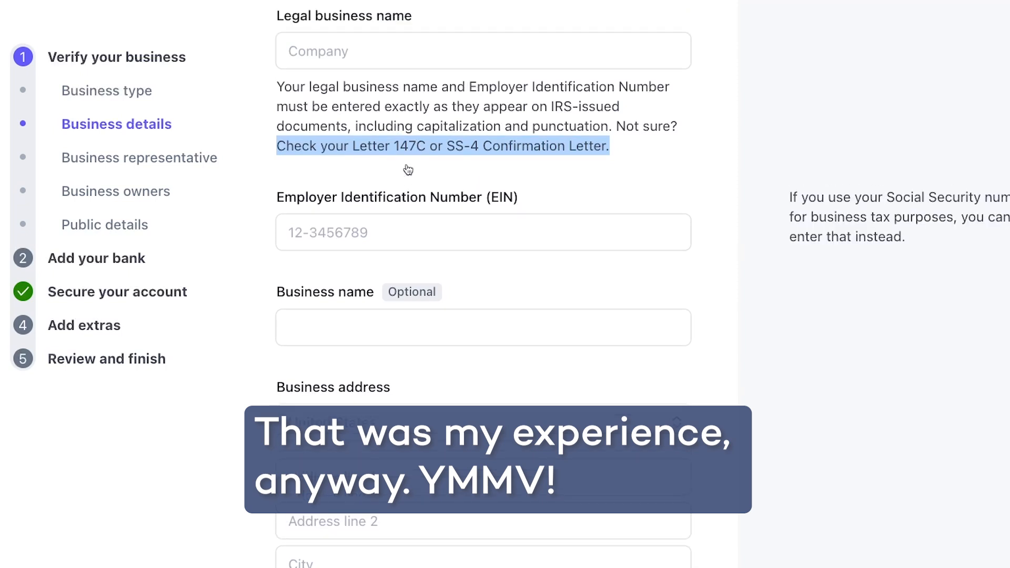
{"action": "scroll", "scroll_direction": "down", "scroll_amount": 3}
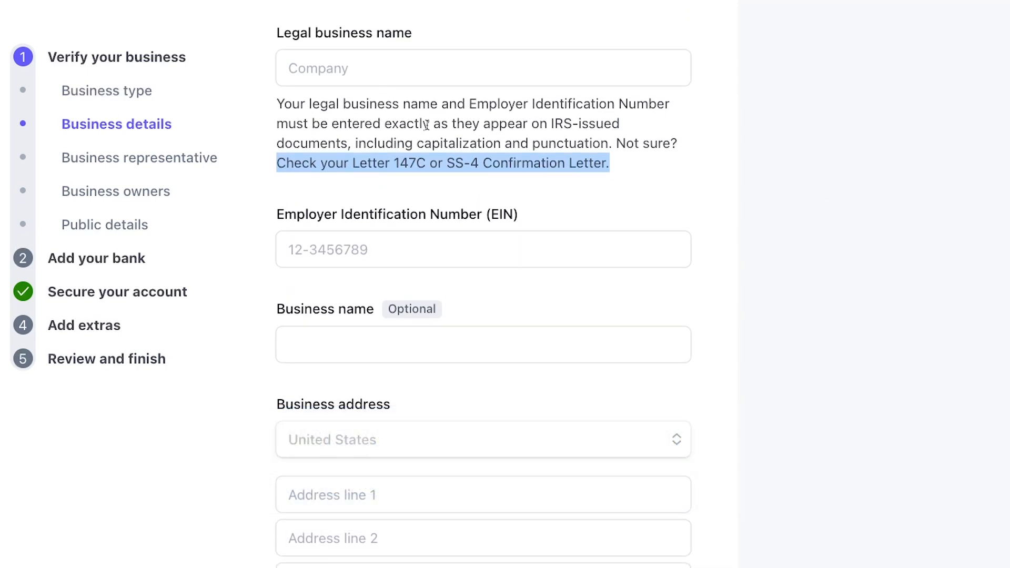
{"action": "scroll", "scroll_direction": "down", "scroll_amount": 3}
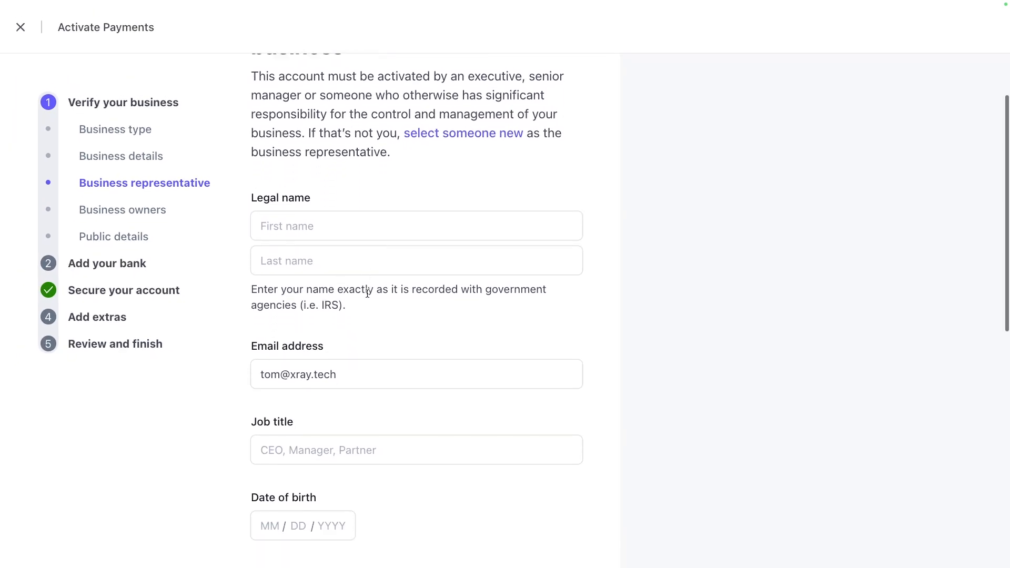
Skip the representative, business owners and public details steps to reach Add your bank.
{"action": "scroll", "scroll_direction": "down", "scroll_amount": 3}
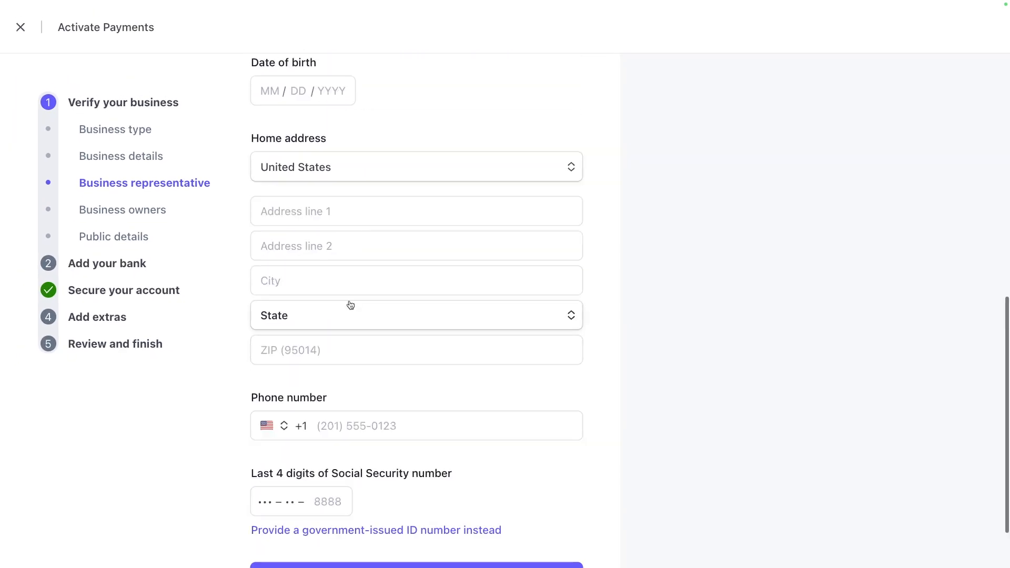
{"action": "scroll", "scroll_direction": "down", "scroll_amount": 3}
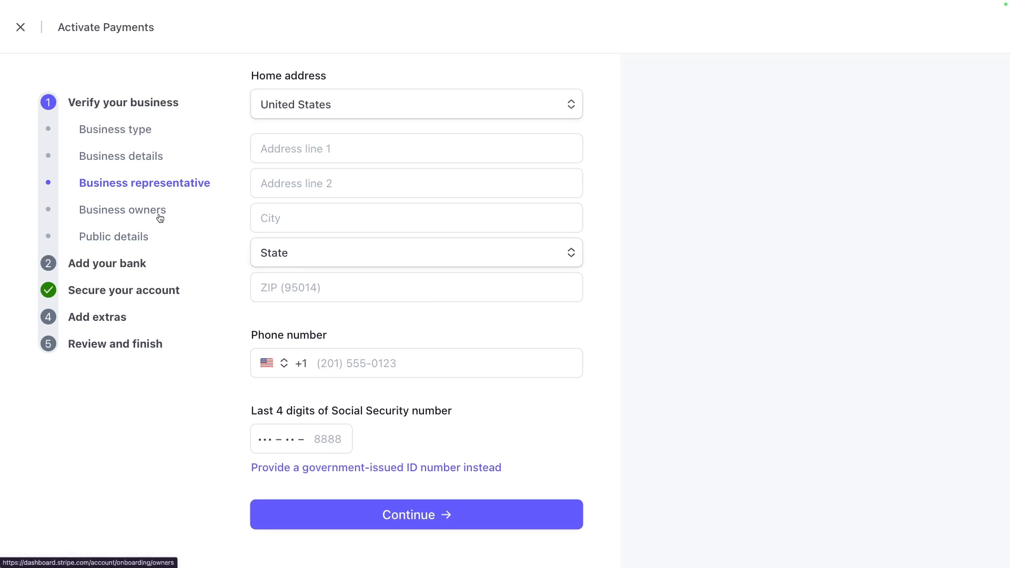
{"action": "mouse_move", "coordinate": [155, 222]}
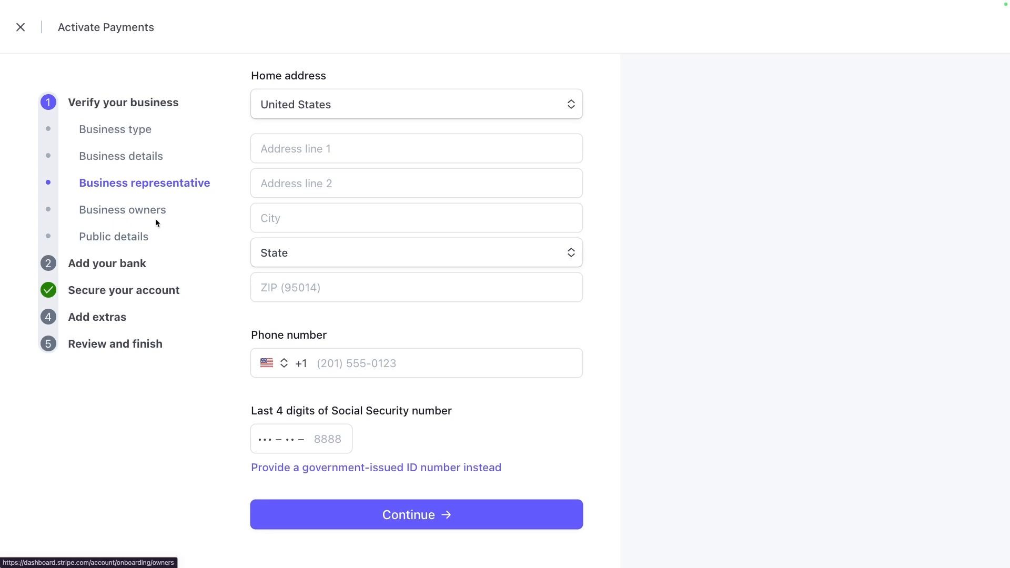
{"action": "left_click", "coordinate": [417, 513]}
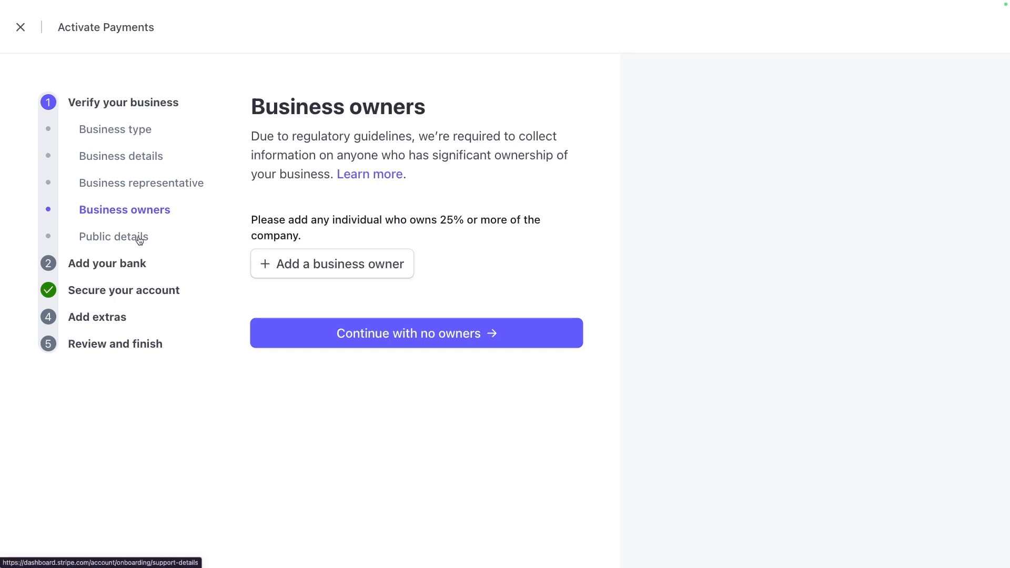
{"action": "left_click", "coordinate": [416, 333]}
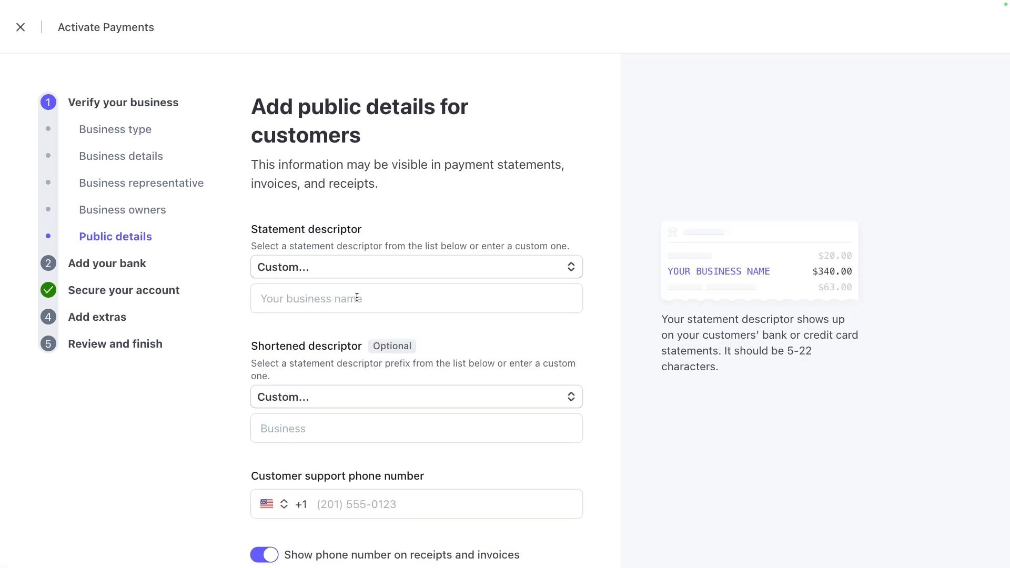
{"action": "scroll", "scroll_direction": "down", "scroll_amount": 3}
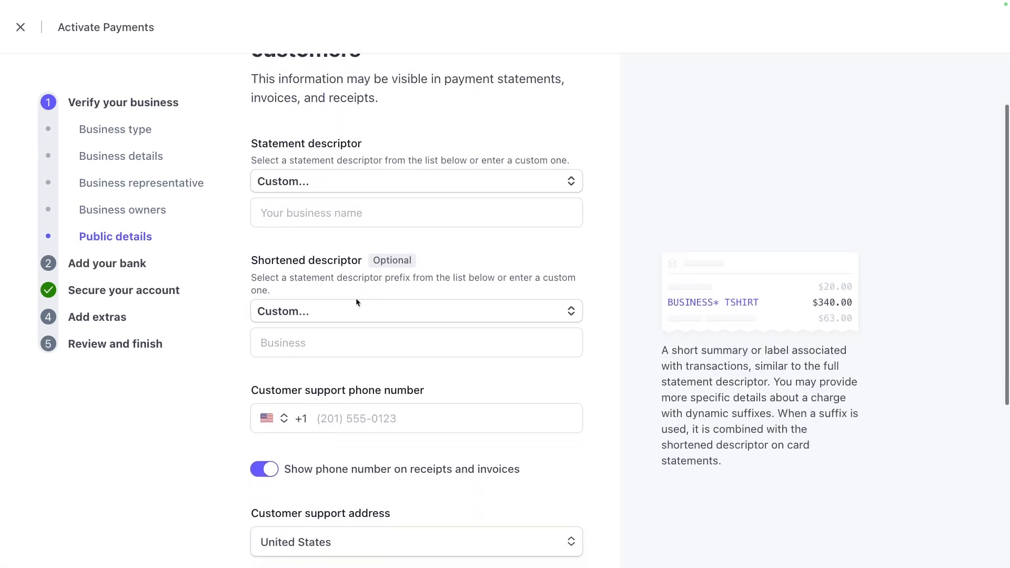
{"action": "scroll", "scroll_direction": "down", "scroll_amount": 3}
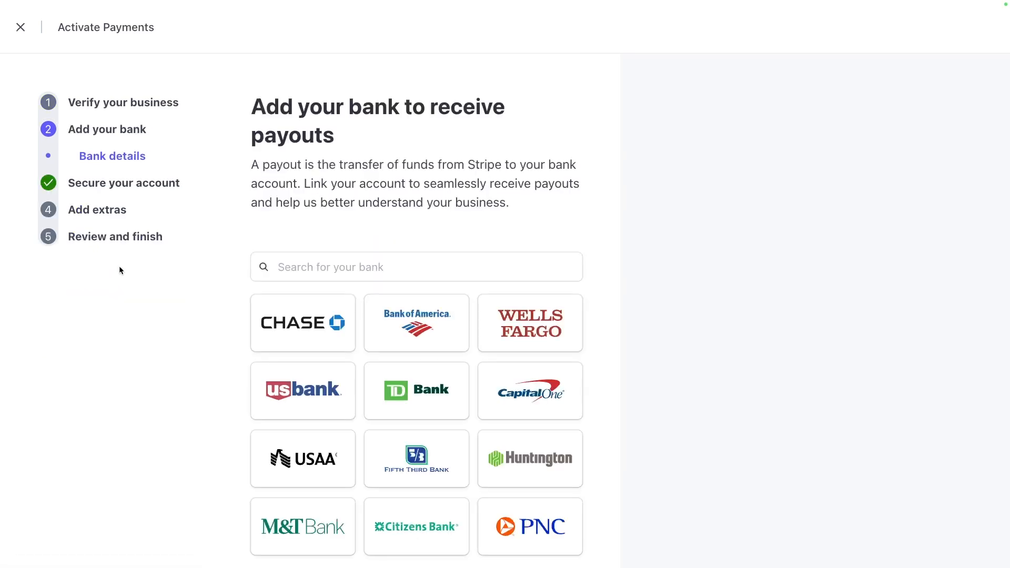
Search the payout bank list and choose Bank of America.
{"action": "scroll", "scroll_direction": "down", "scroll_amount": 3}
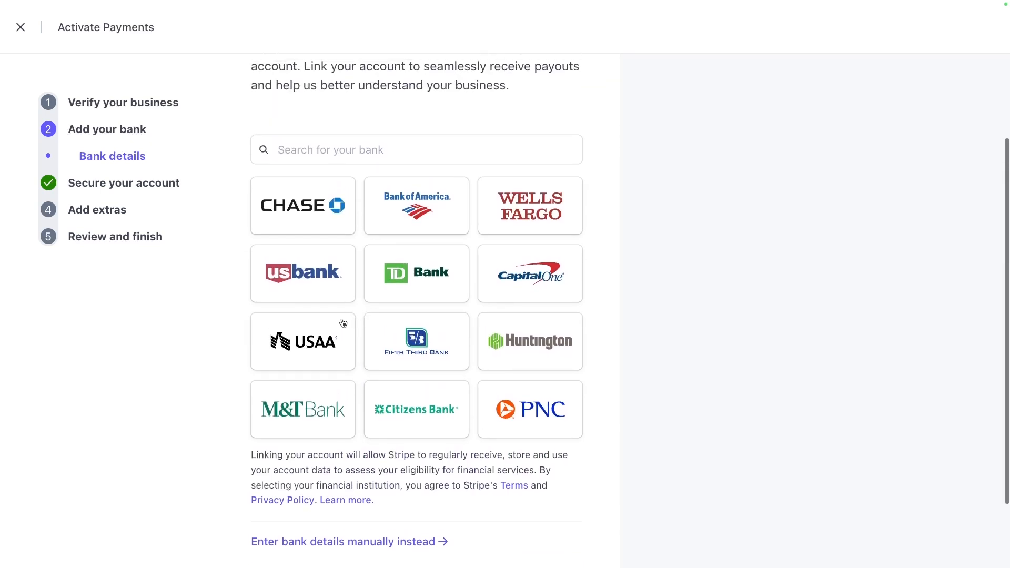
{"action": "left_click", "coordinate": [416, 150]}
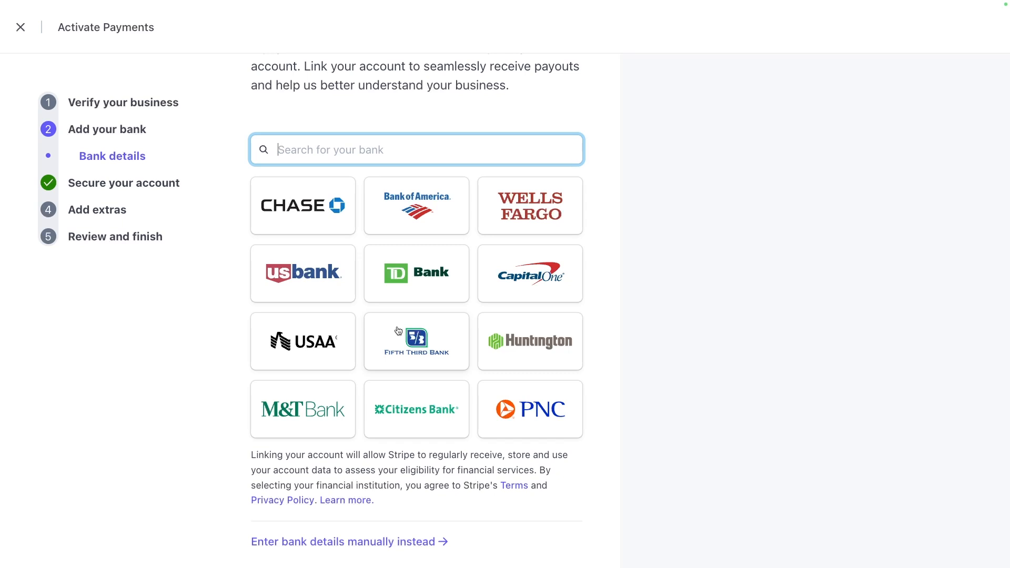
{"action": "left_click", "coordinate": [529, 273]}
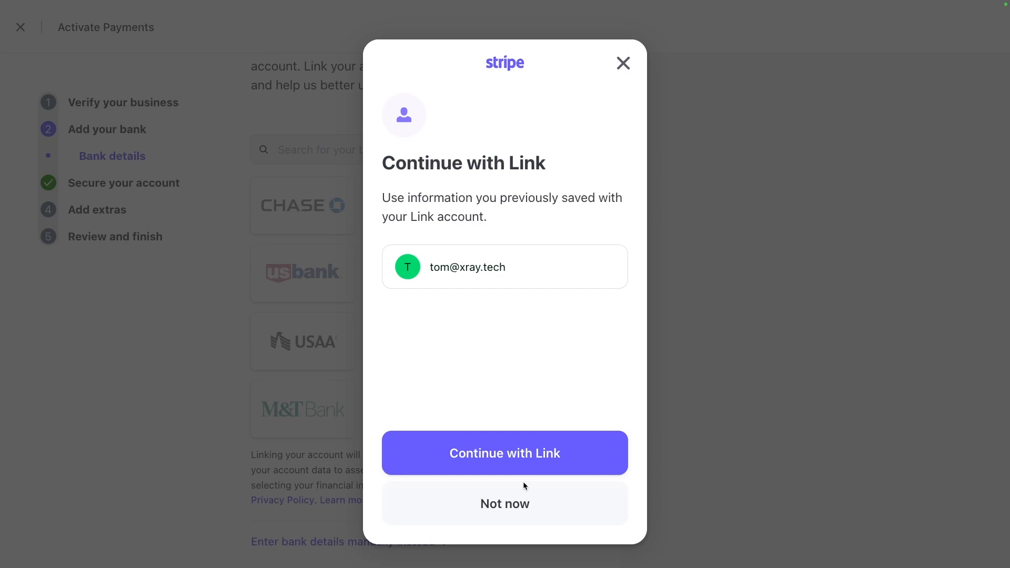
Decline Link sign-in and close the Bank of America connection without logging in.
{"action": "left_click", "coordinate": [504, 503]}
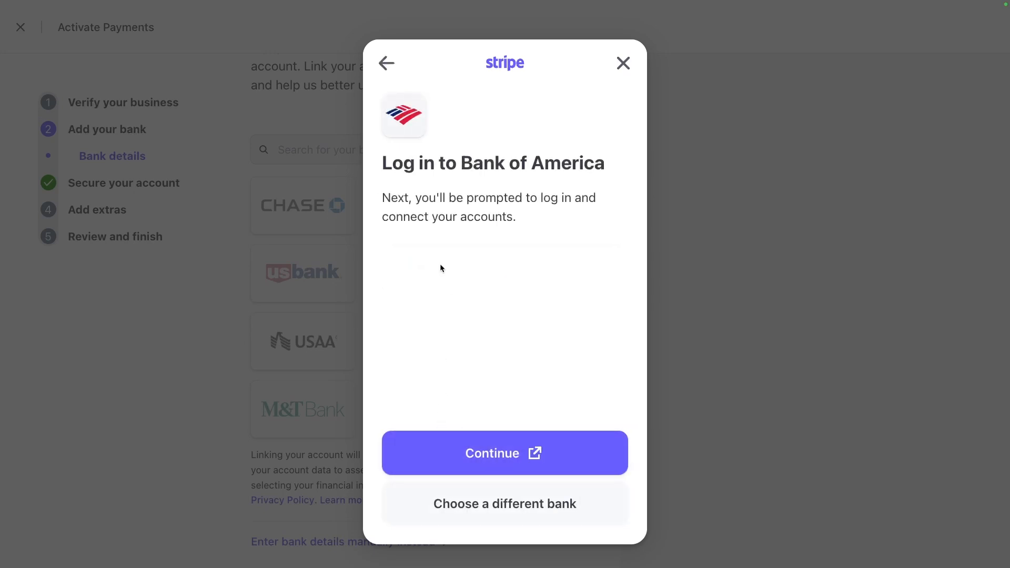
{"action": "mouse_move", "coordinate": [518, 457]}
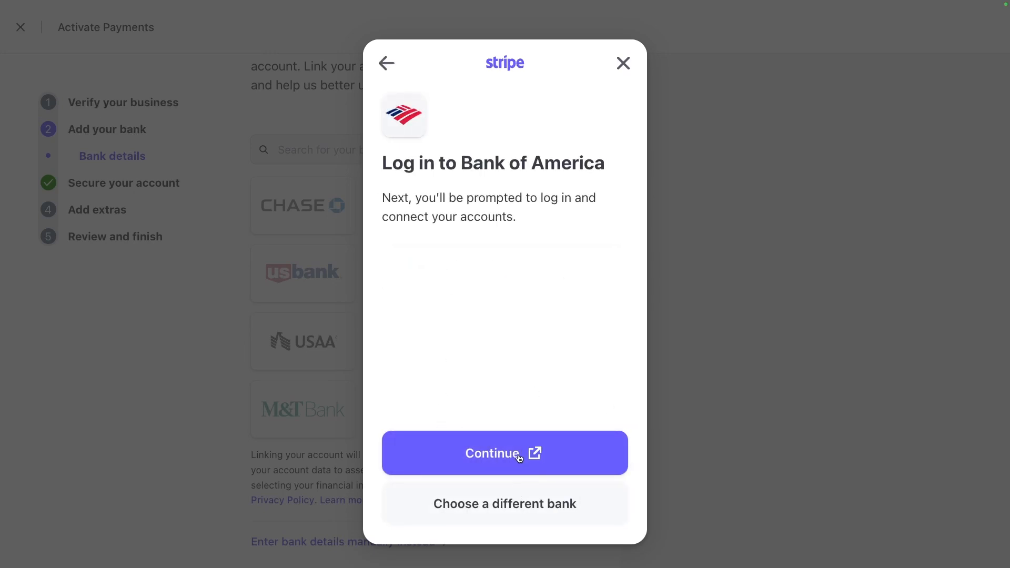
{"action": "left_click", "coordinate": [504, 453]}
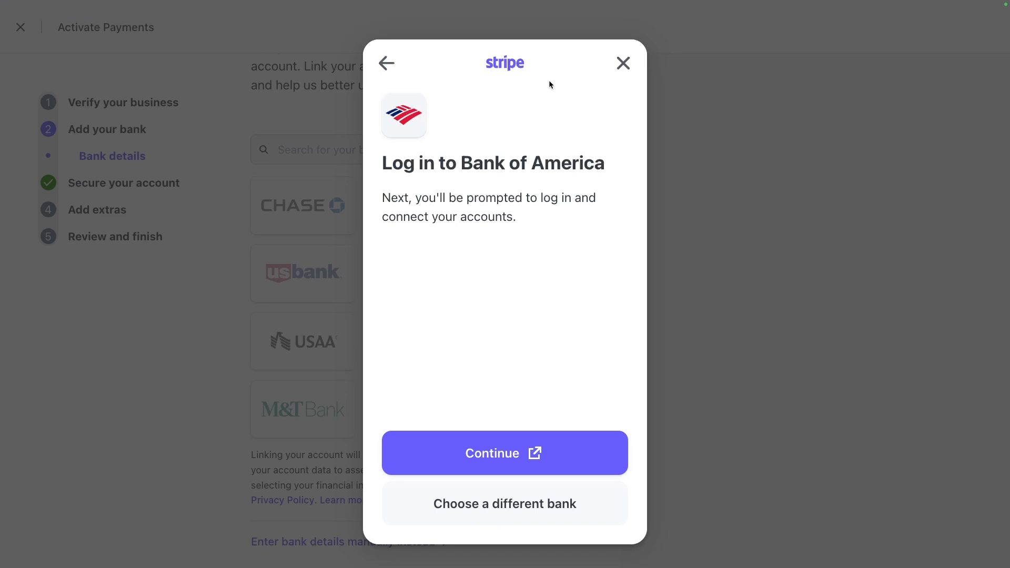
{"action": "left_click", "coordinate": [623, 63]}
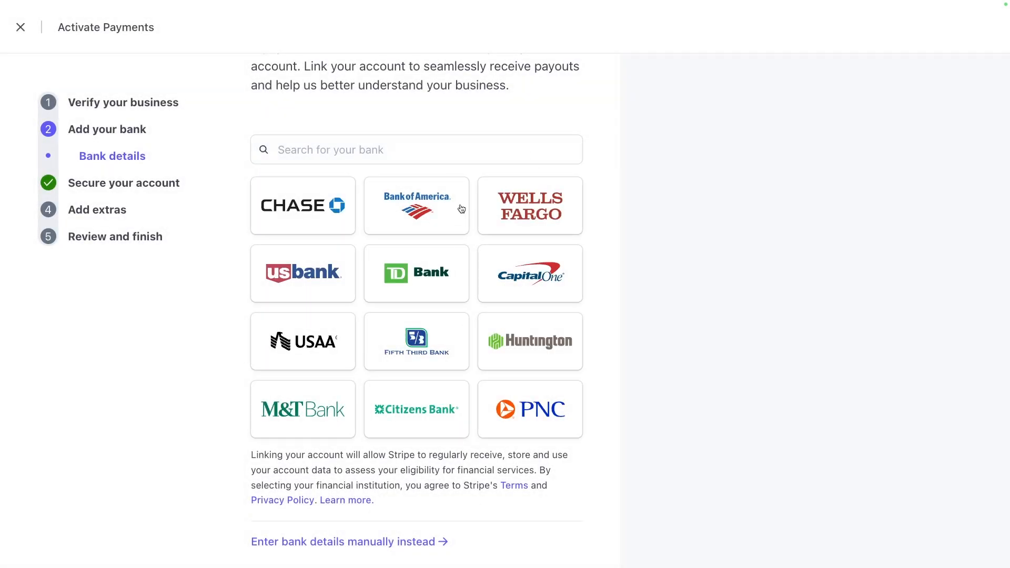
{"action": "mouse_move", "coordinate": [421, 239]}
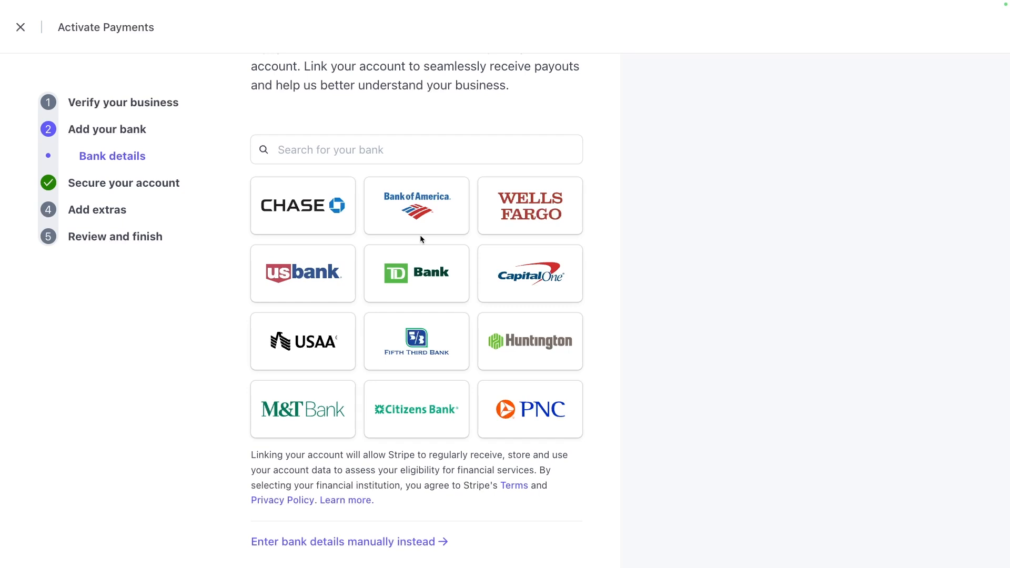
{"action": "mouse_move", "coordinate": [432, 186]}
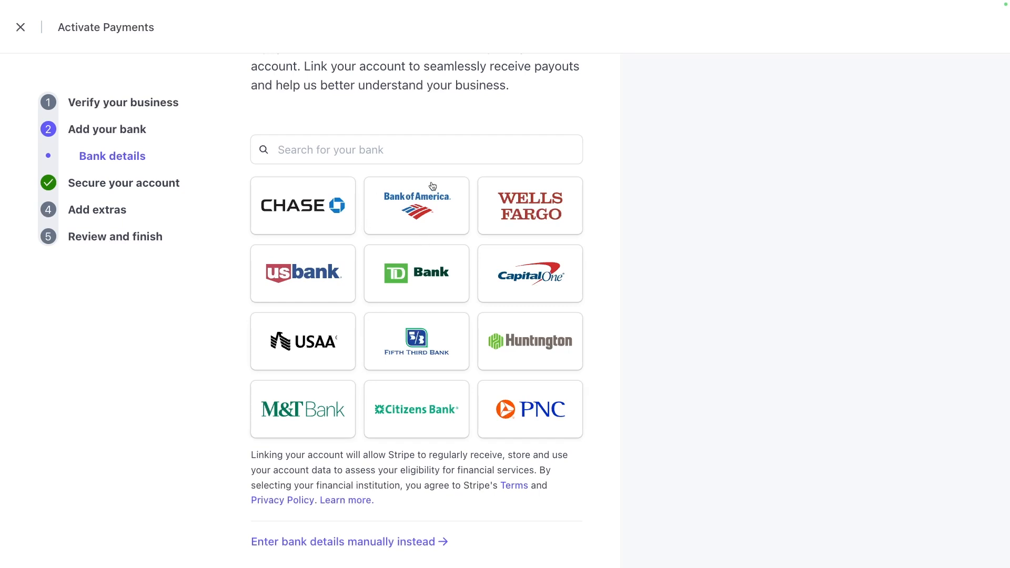
{"action": "mouse_move", "coordinate": [91, 185]}
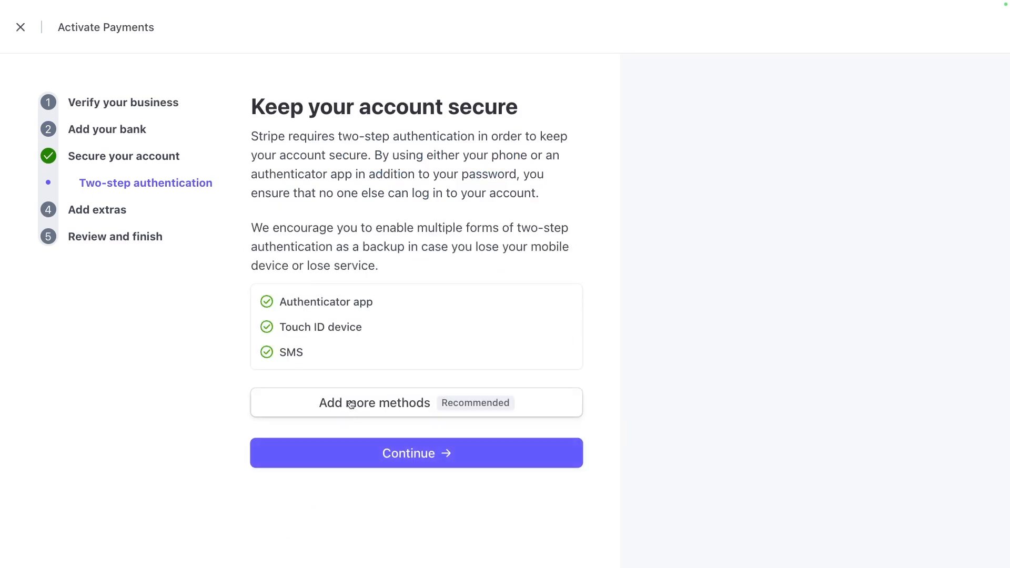
{"action": "mouse_move", "coordinate": [405, 284]}
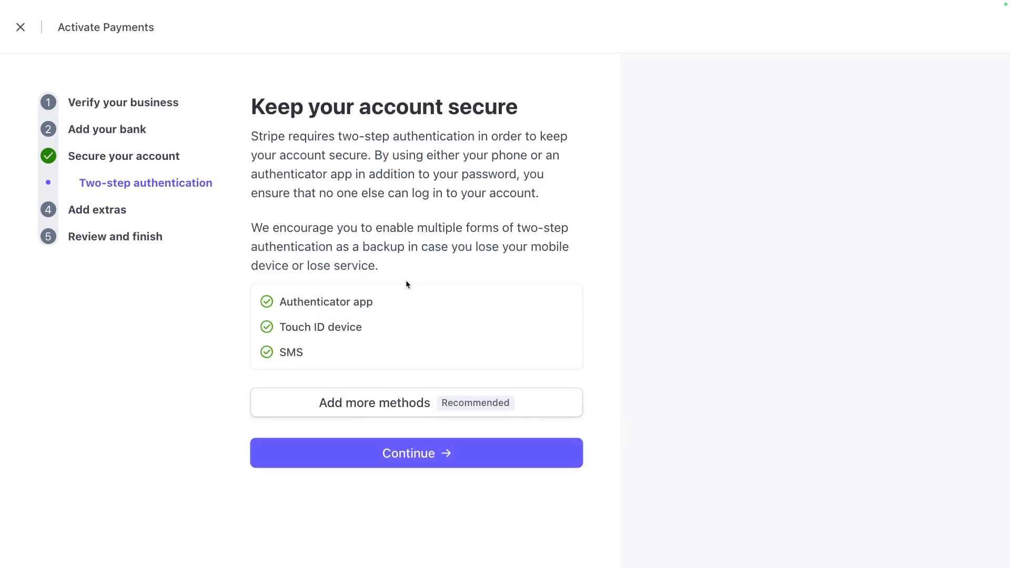
{"action": "mouse_move", "coordinate": [378, 336]}
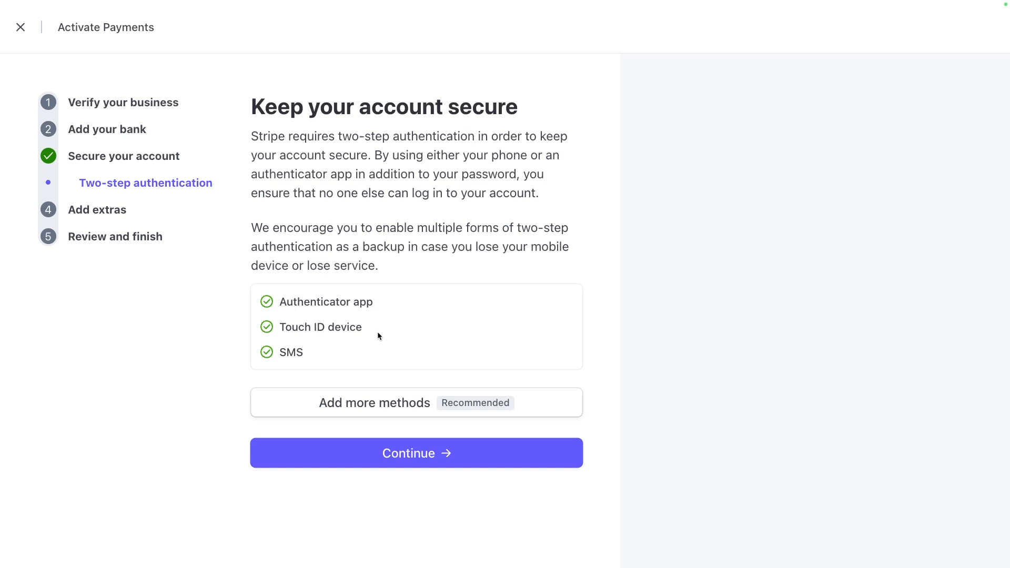
{"action": "mouse_move", "coordinate": [315, 347]}
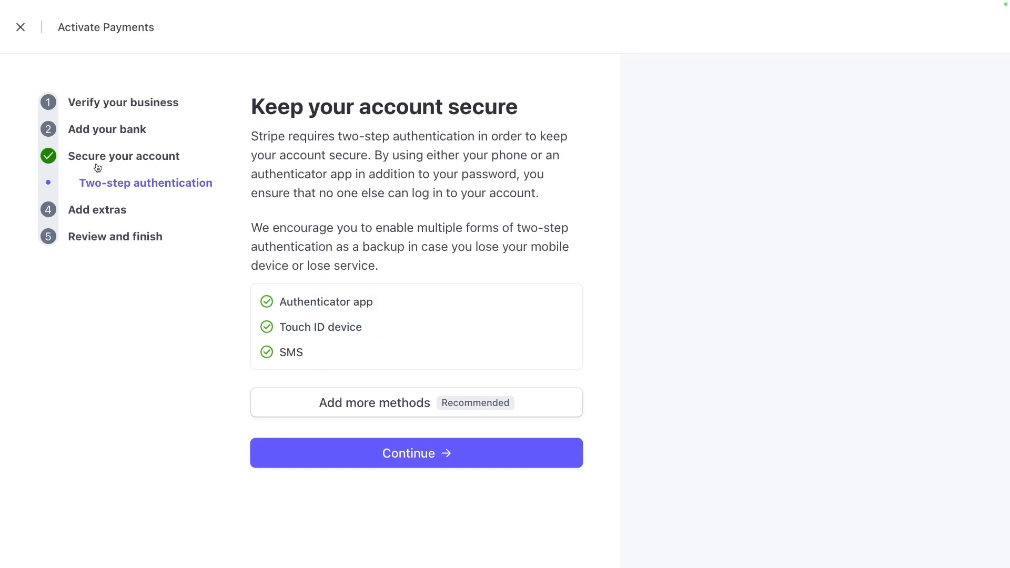
{"action": "mouse_move", "coordinate": [82, 212]}
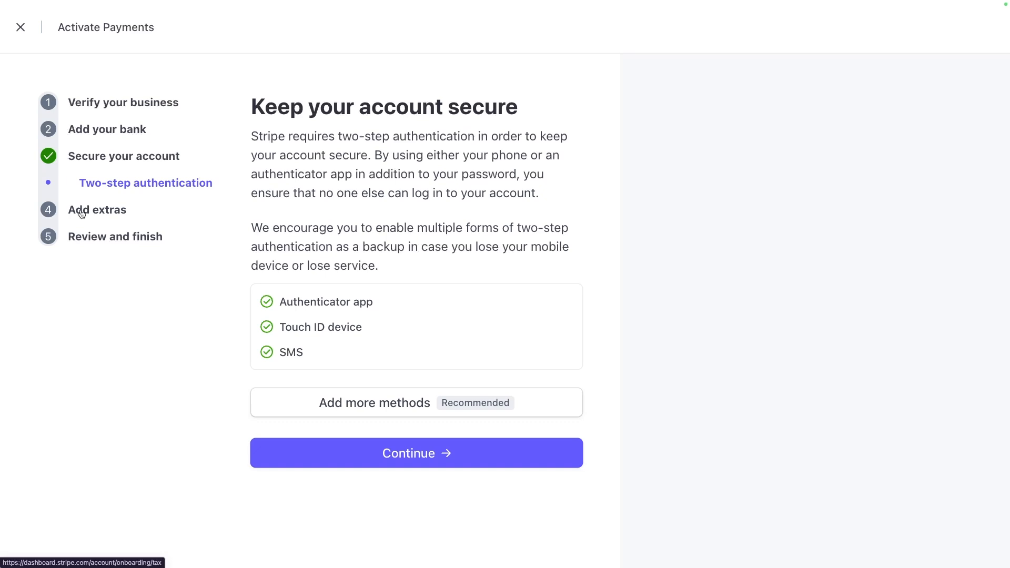
Jump from two-step authentication to the Add extras tax calculation step.
{"action": "left_click", "coordinate": [416, 453]}
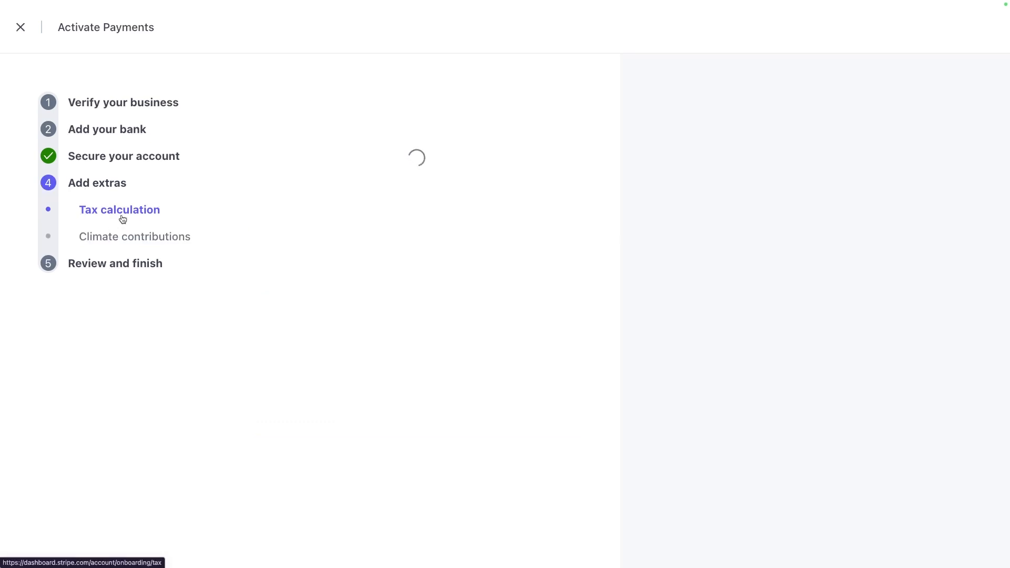
Browse tax categories, keeping General - Electronically Supplied Services, and reach Climate contributions.
{"action": "left_click", "coordinate": [120, 210]}
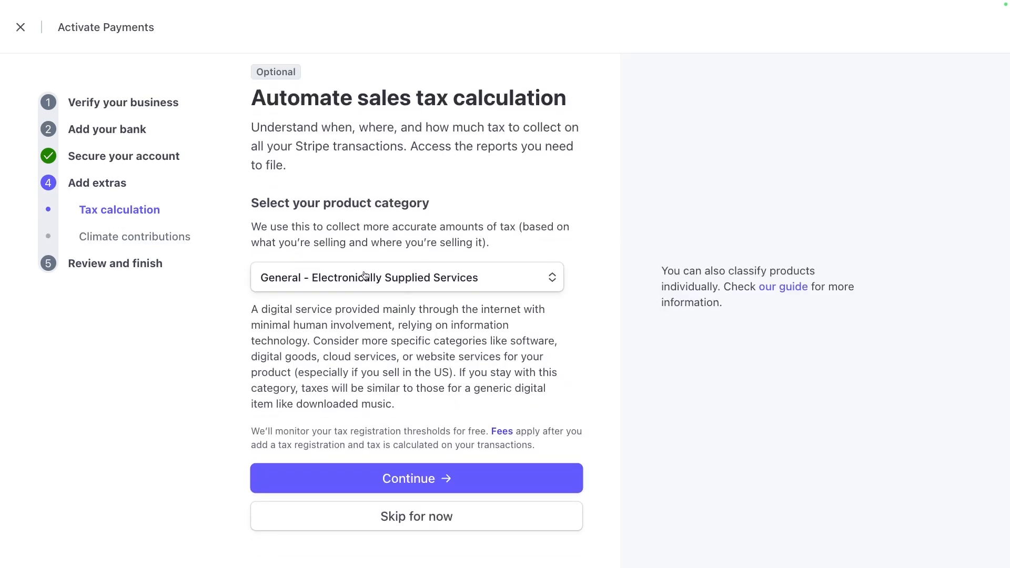
{"action": "left_click", "coordinate": [406, 277]}
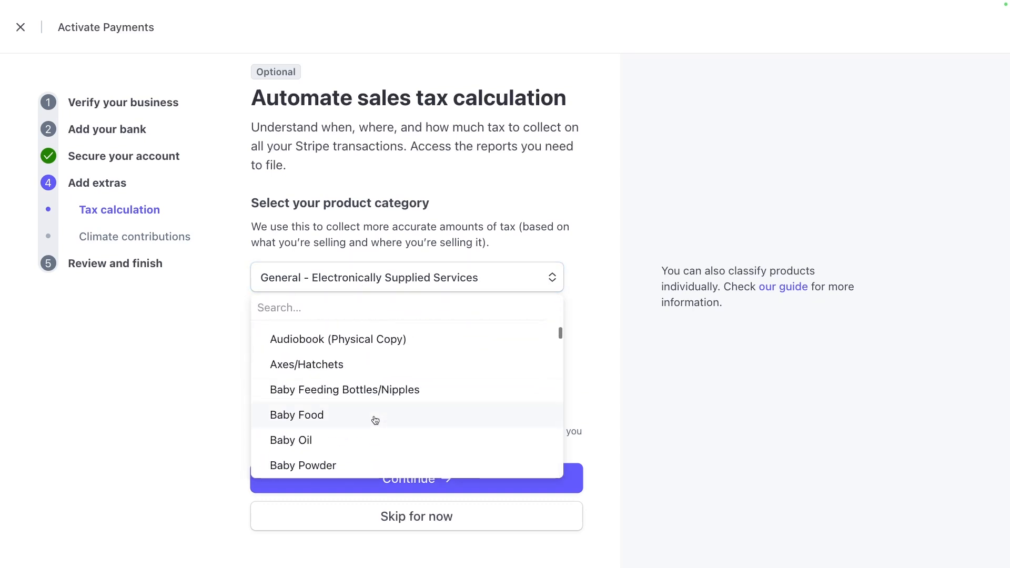
{"action": "scroll", "scroll_direction": "down", "scroll_amount": 3}
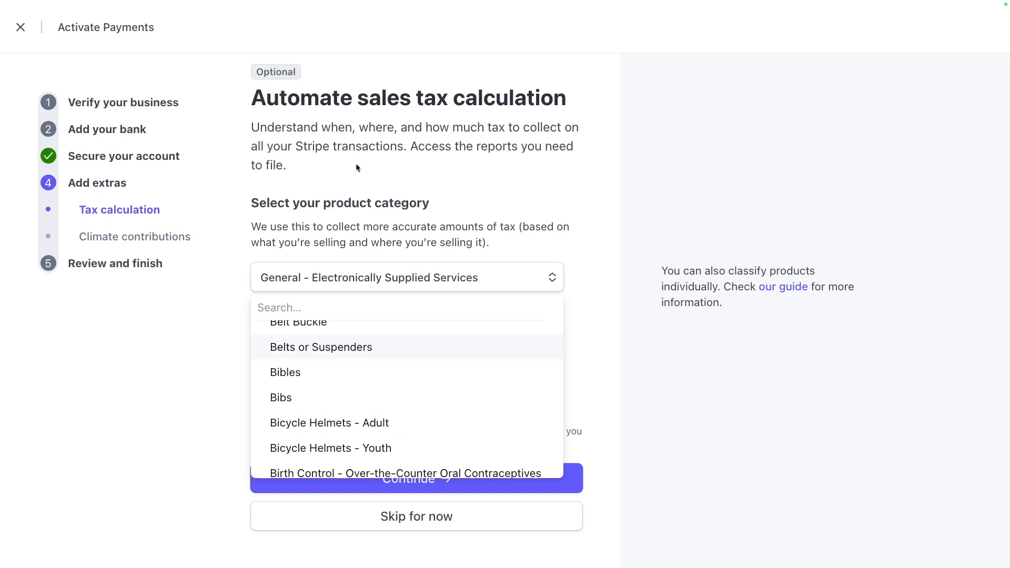
{"action": "mouse_move", "coordinate": [354, 190]}
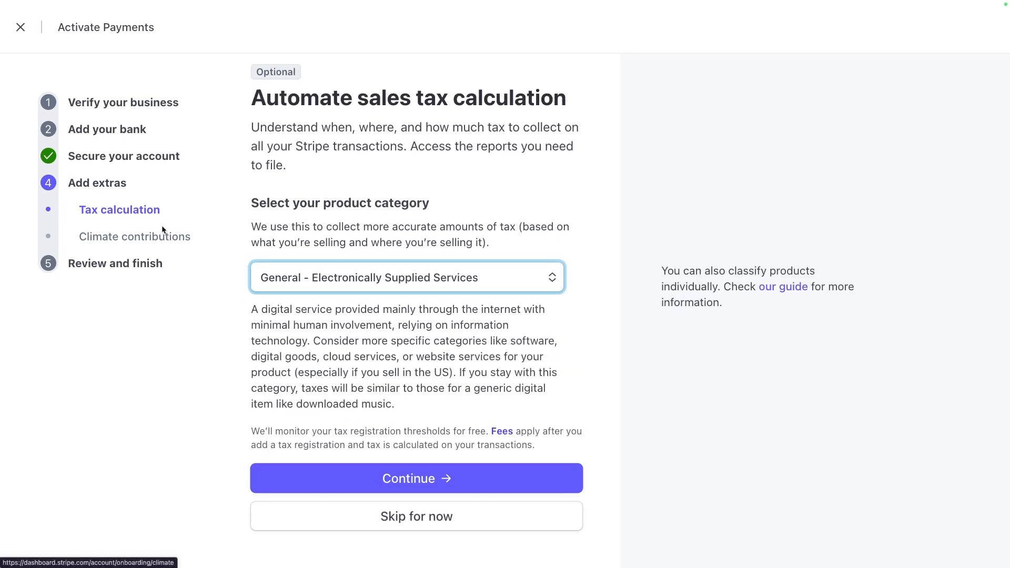
{"action": "mouse_move", "coordinate": [224, 242]}
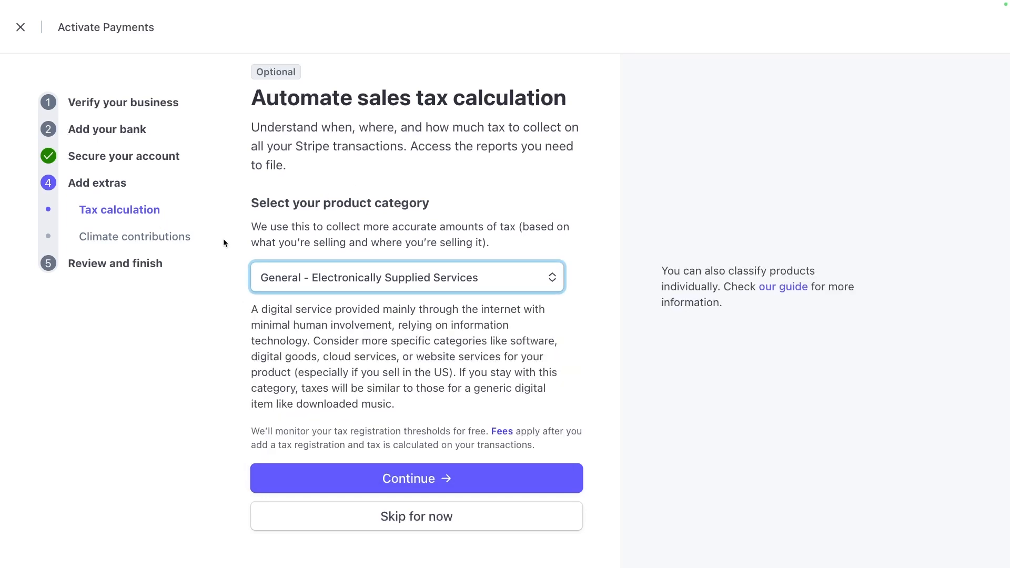
{"action": "mouse_move", "coordinate": [134, 237]}
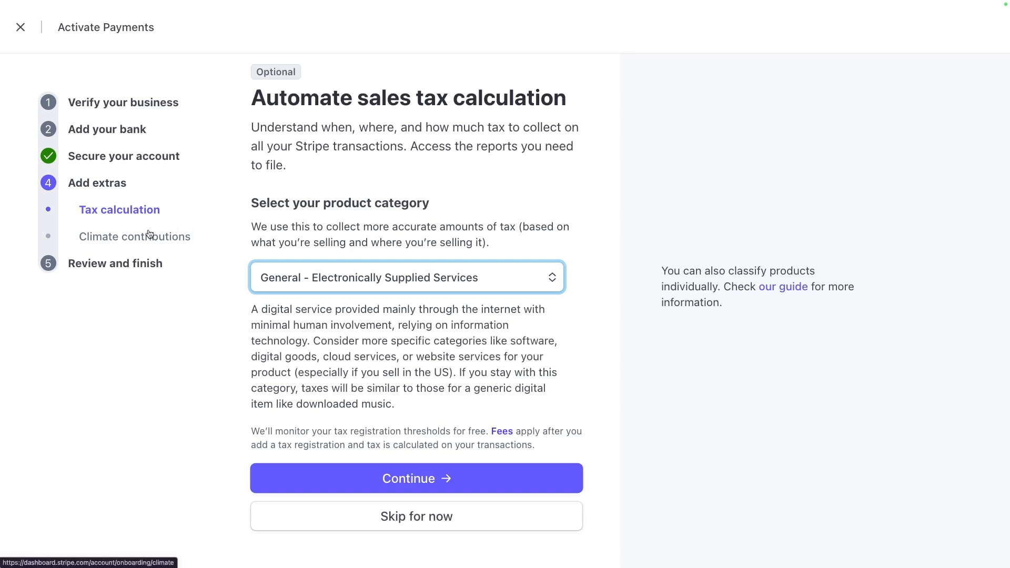
{"action": "left_click", "coordinate": [416, 478]}
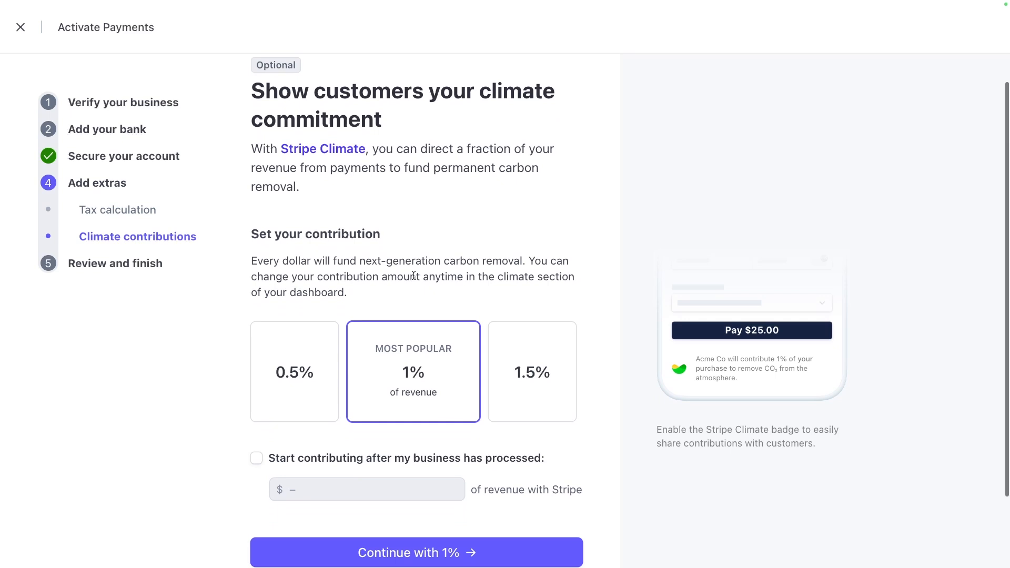
Scroll past the 1% climate contribution options and jump to Review and finish.
{"action": "scroll", "scroll_direction": "down", "scroll_amount": 3}
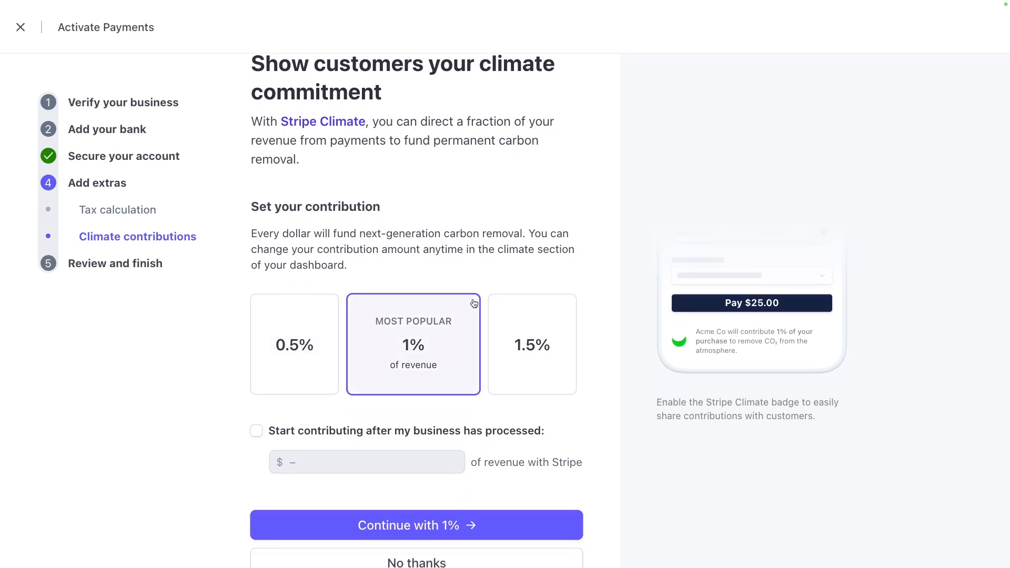
{"action": "scroll", "scroll_direction": "down", "scroll_amount": 3}
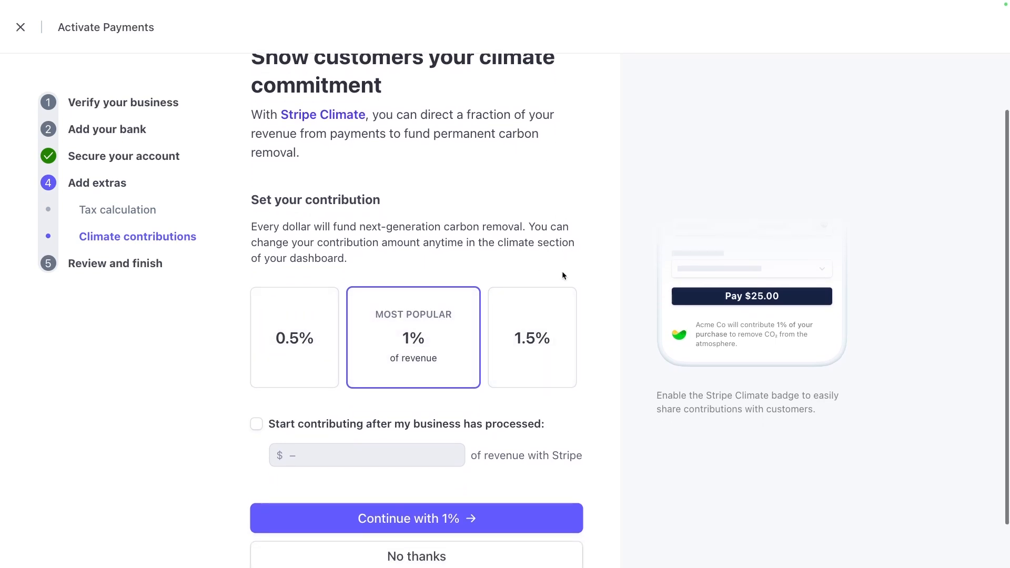
{"action": "scroll", "scroll_direction": "down", "scroll_amount": 3}
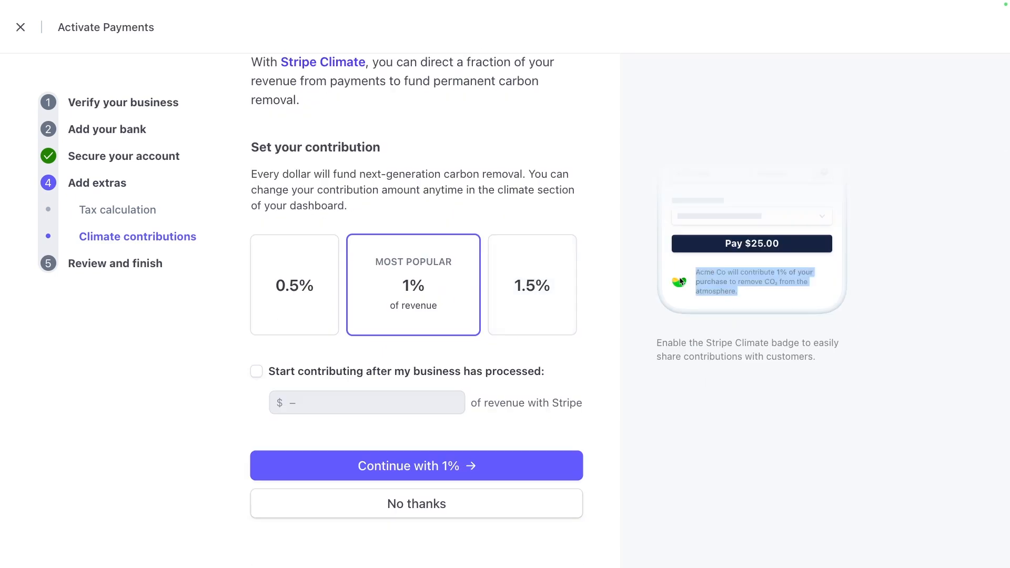
{"action": "mouse_move", "coordinate": [712, 270]}
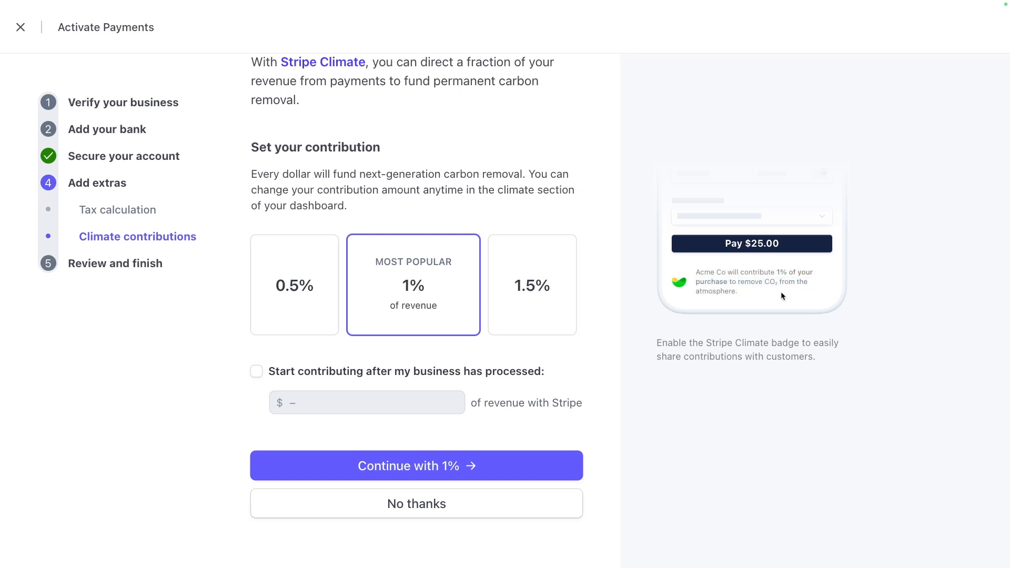
{"action": "mouse_move", "coordinate": [780, 297]}
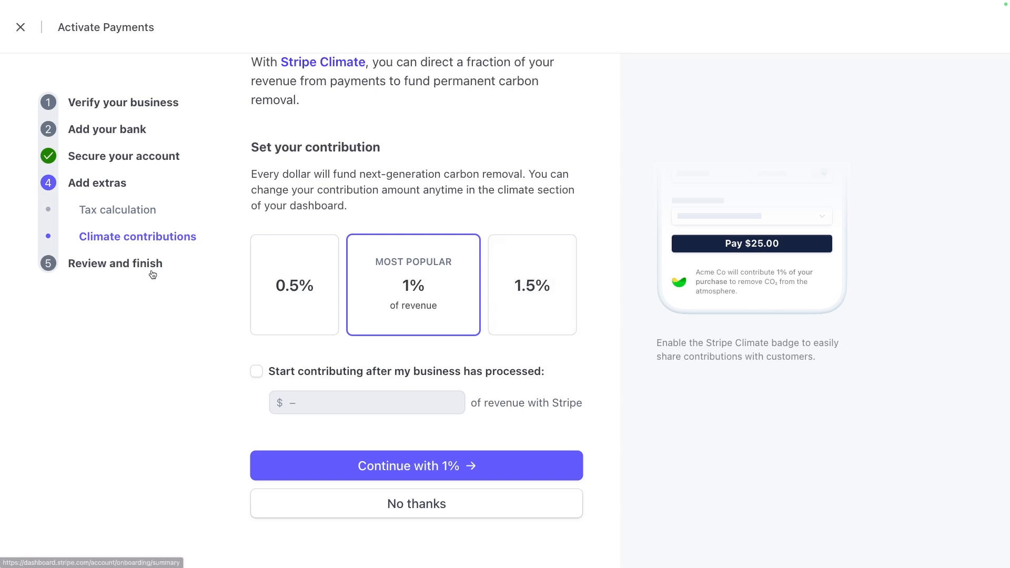
{"action": "left_click", "coordinate": [416, 465]}
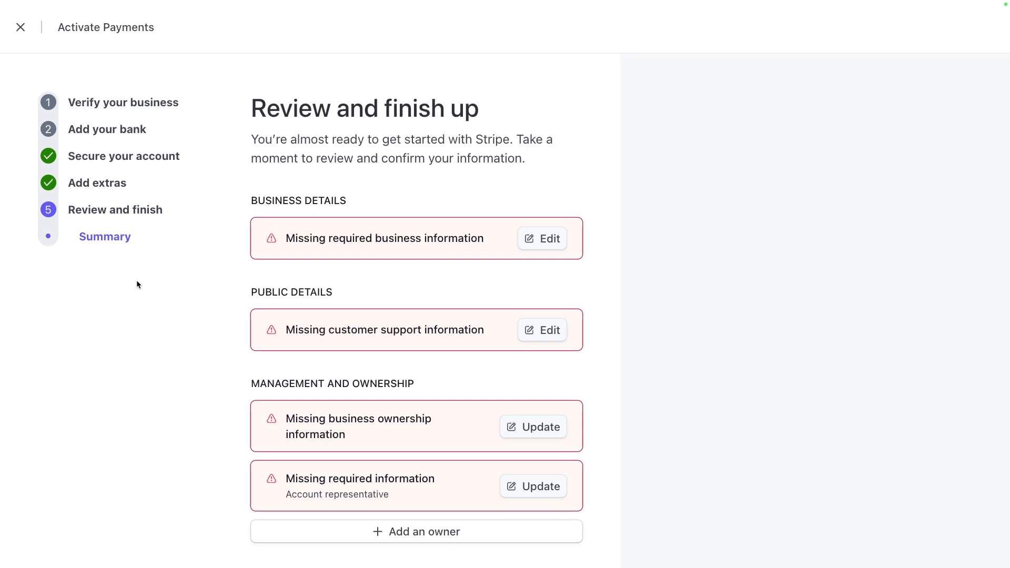
Scroll the Review and finish summary of missing business, support and ownership details.
{"action": "scroll", "scroll_direction": "down", "scroll_amount": 3}
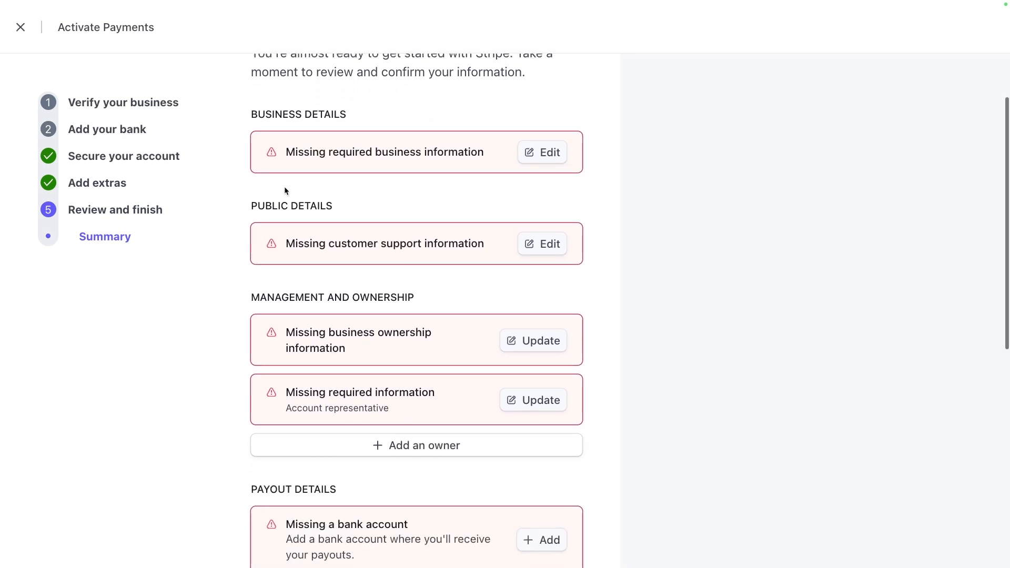
{"action": "scroll", "scroll_direction": "down", "scroll_amount": 3}
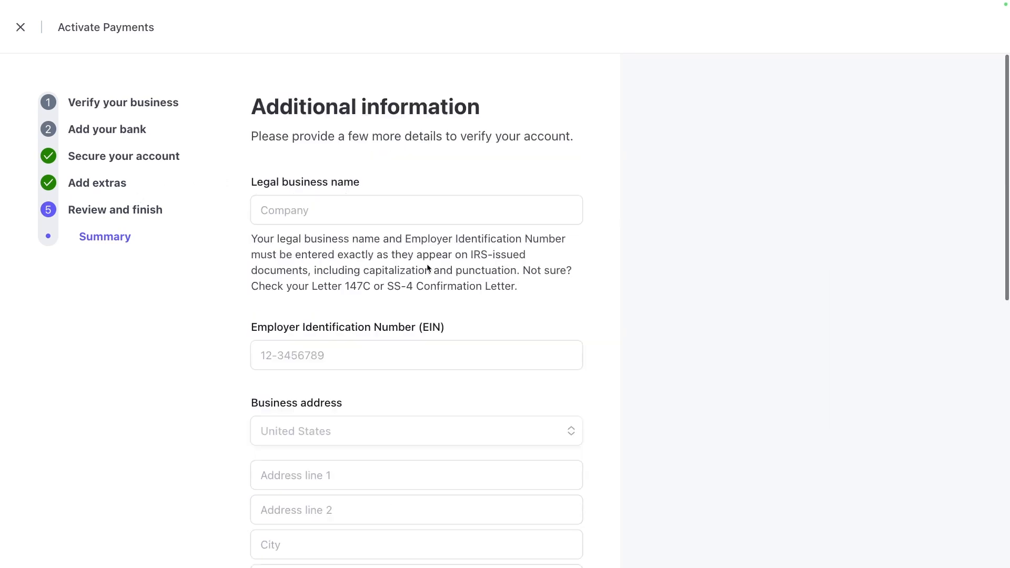
{"action": "mouse_move", "coordinate": [422, 256]}
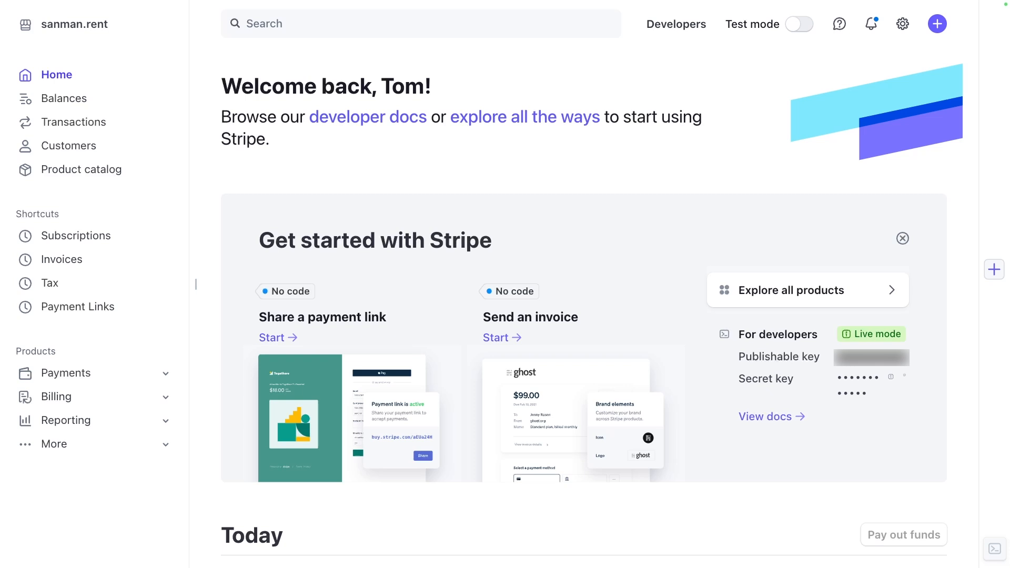
{"action": "mouse_move", "coordinate": [537, 505]}
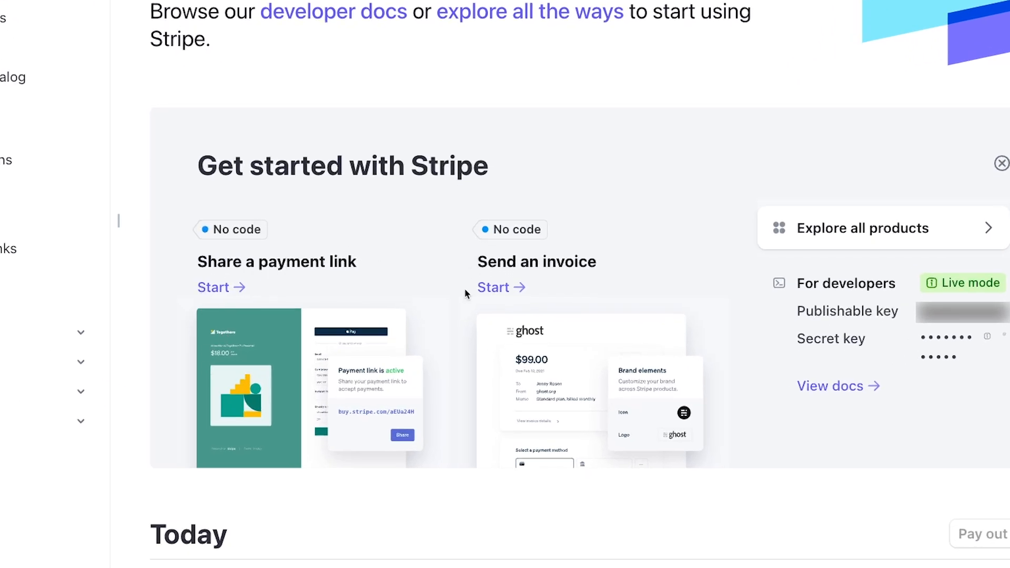
{"action": "mouse_move", "coordinate": [270, 230]}
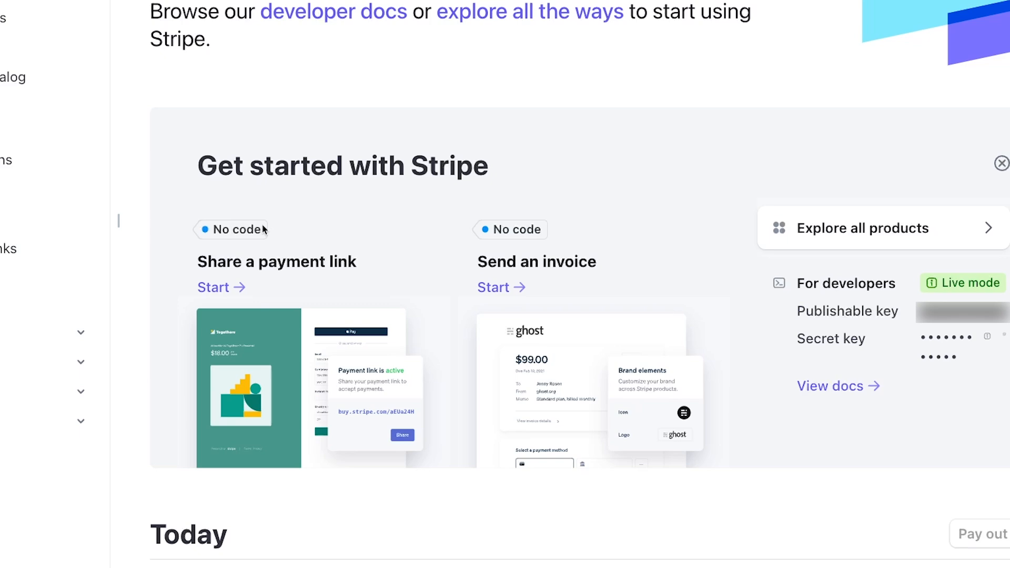
{"action": "mouse_move", "coordinate": [537, 227]}
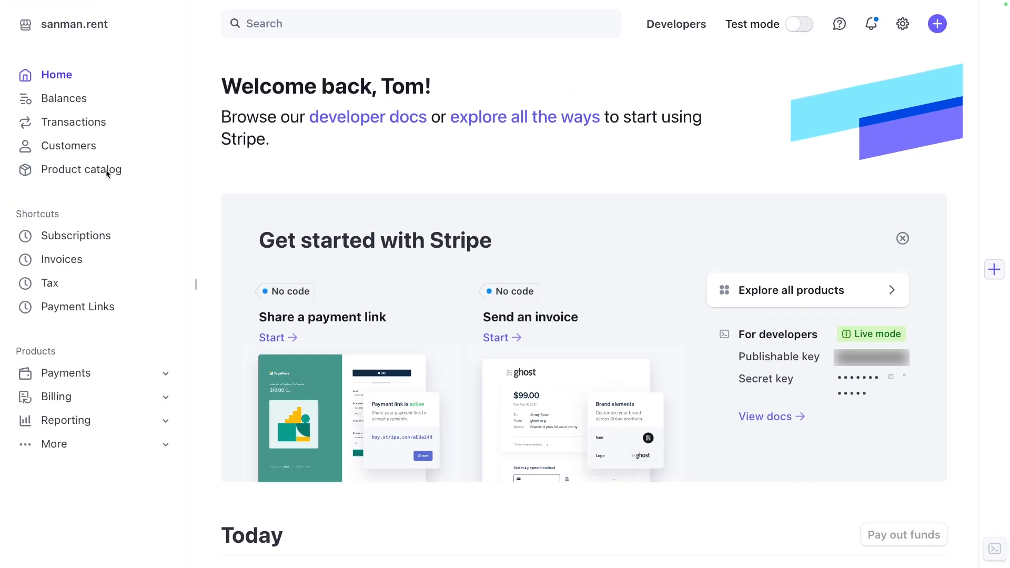
Open the Product catalog, which lists the active Parking Spot product.
{"action": "left_click", "coordinate": [82, 170]}
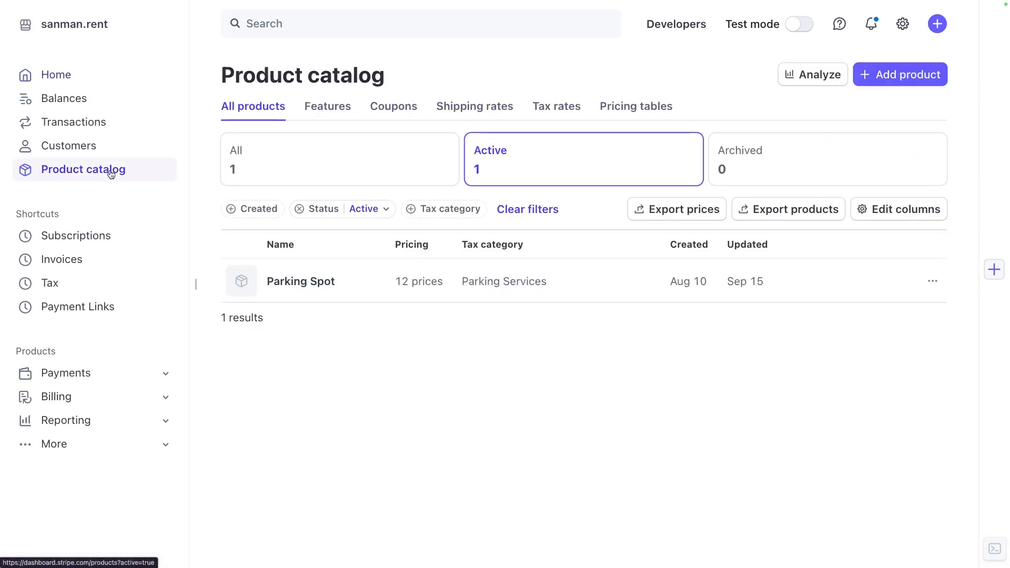
Switch the catalog filter to All products, still showing only Parking Spot.
{"action": "left_click", "coordinate": [339, 159]}
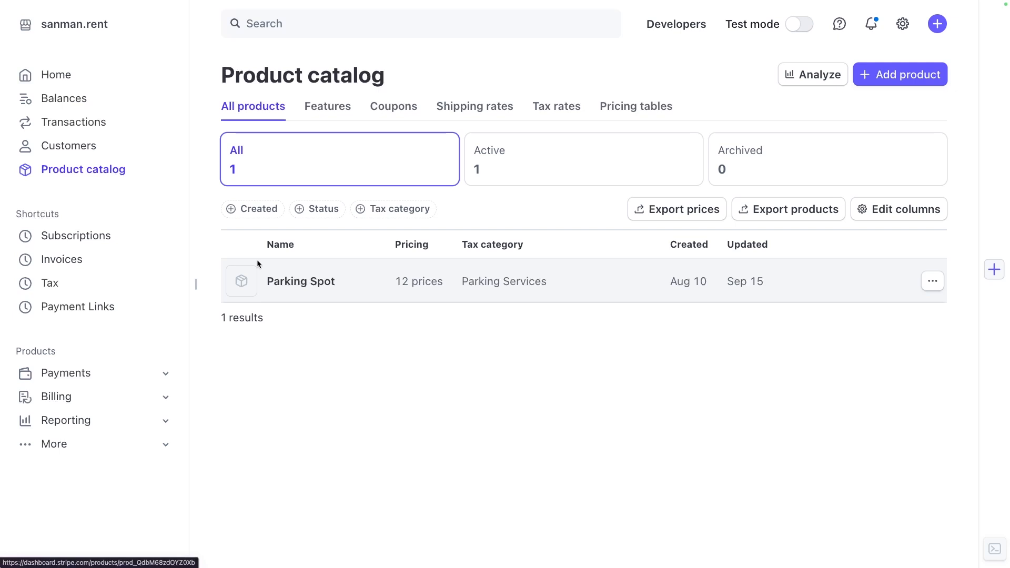
{"action": "mouse_move", "coordinate": [392, 294]}
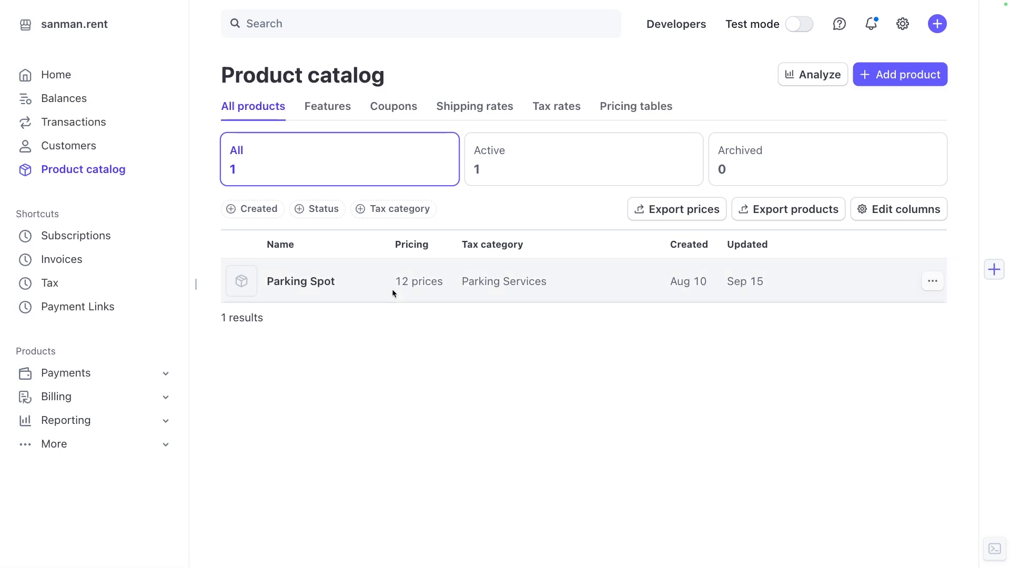
{"action": "mouse_move", "coordinate": [438, 295]}
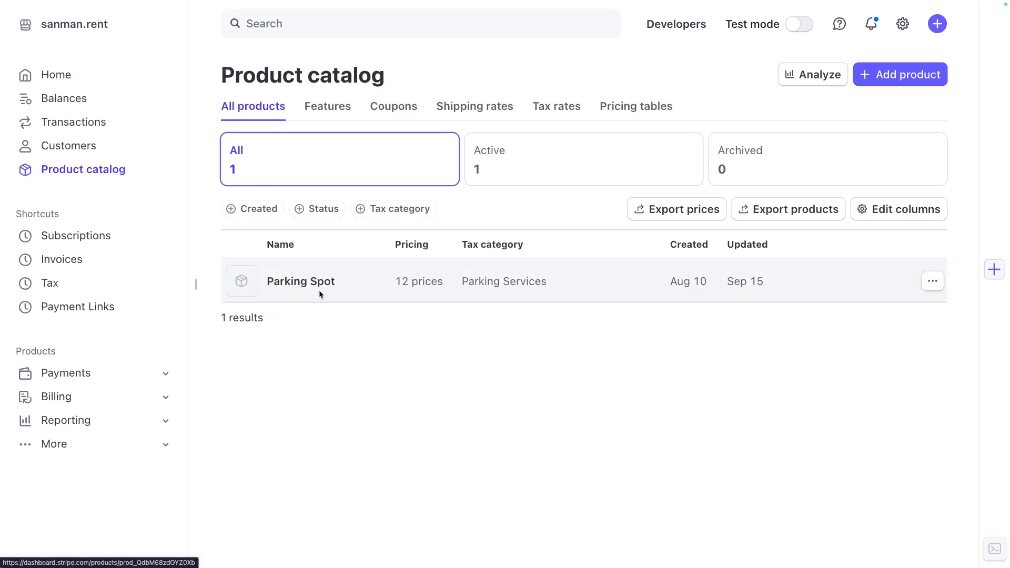
{"action": "mouse_move", "coordinate": [432, 298]}
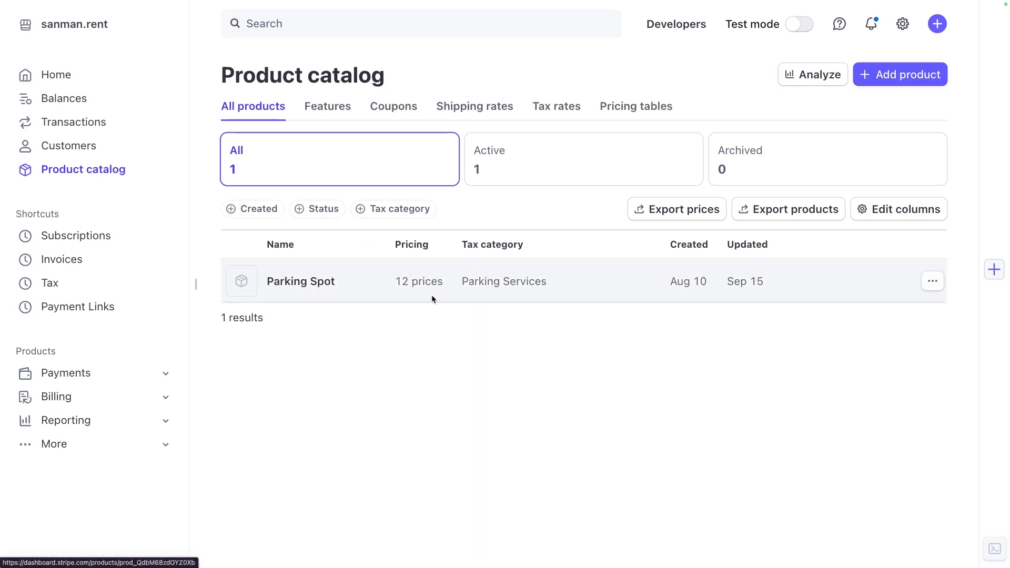
{"action": "mouse_move", "coordinate": [347, 340]}
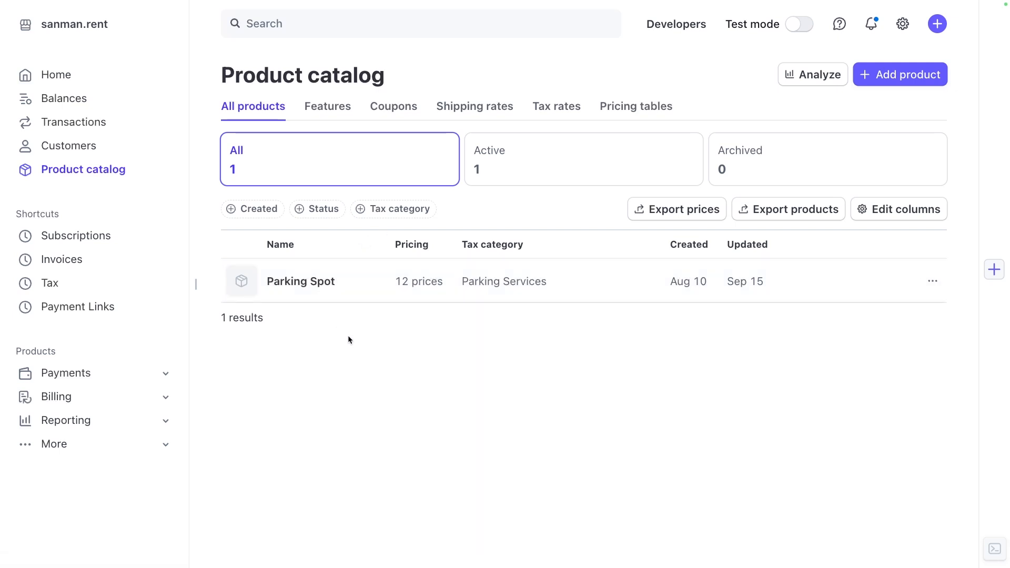
{"action": "mouse_move", "coordinate": [376, 348]}
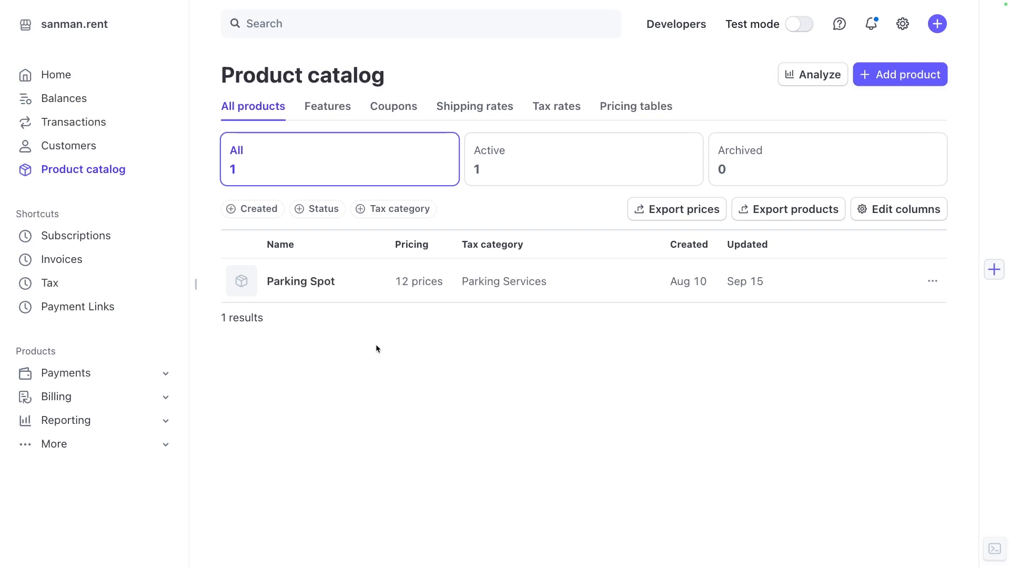
{"action": "mouse_move", "coordinate": [408, 363]}
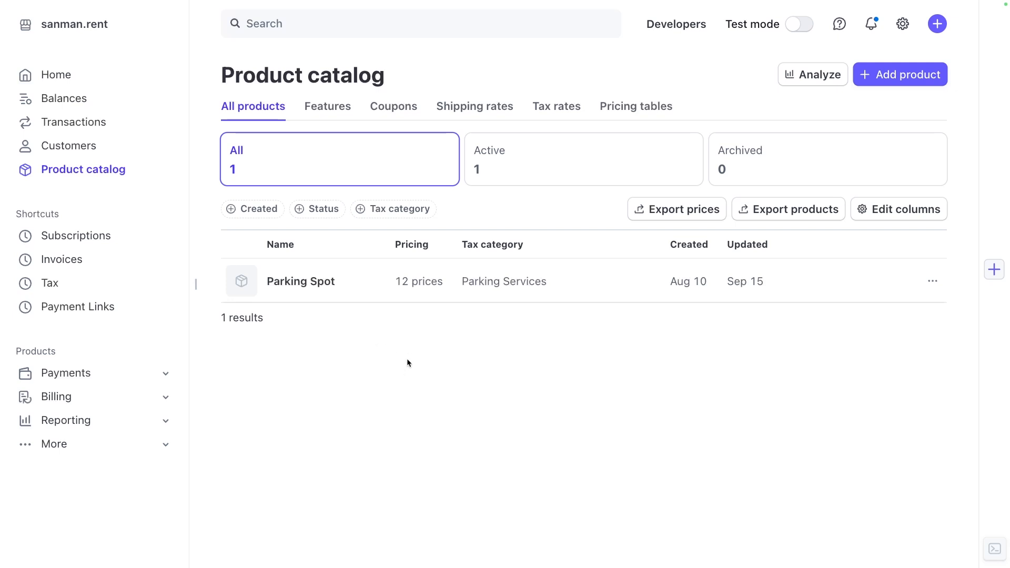
{"action": "mouse_move", "coordinate": [408, 340]}
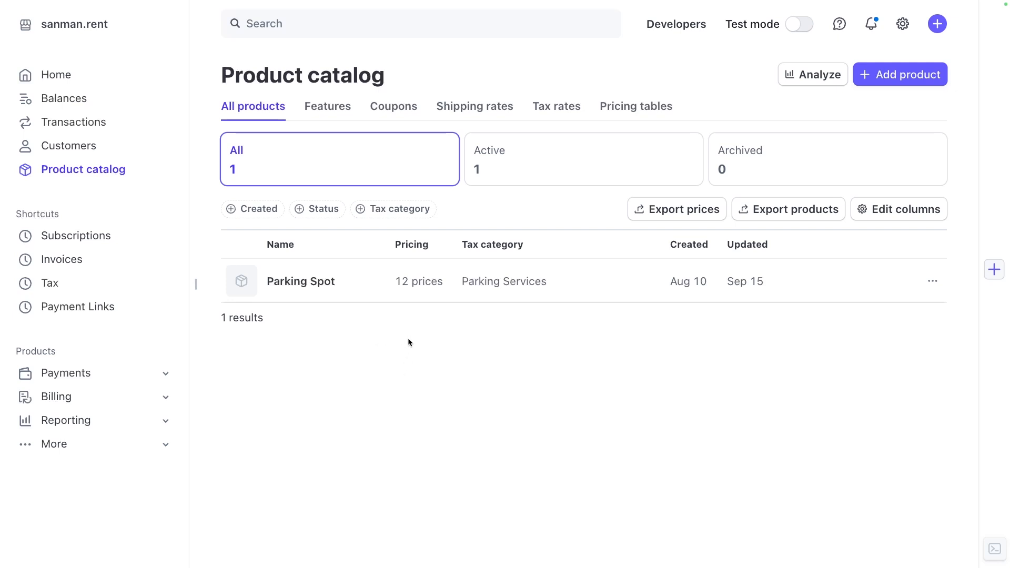
{"action": "mouse_move", "coordinate": [327, 105]}
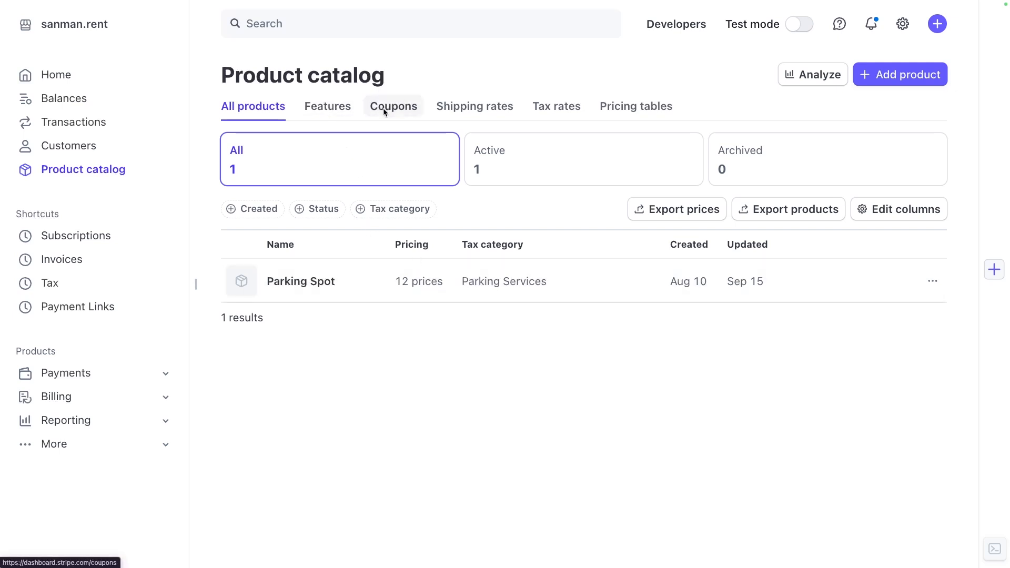
{"action": "mouse_move", "coordinate": [556, 106]}
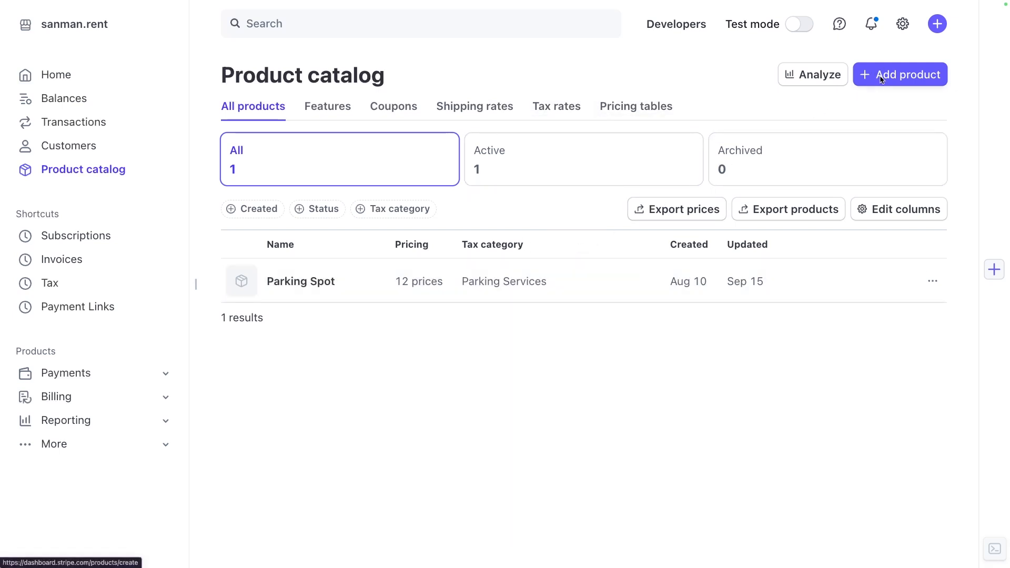
Start a new product named 'Test Parking Spot' with a demonstration-purposes description.
{"action": "left_click", "coordinate": [900, 74]}
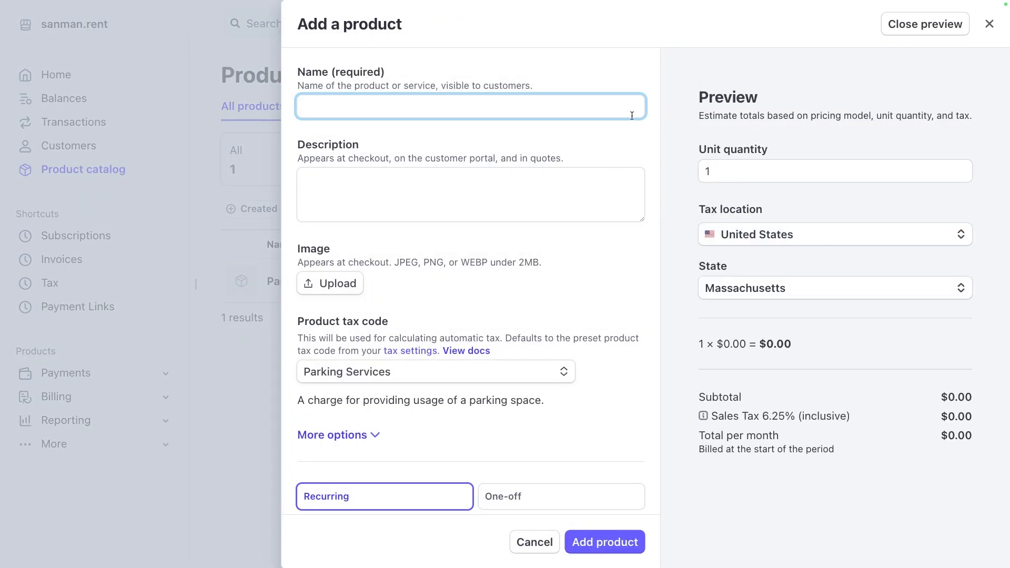
{"action": "type", "text": "Test Parking"}
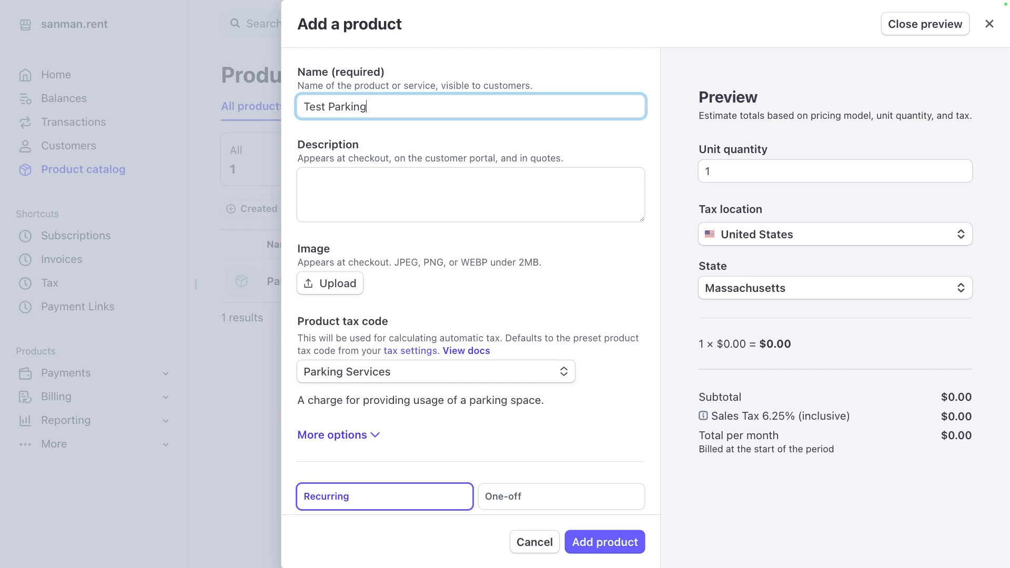
{"action": "type", "text": "Spot"}
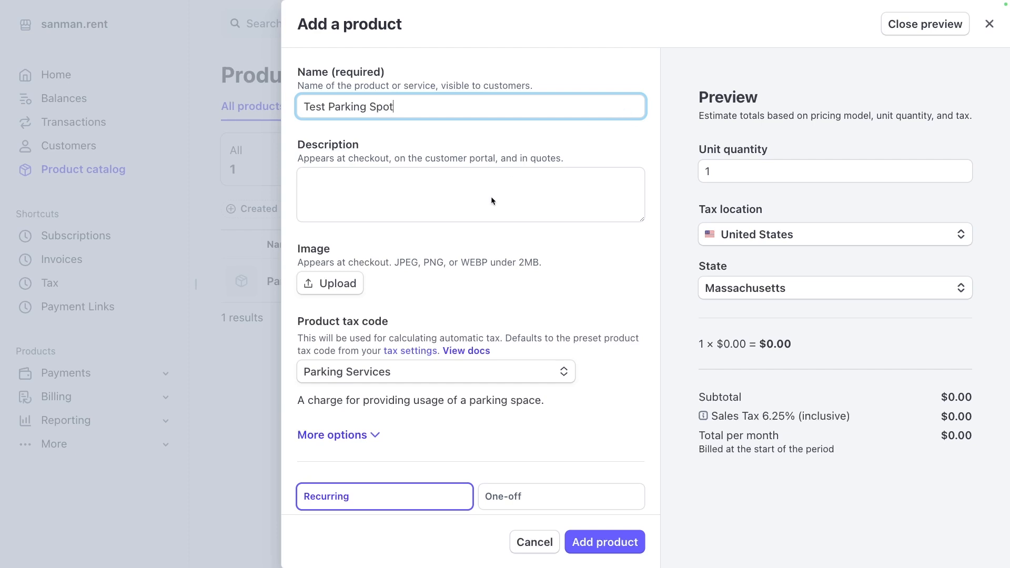
{"action": "type", "text": "We're building this"}
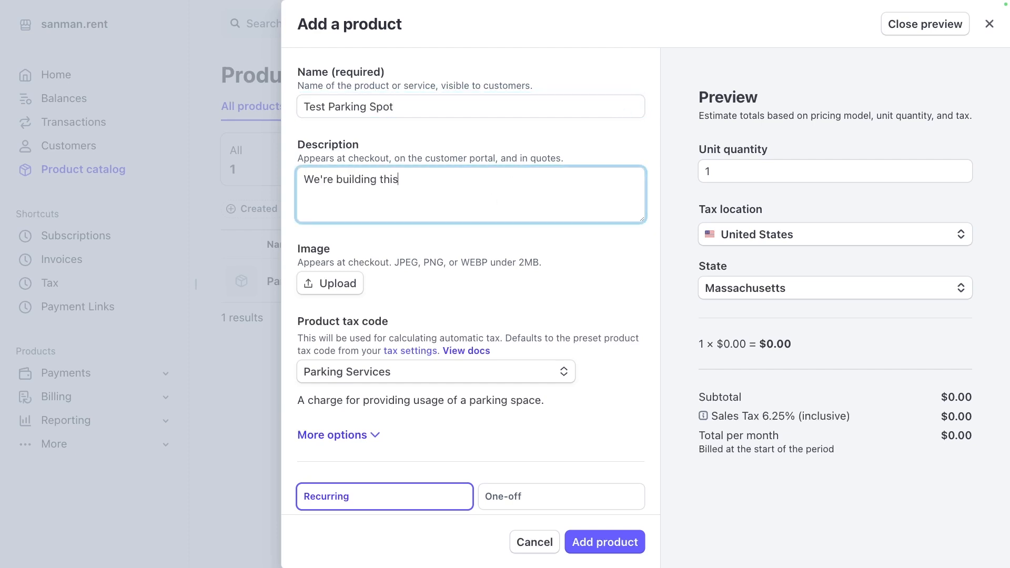
{"action": "type", "text": "for demonstration purp"}
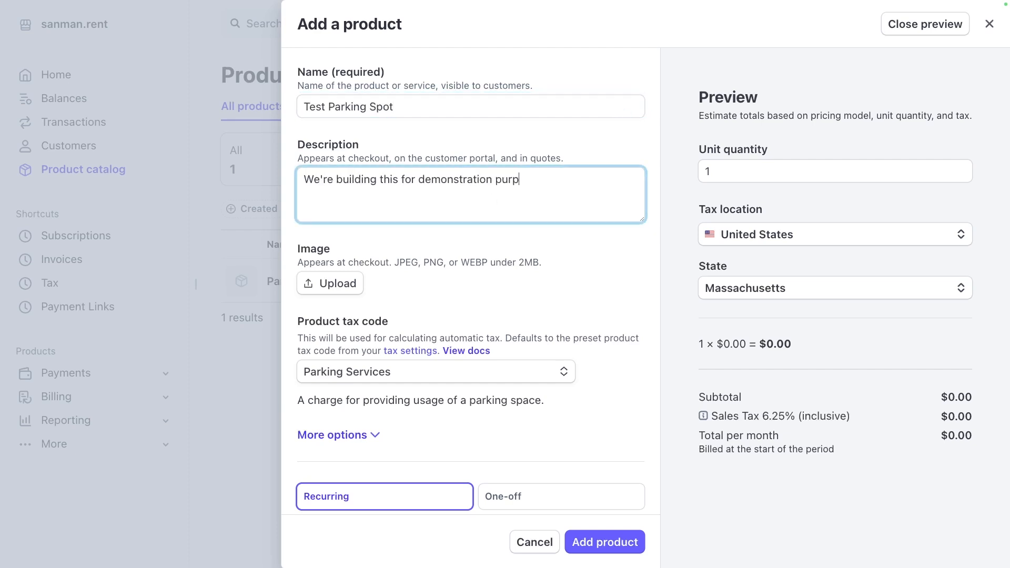
{"action": "type", "text": "oses!"}
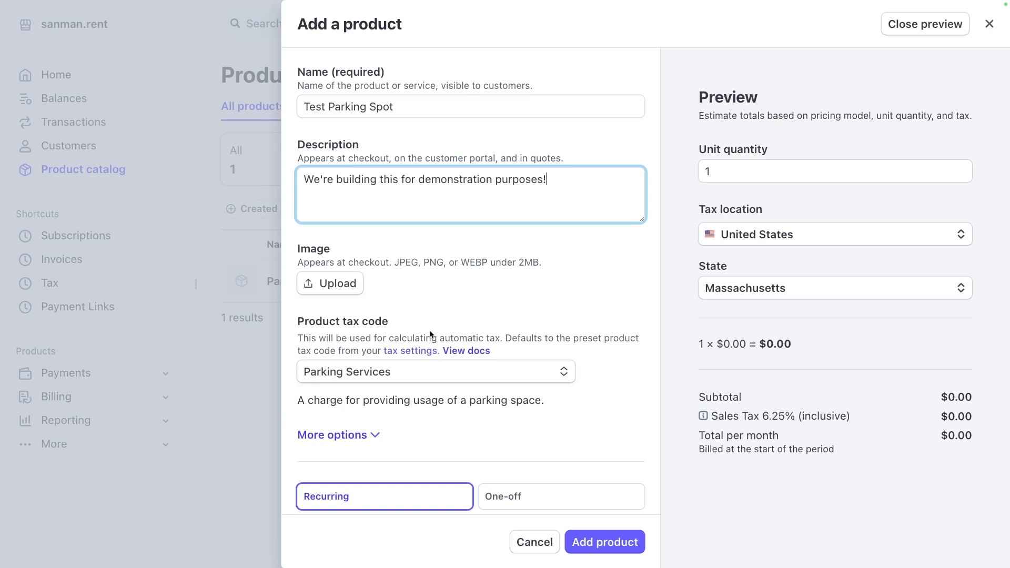
{"action": "mouse_move", "coordinate": [395, 315]}
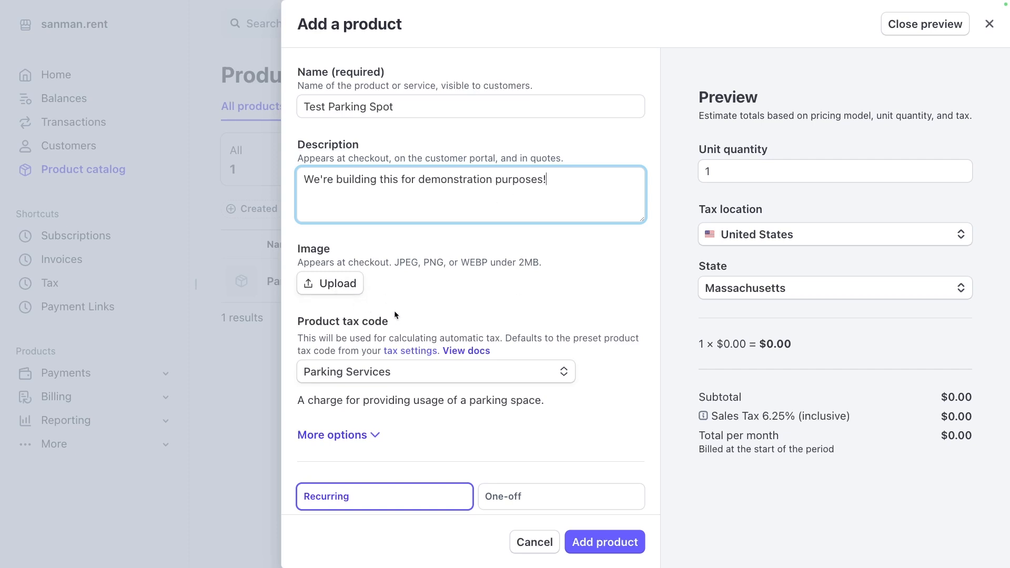
Set the product tax code to Parking Services and reveal More options.
{"action": "scroll", "scroll_direction": "down", "scroll_amount": 3}
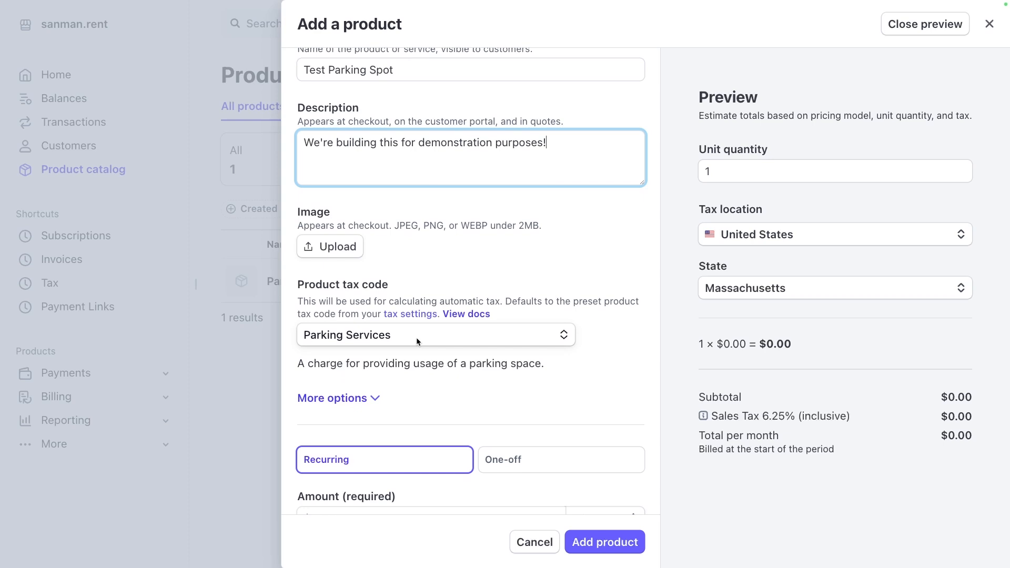
{"action": "left_click", "coordinate": [435, 335]}
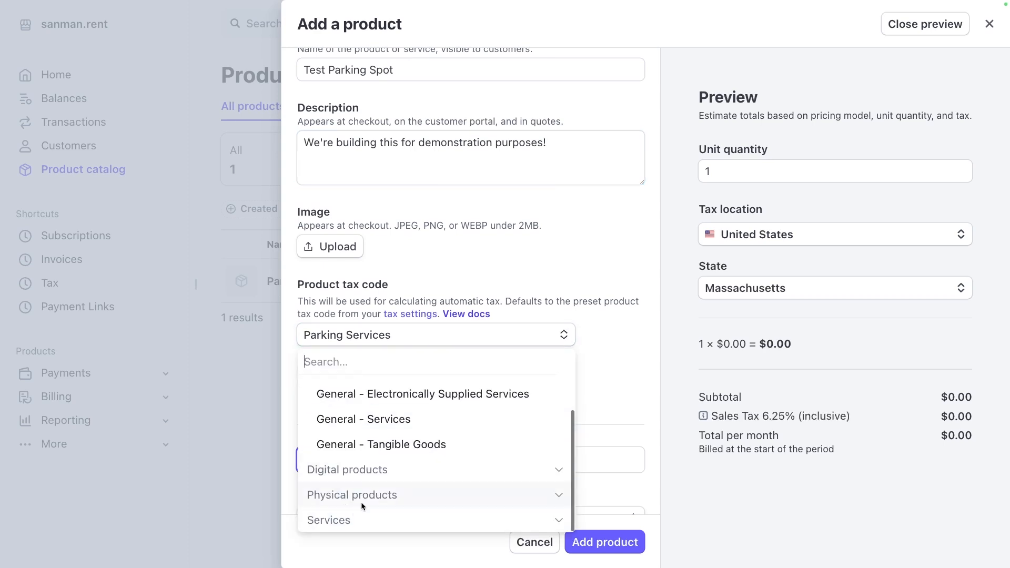
{"action": "scroll", "scroll_direction": "down", "scroll_amount": 3}
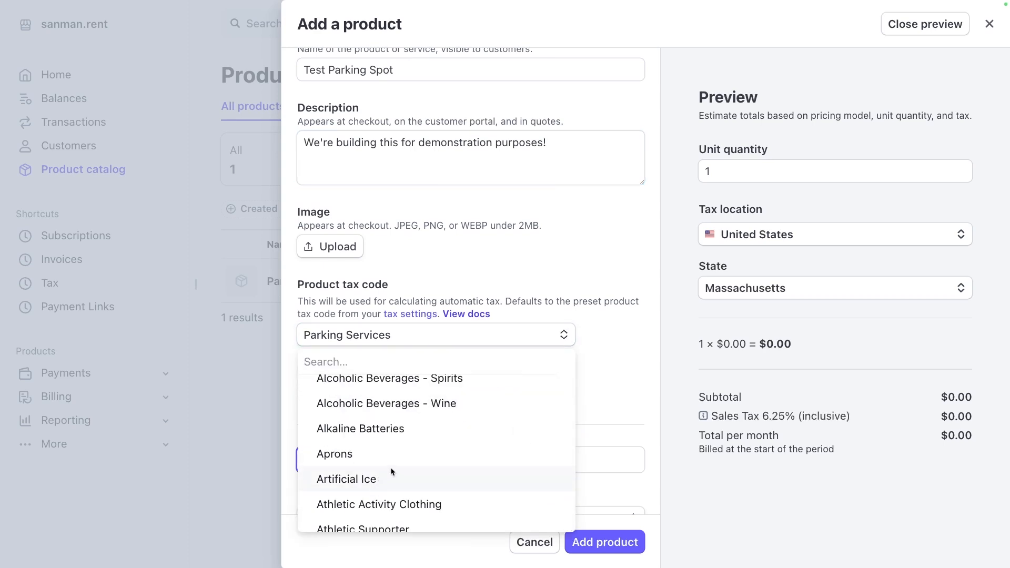
{"action": "scroll", "scroll_direction": "down", "scroll_amount": 3}
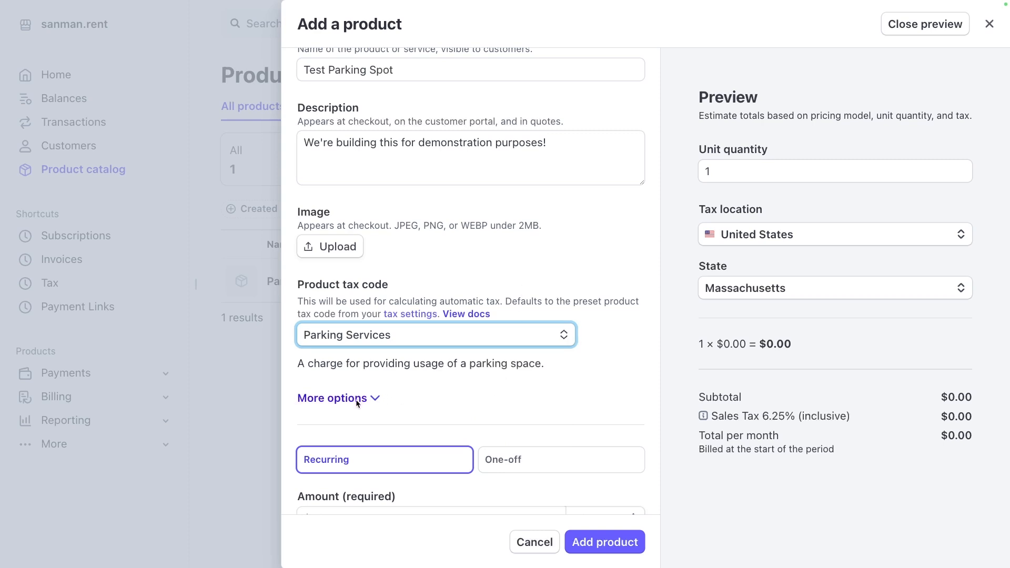
{"action": "left_click", "coordinate": [331, 398]}
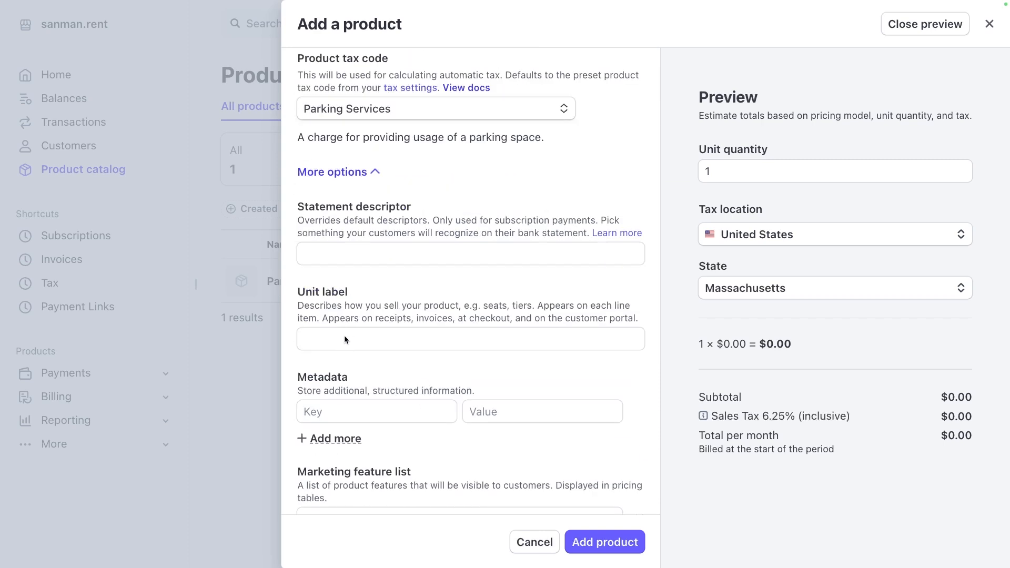
Toggle the price to One-off, back to Recurring, and open More pricing options.
{"action": "scroll", "scroll_direction": "down", "scroll_amount": 3}
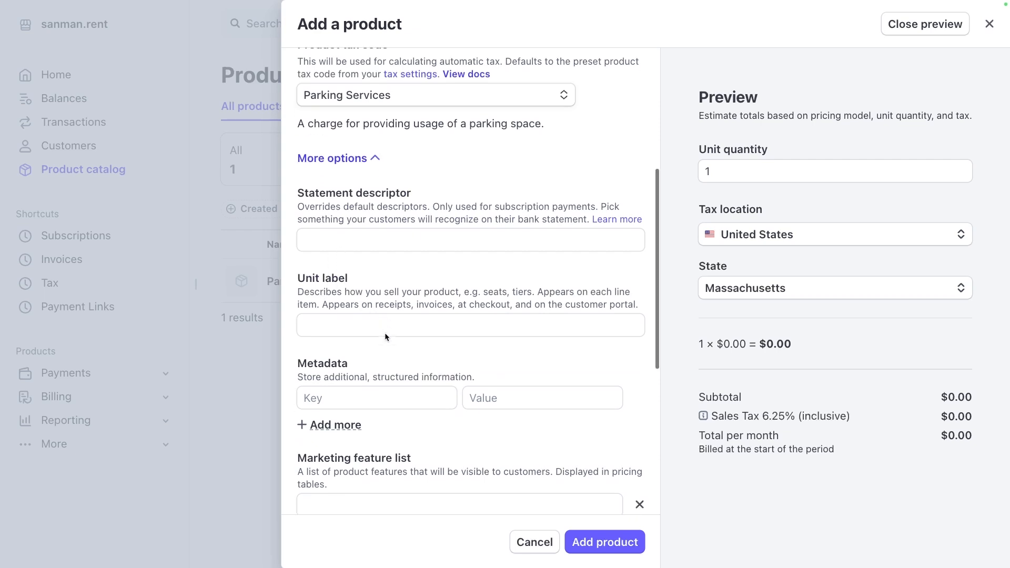
{"action": "scroll", "scroll_direction": "down", "scroll_amount": 3}
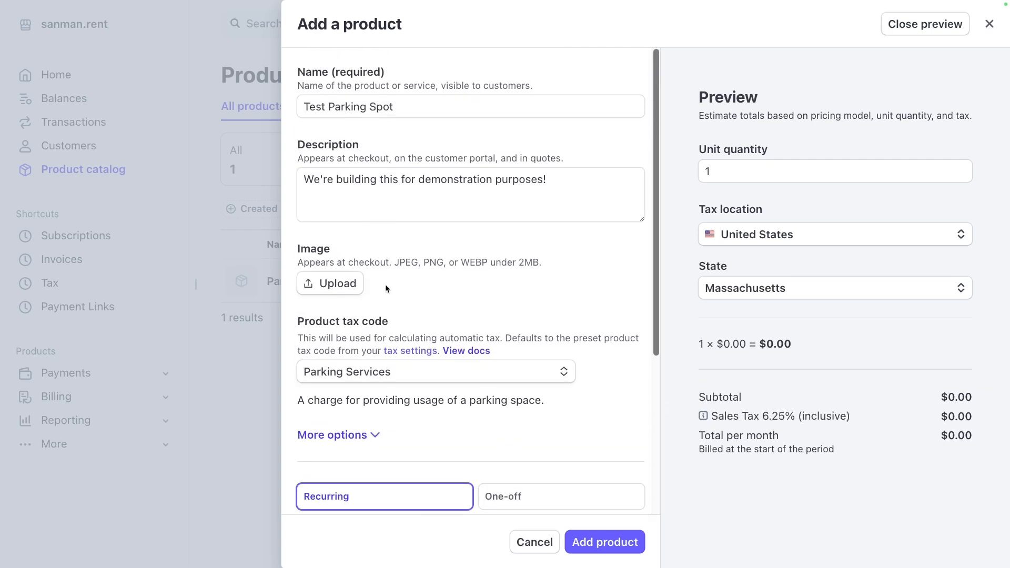
{"action": "left_click", "coordinate": [560, 496]}
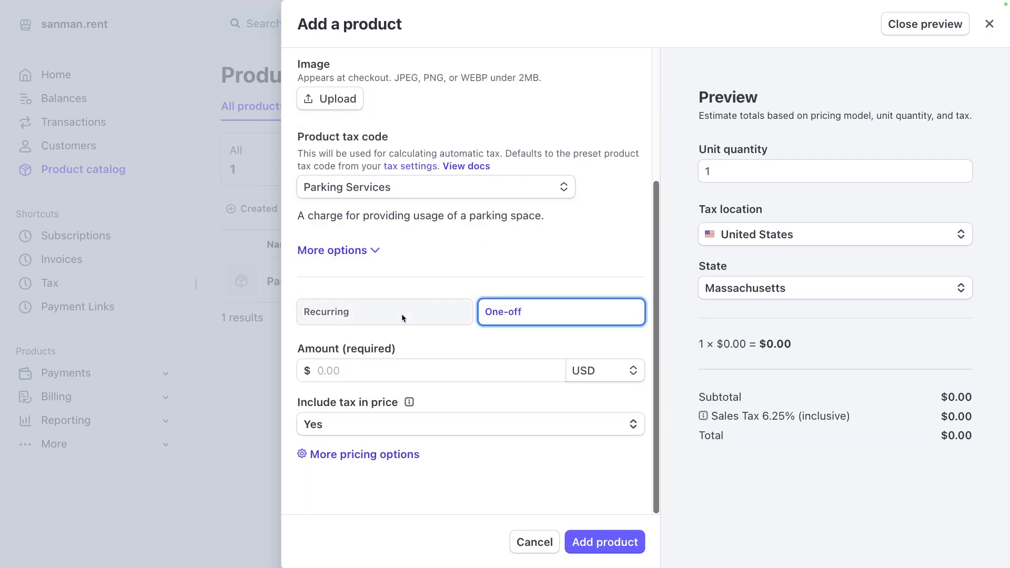
{"action": "left_click", "coordinate": [384, 312]}
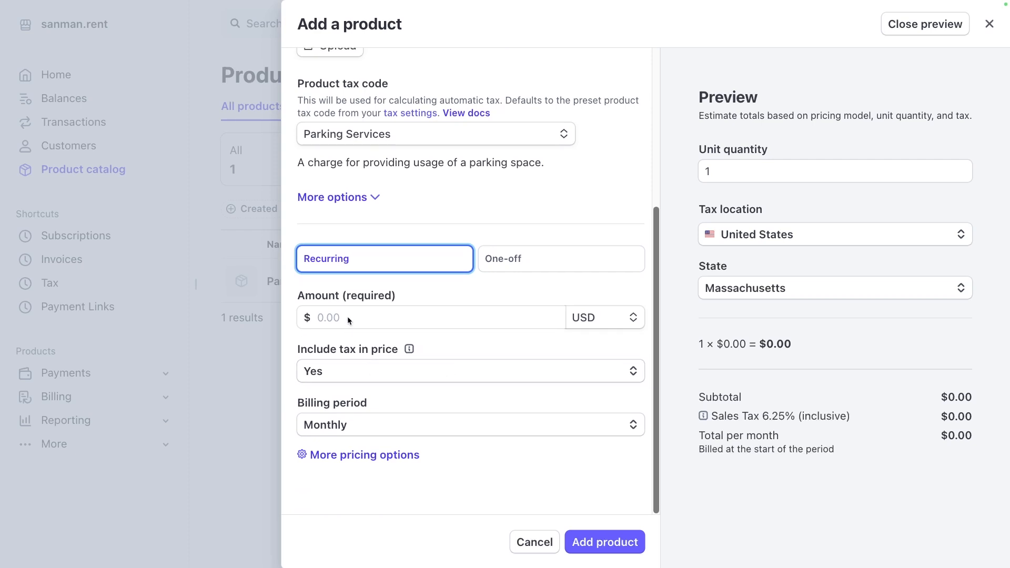
{"action": "left_click", "coordinate": [469, 425]}
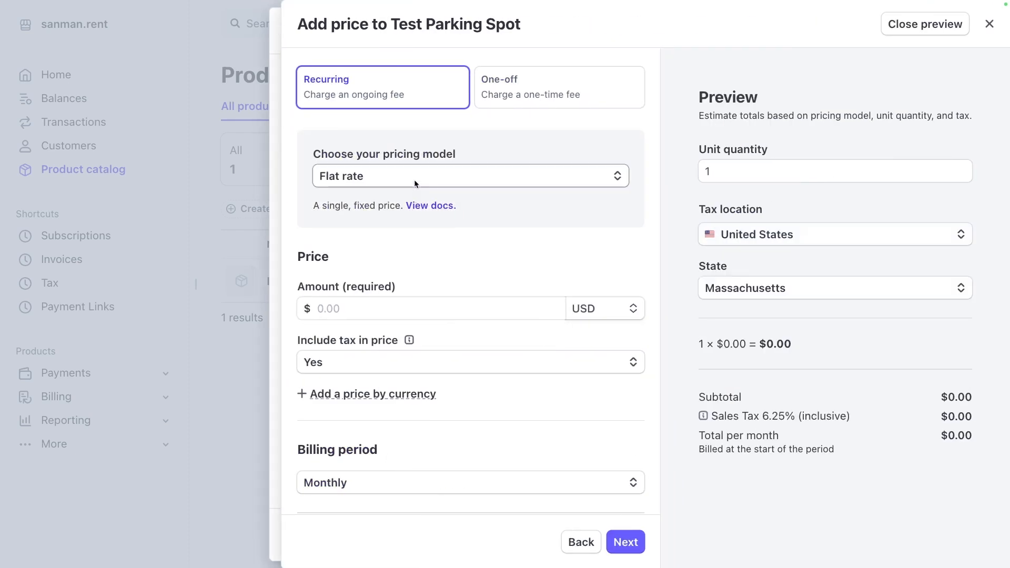
Return to the product form and save Test Parking Spot with a one-off $100.00 price.
{"action": "left_click", "coordinate": [469, 176]}
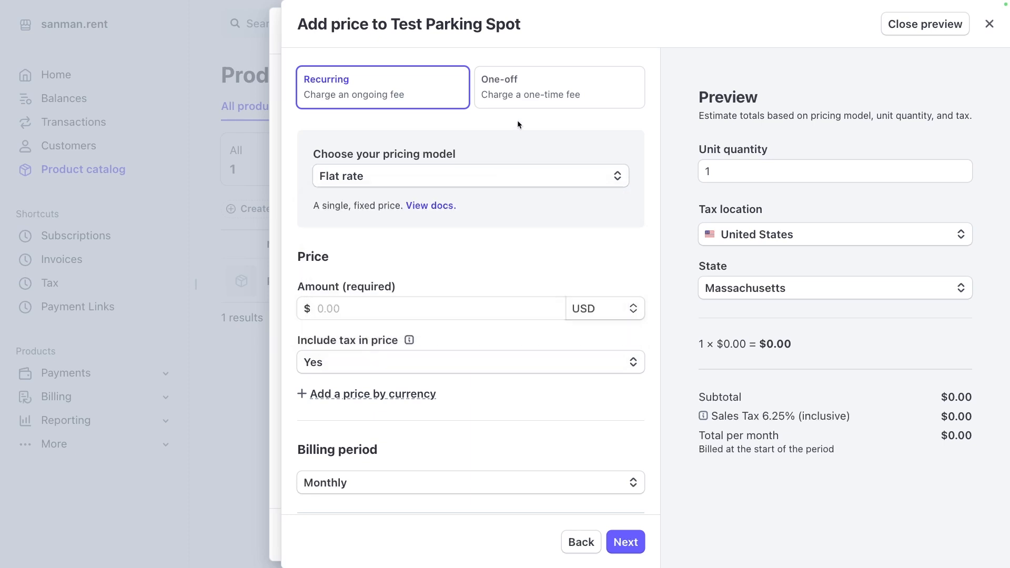
{"action": "left_click", "coordinate": [557, 87]}
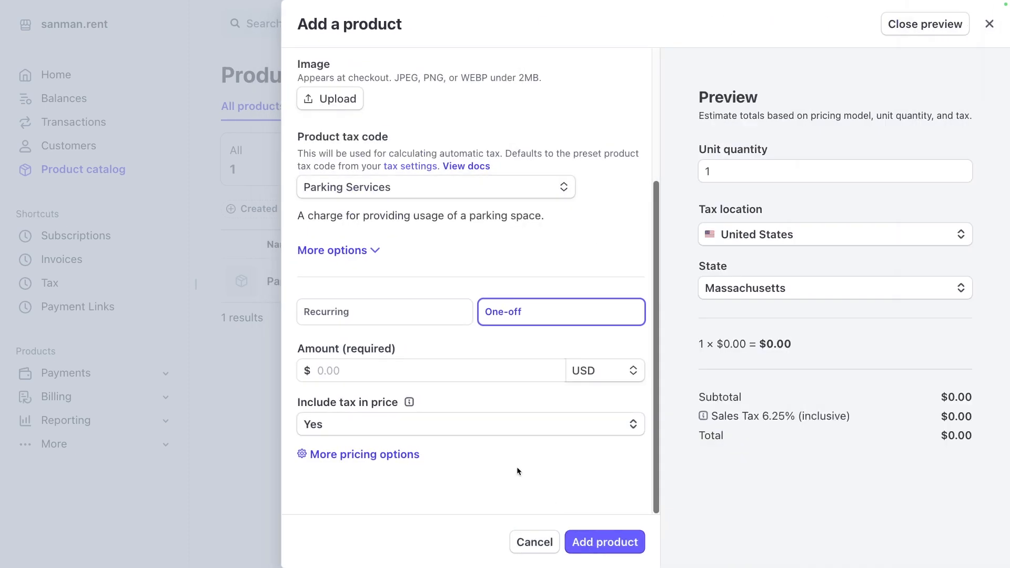
{"action": "left_click", "coordinate": [430, 370]}
{"action": "type", "text": "100"}
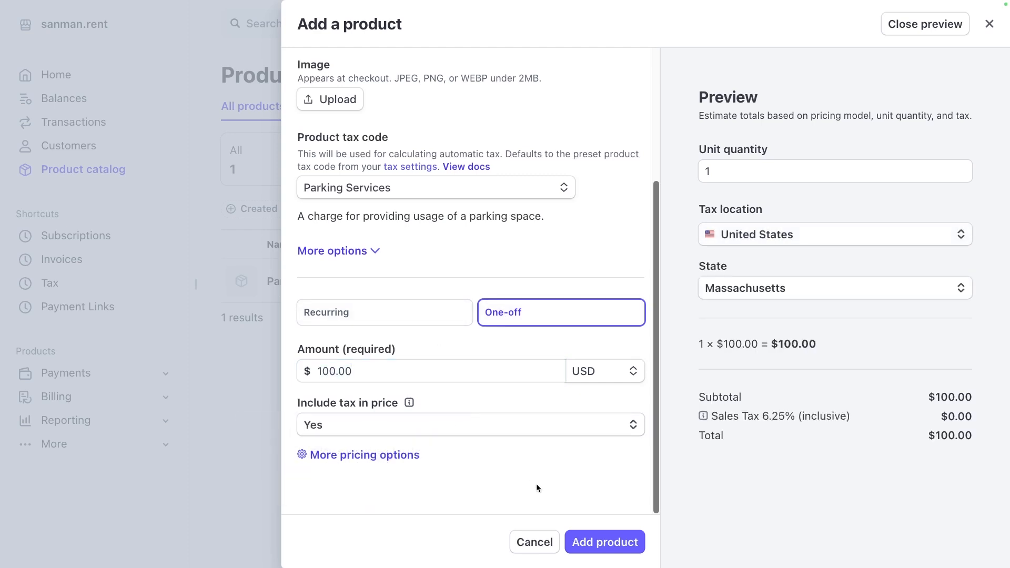
{"action": "left_click", "coordinate": [604, 542]}
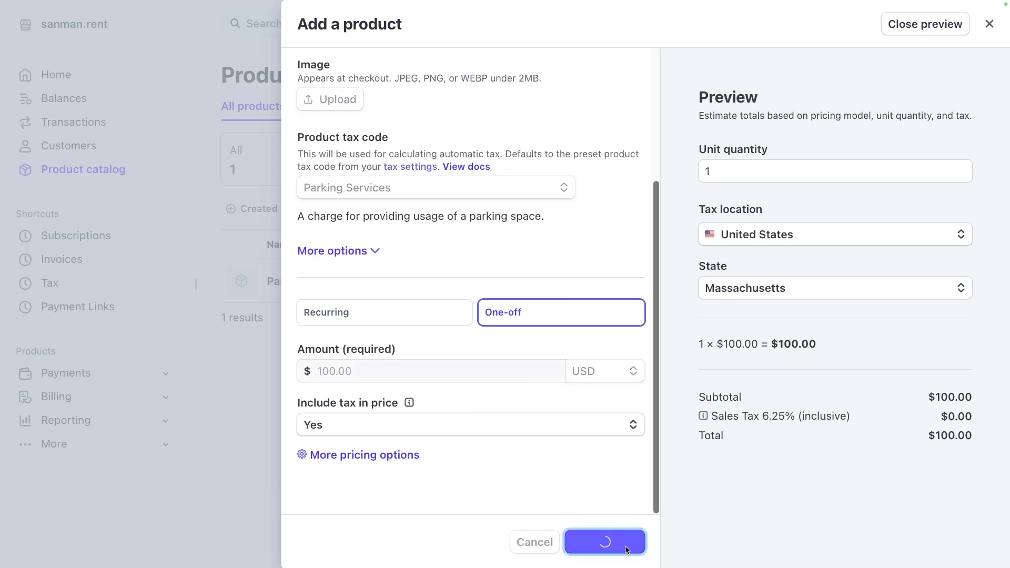
{"action": "left_click", "coordinate": [603, 542]}
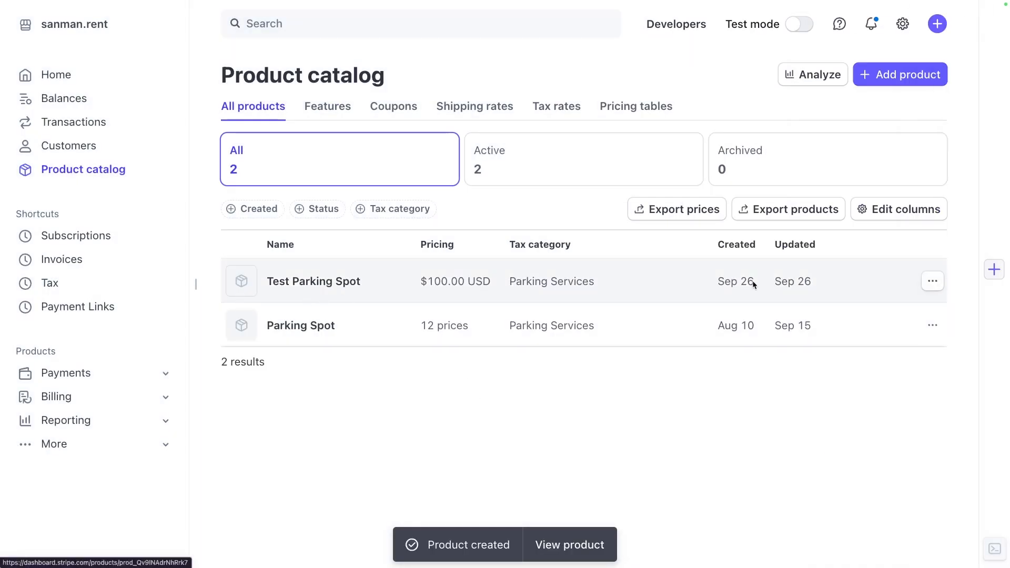
Edit Test Parking Spot's $100.00 price to $0.00 and save the product.
{"action": "left_click", "coordinate": [932, 281]}
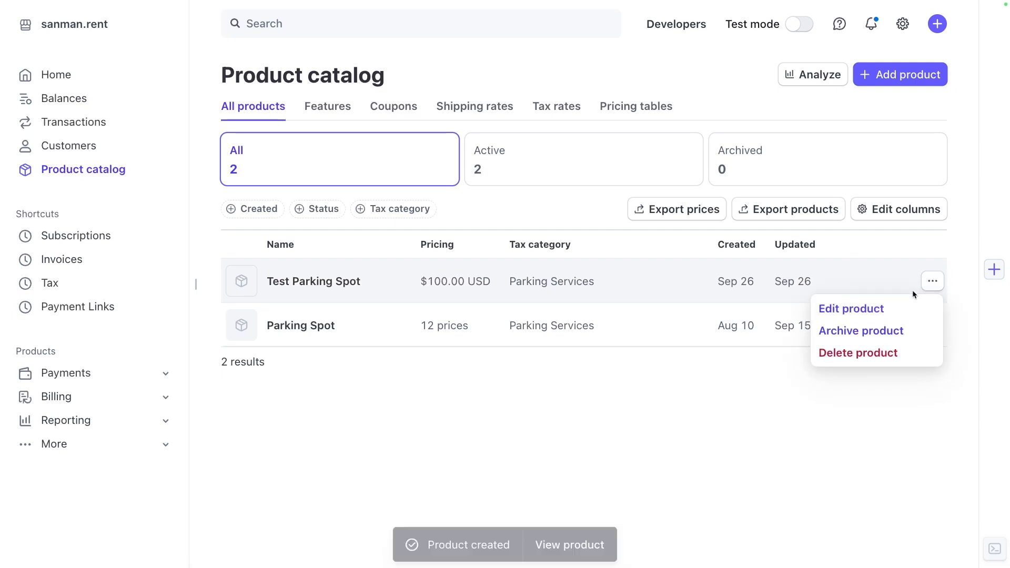
{"action": "left_click", "coordinate": [850, 309]}
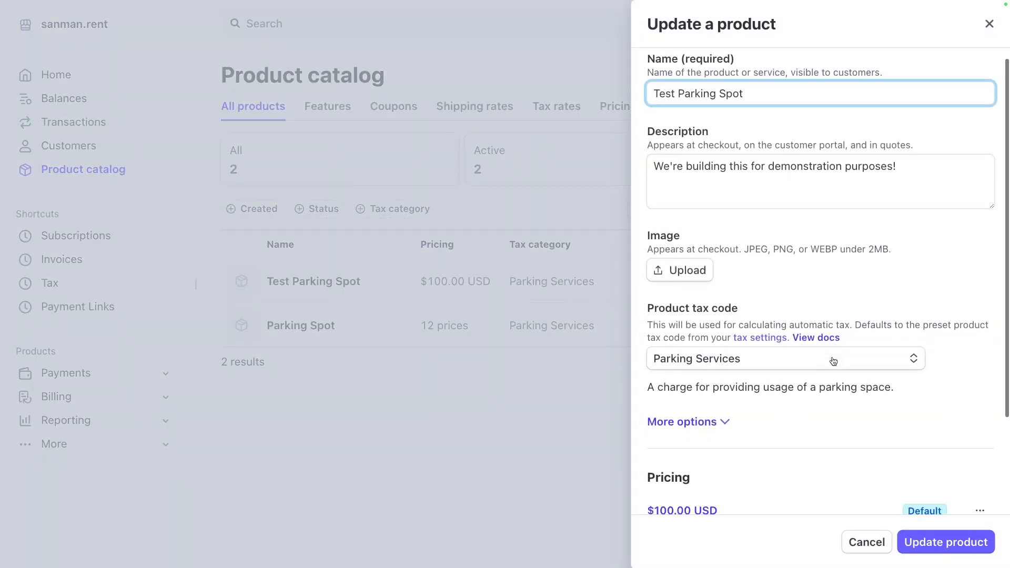
{"action": "left_click", "coordinate": [980, 414]}
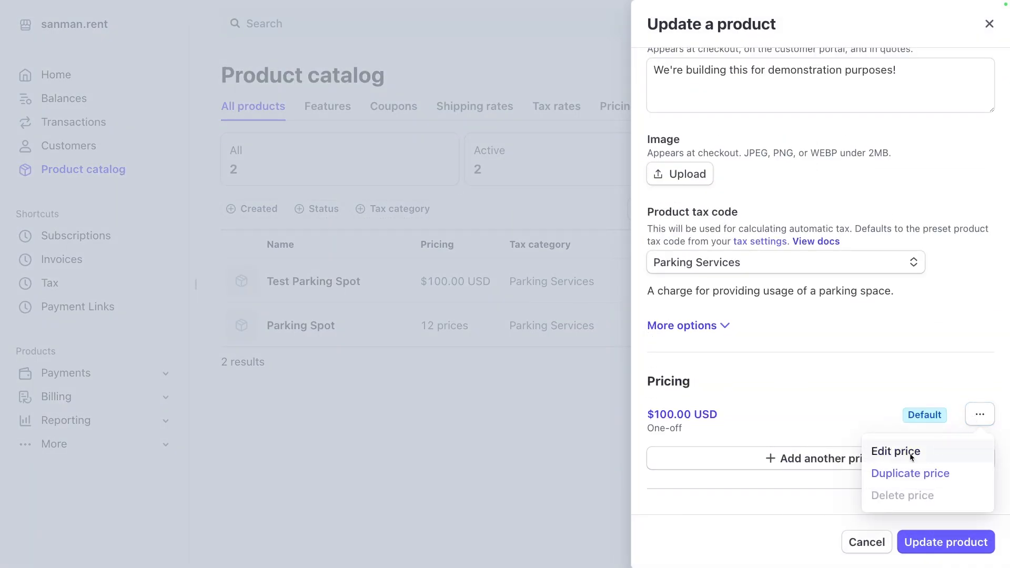
{"action": "left_click", "coordinate": [896, 451]}
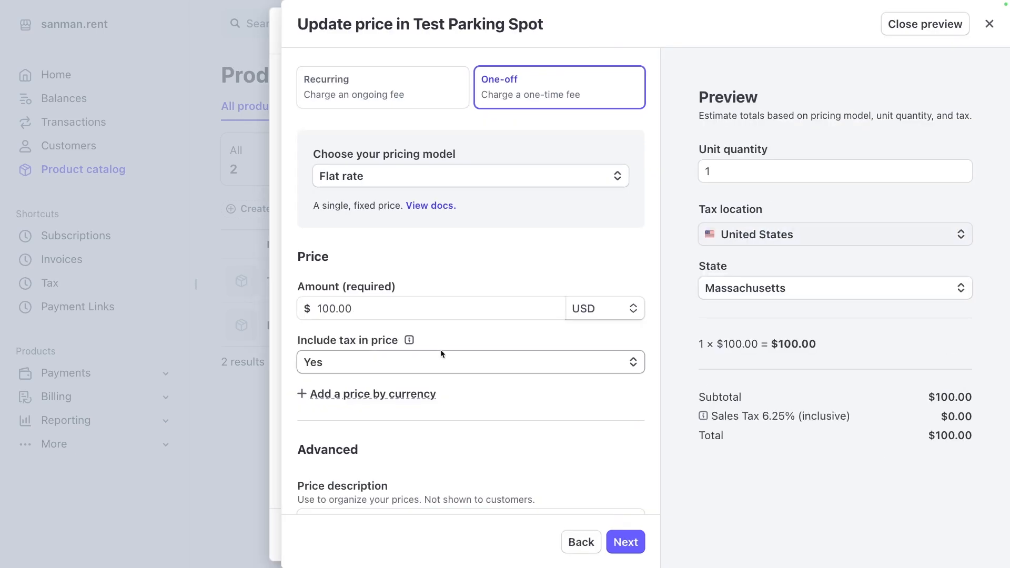
{"action": "left_click", "coordinate": [430, 307]}
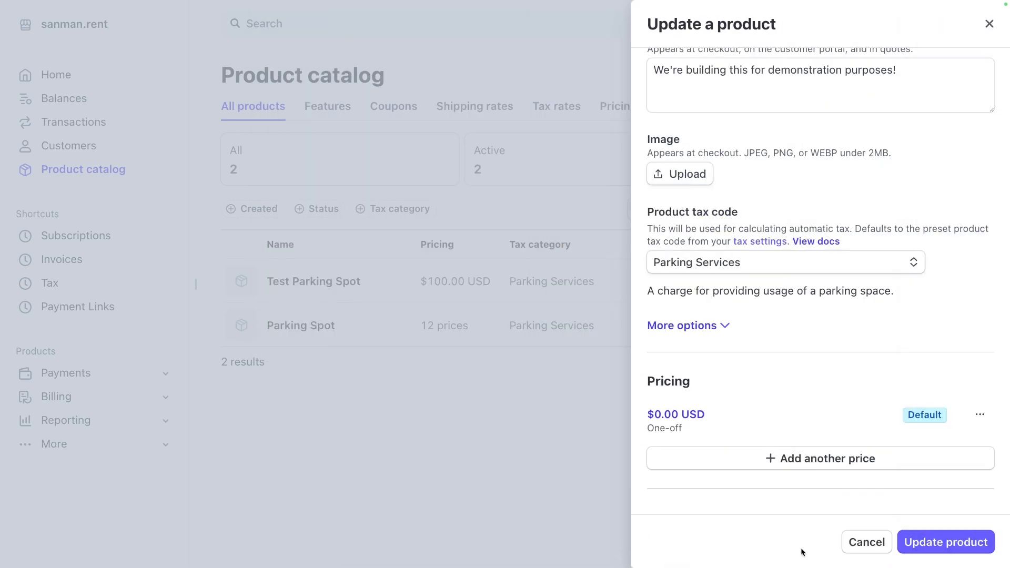
{"action": "left_click", "coordinate": [945, 541]}
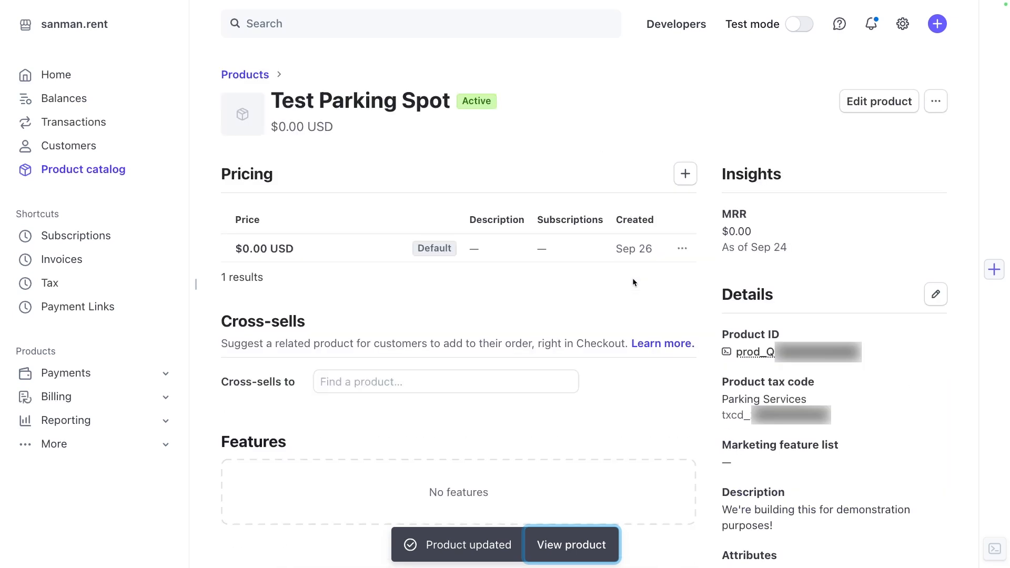
{"action": "mouse_move", "coordinate": [365, 264]}
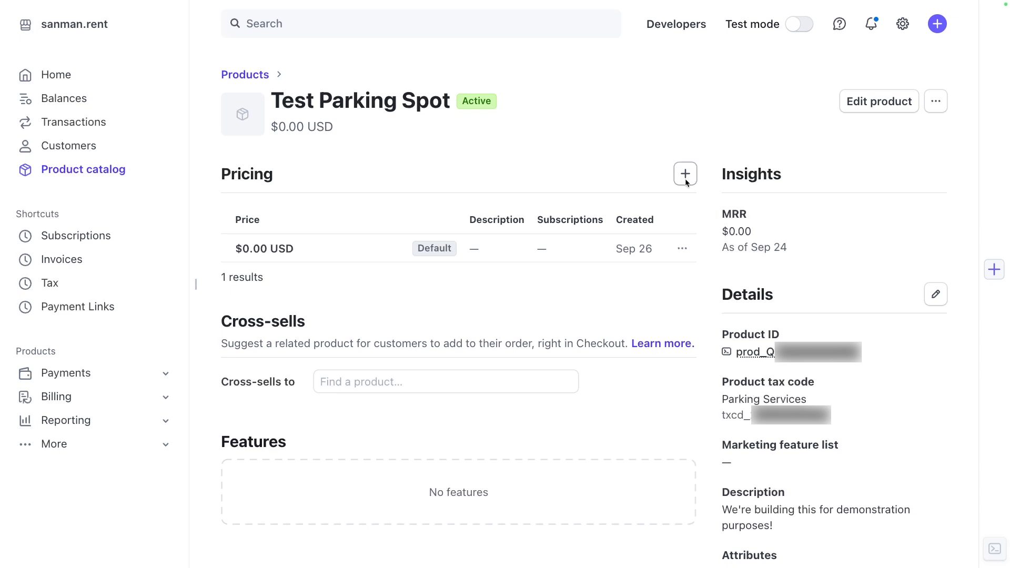
{"action": "mouse_move", "coordinate": [685, 175]}
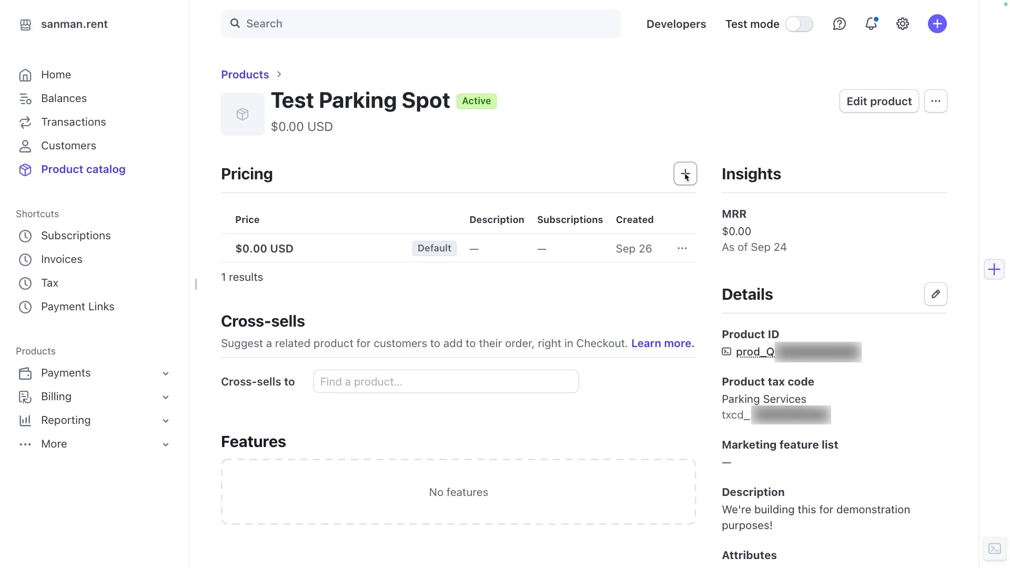
Add a one-off $100.00 price described 'Really big parking spot' to Test Parking Spot.
{"action": "left_click", "coordinate": [685, 174]}
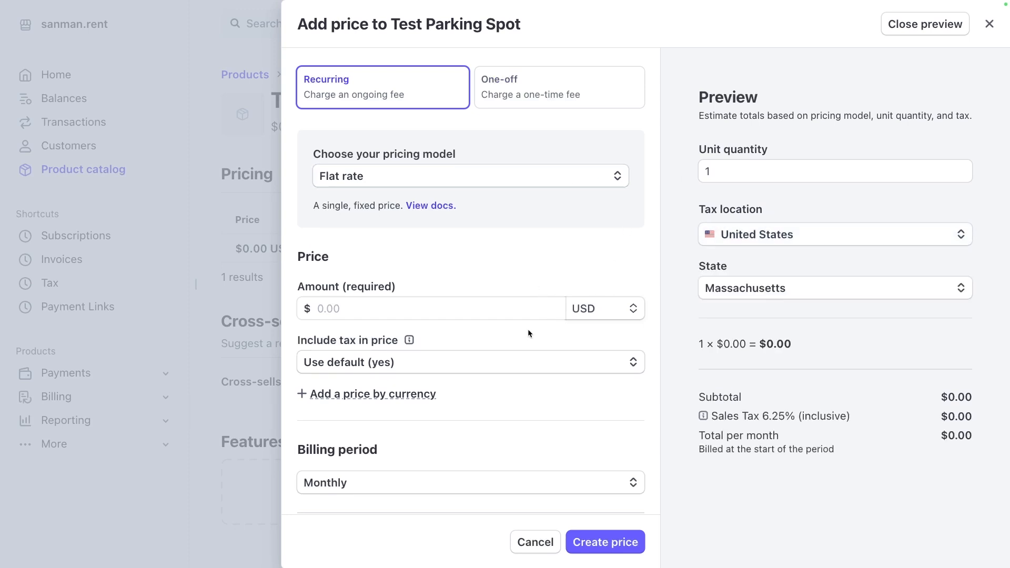
{"action": "mouse_move", "coordinate": [344, 202]}
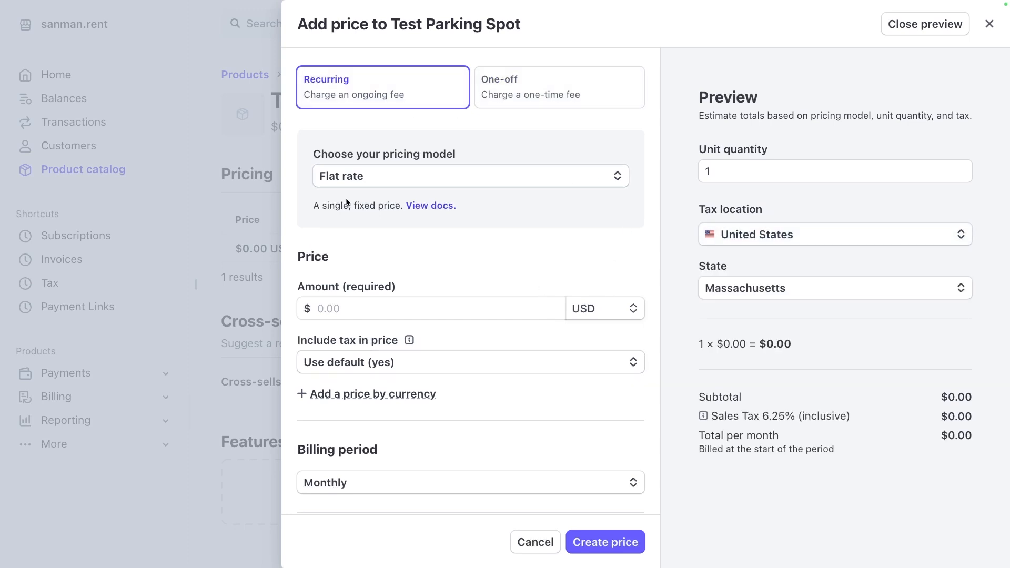
{"action": "mouse_move", "coordinate": [503, 83]}
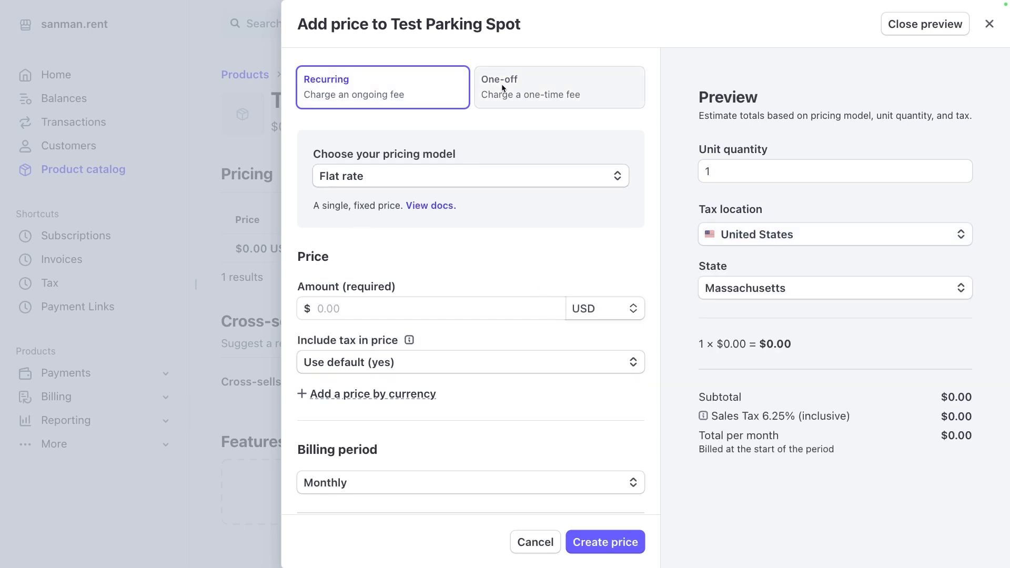
{"action": "left_click", "coordinate": [558, 87]}
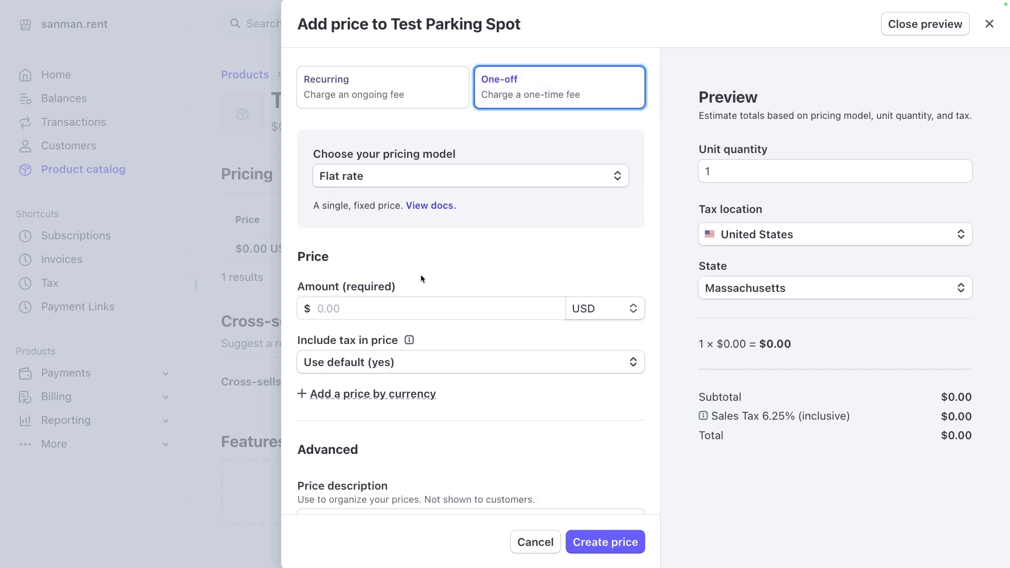
{"action": "type", "text": "10.00"}
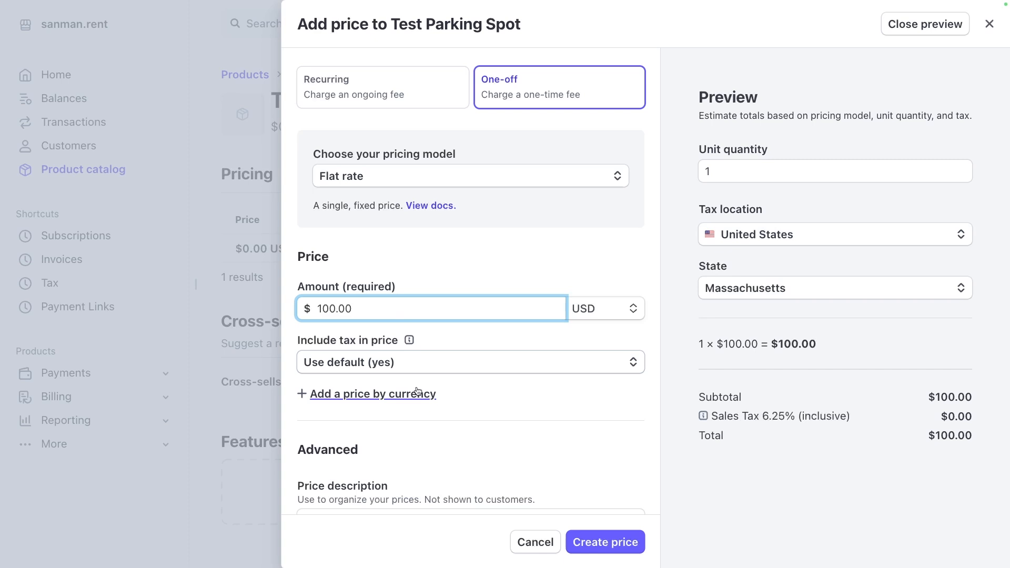
{"action": "scroll", "scroll_direction": "down", "scroll_amount": 3}
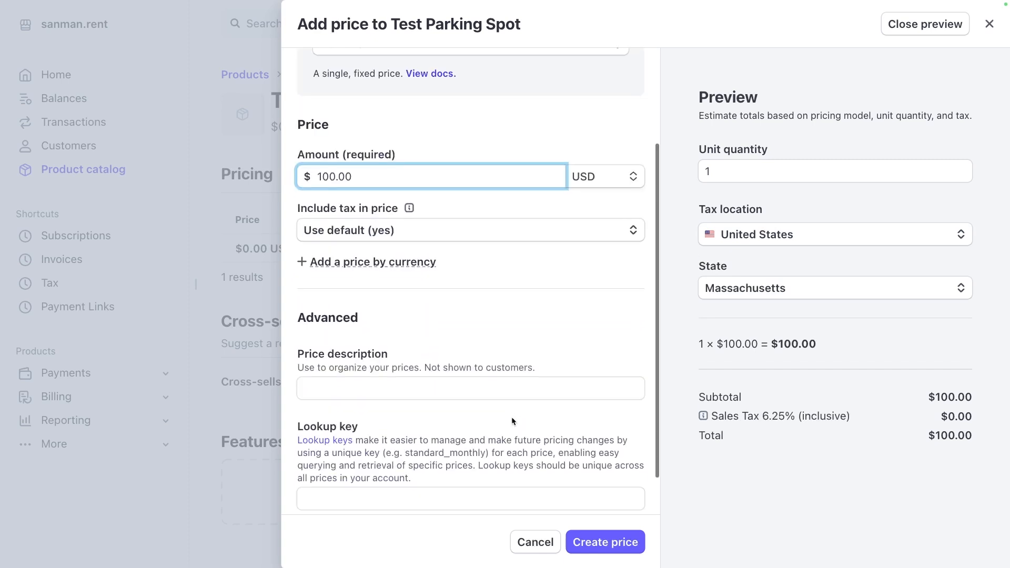
{"action": "mouse_move", "coordinate": [490, 430]}
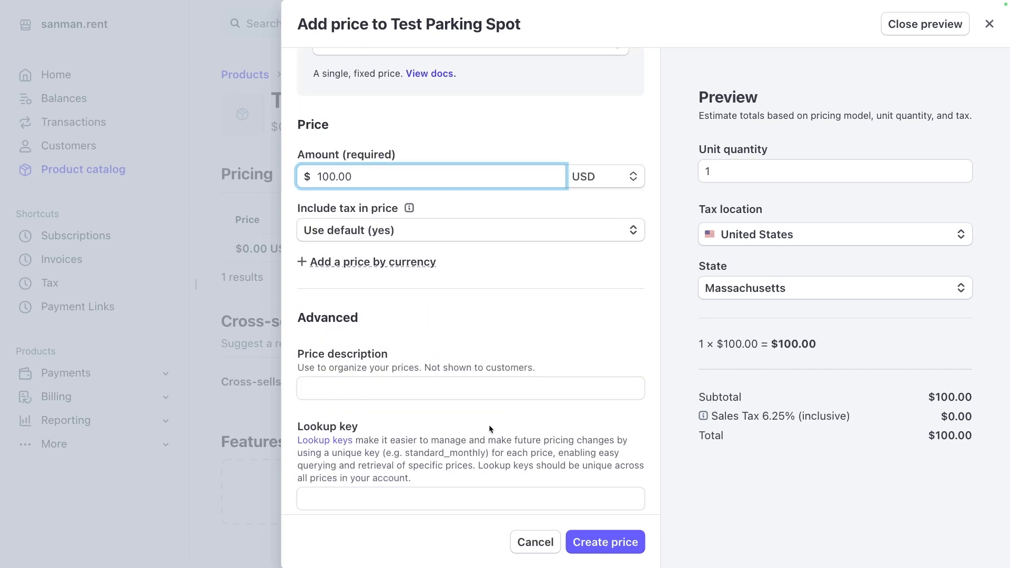
{"action": "left_click", "coordinate": [471, 339]}
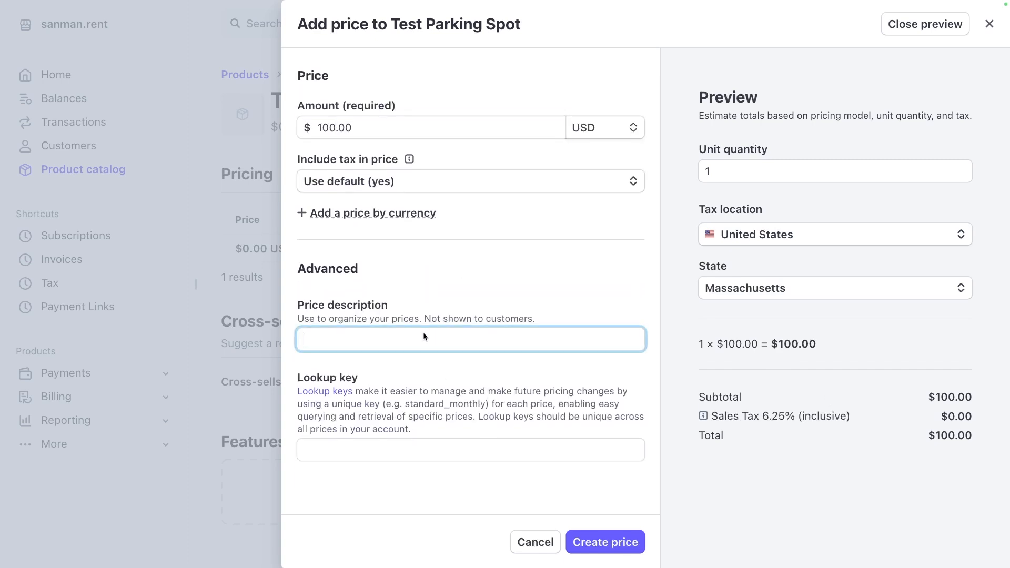
{"action": "type", "text": "Really big parking spot"}
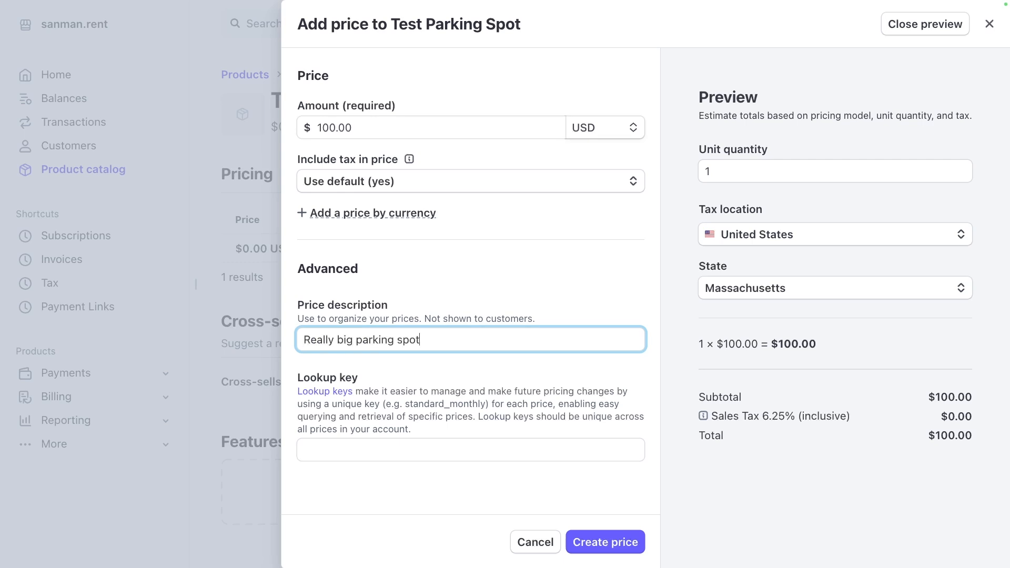
{"action": "left_click", "coordinate": [604, 541]}
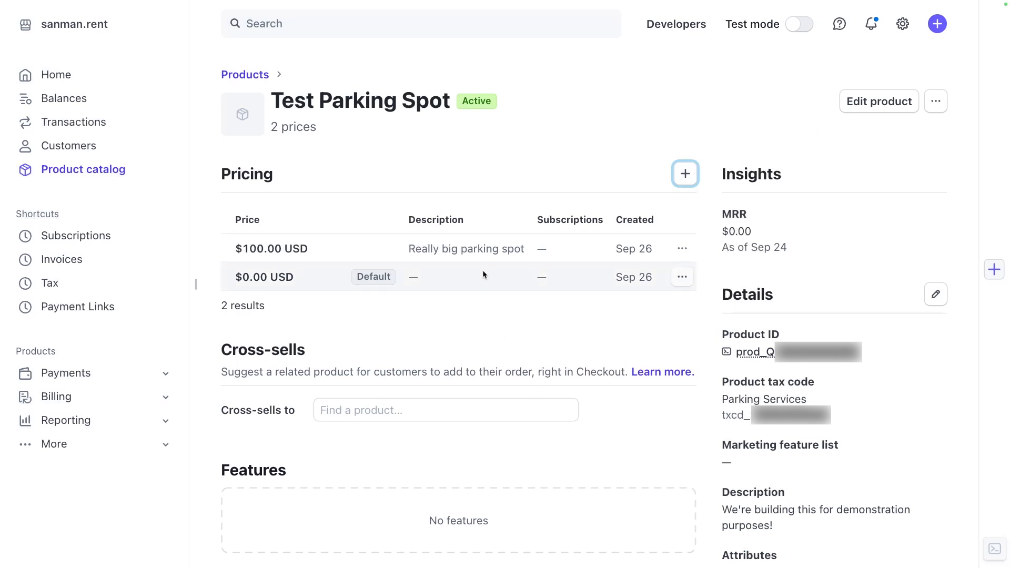
{"action": "mouse_move", "coordinate": [435, 103]}
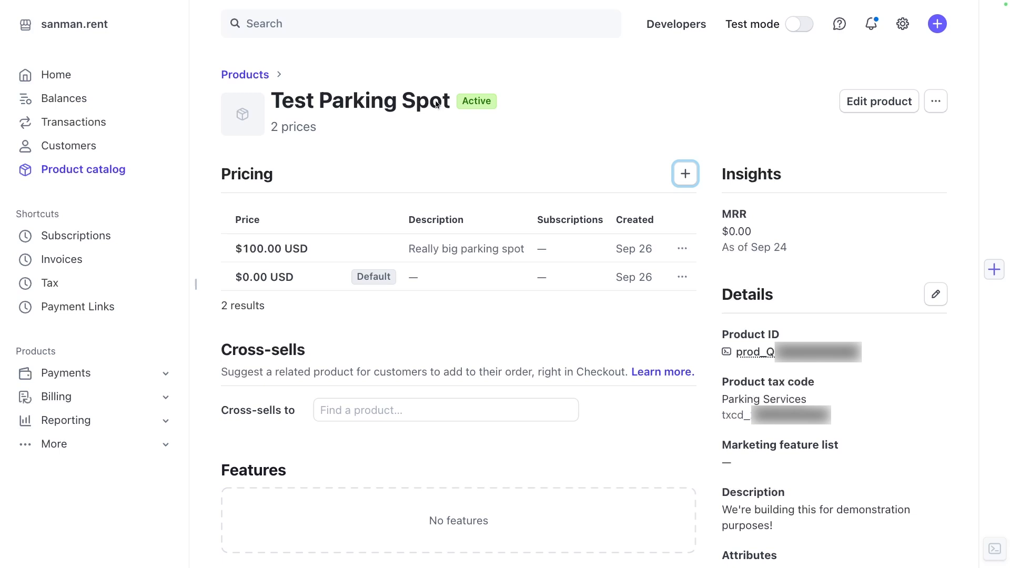
{"action": "mouse_move", "coordinate": [410, 131]}
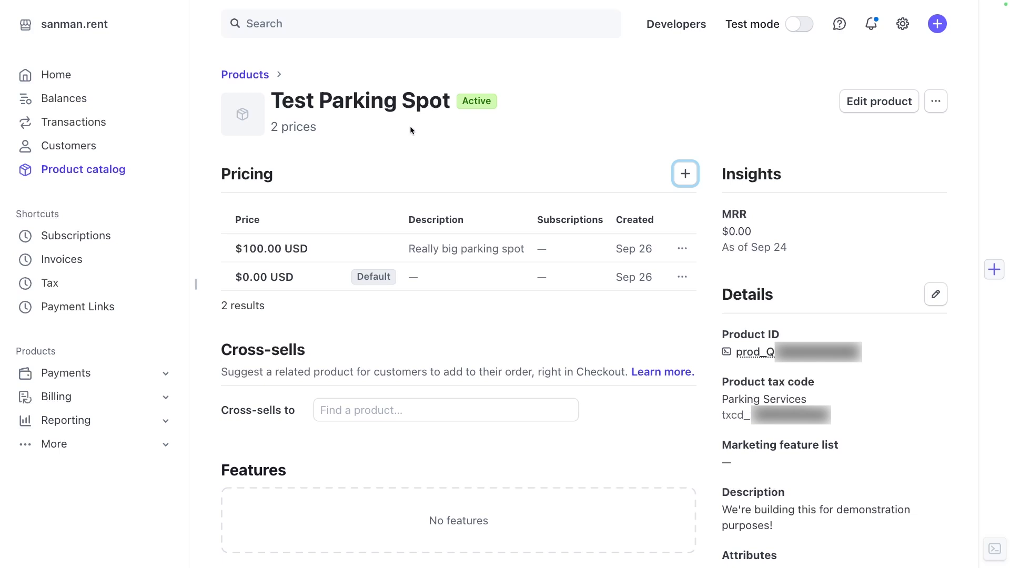
{"action": "mouse_move", "coordinate": [78, 307]}
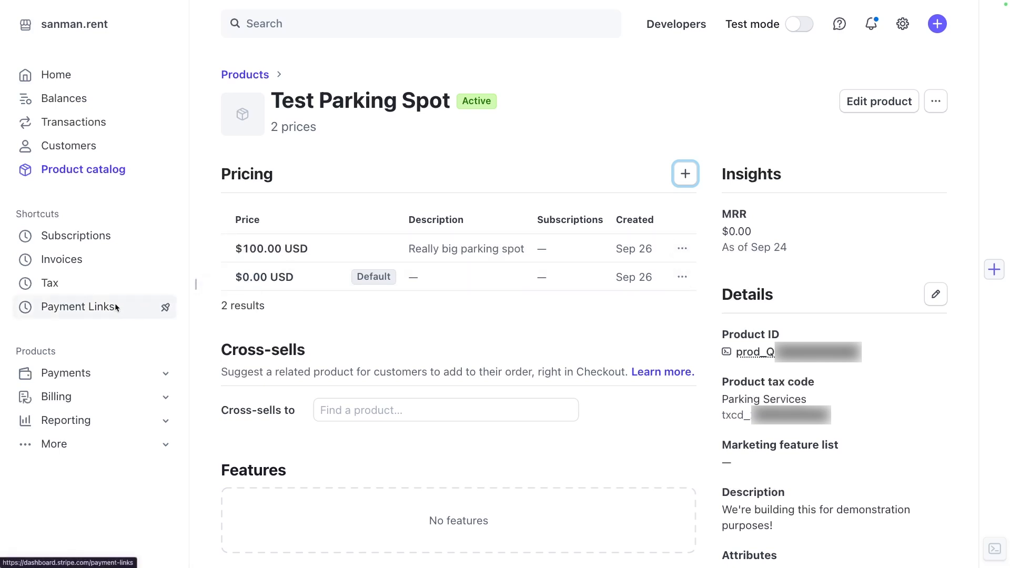
{"action": "mouse_move", "coordinate": [140, 310]}
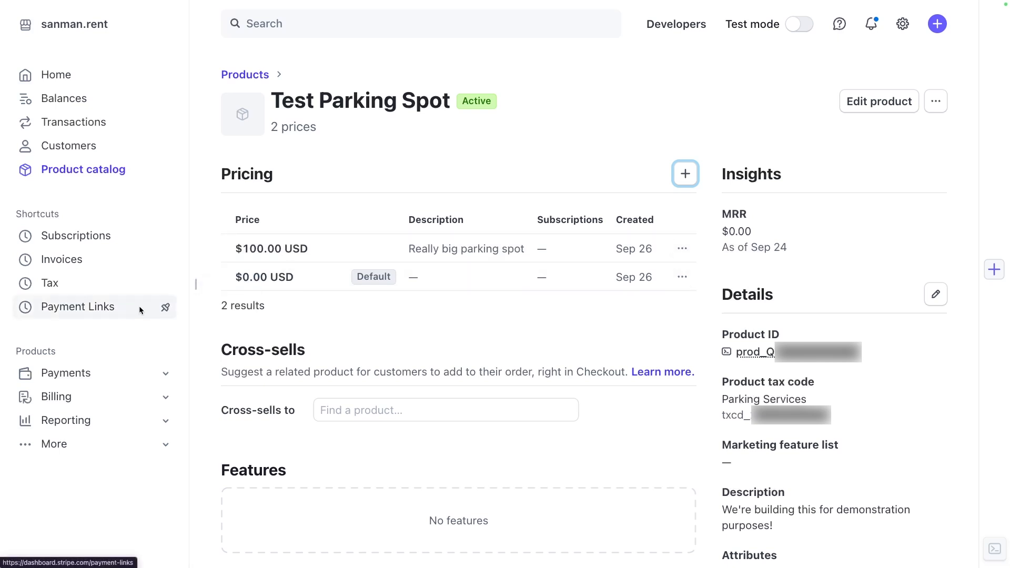
{"action": "left_click", "coordinate": [79, 306]}
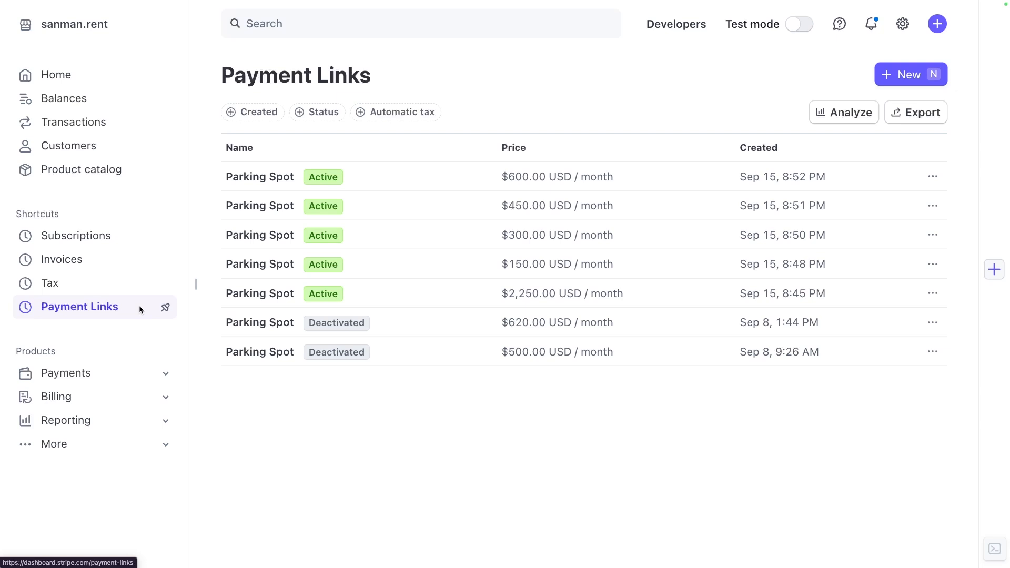
{"action": "mouse_move", "coordinate": [350, 239]}
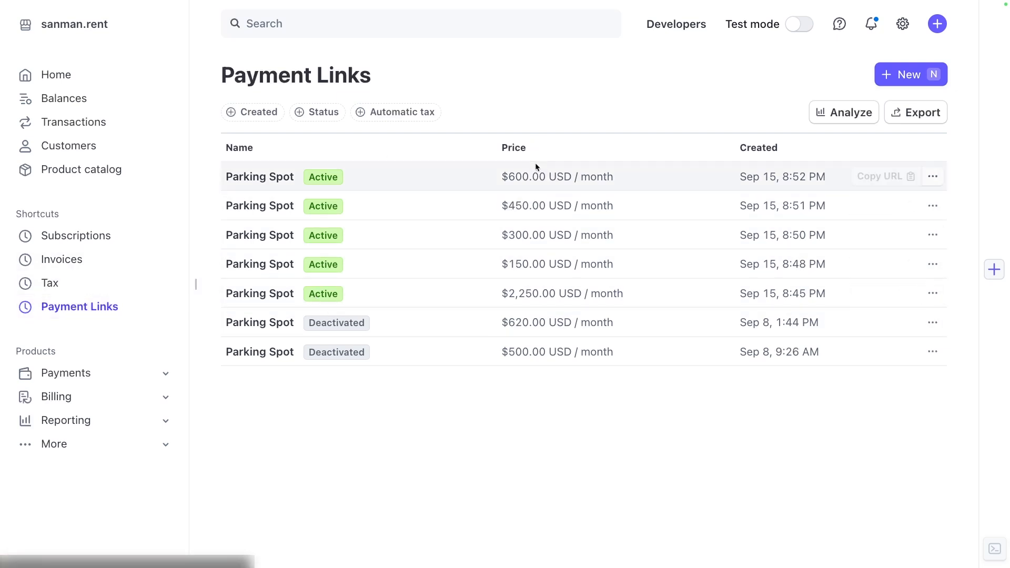
{"action": "mouse_move", "coordinate": [988, 72]}
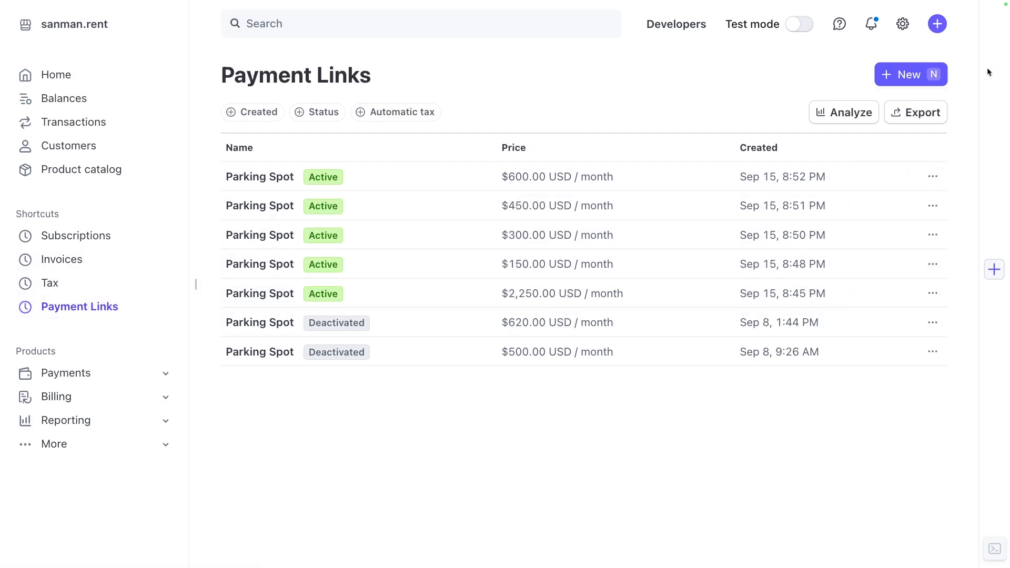
Begin a new payment link from the Payment Links page.
{"action": "left_click", "coordinate": [910, 75]}
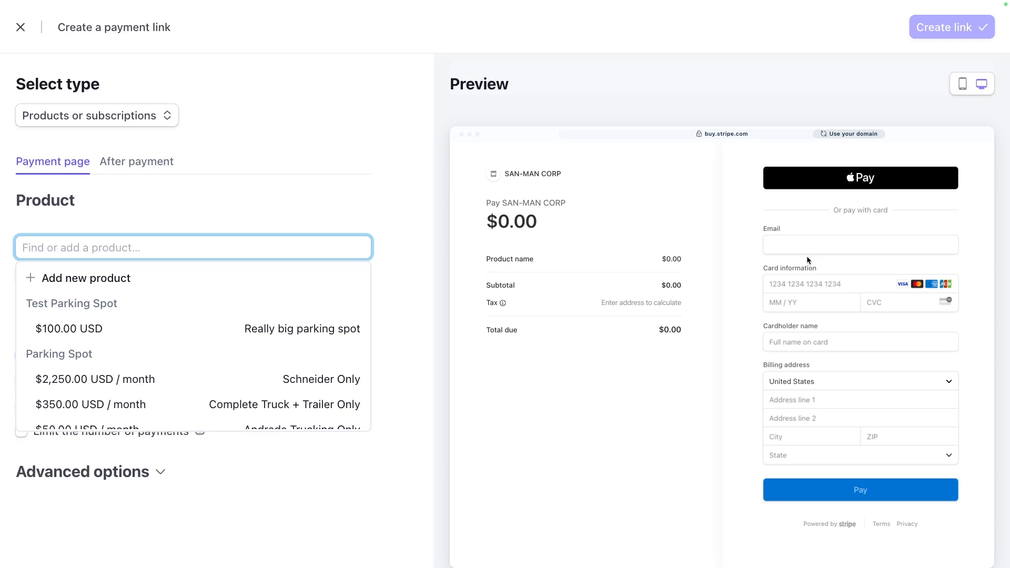
{"action": "mouse_move", "coordinate": [851, 172]}
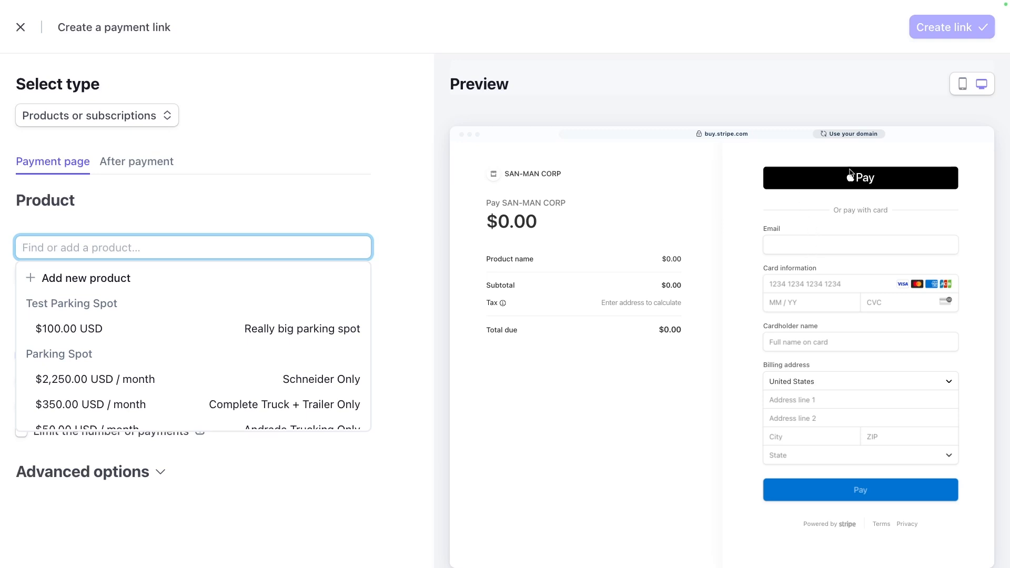
{"action": "mouse_move", "coordinate": [629, 204]}
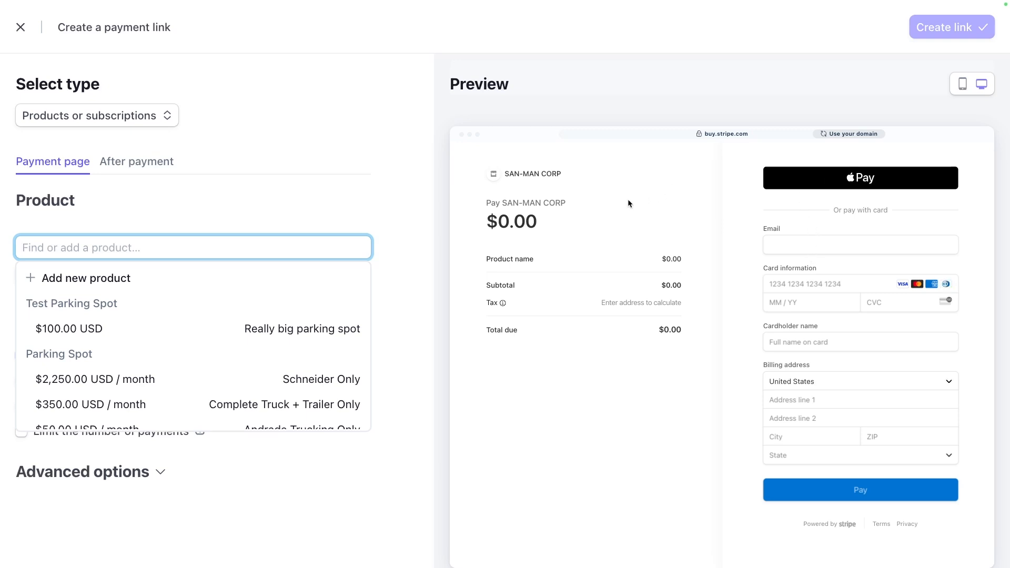
{"action": "mouse_move", "coordinate": [588, 182]}
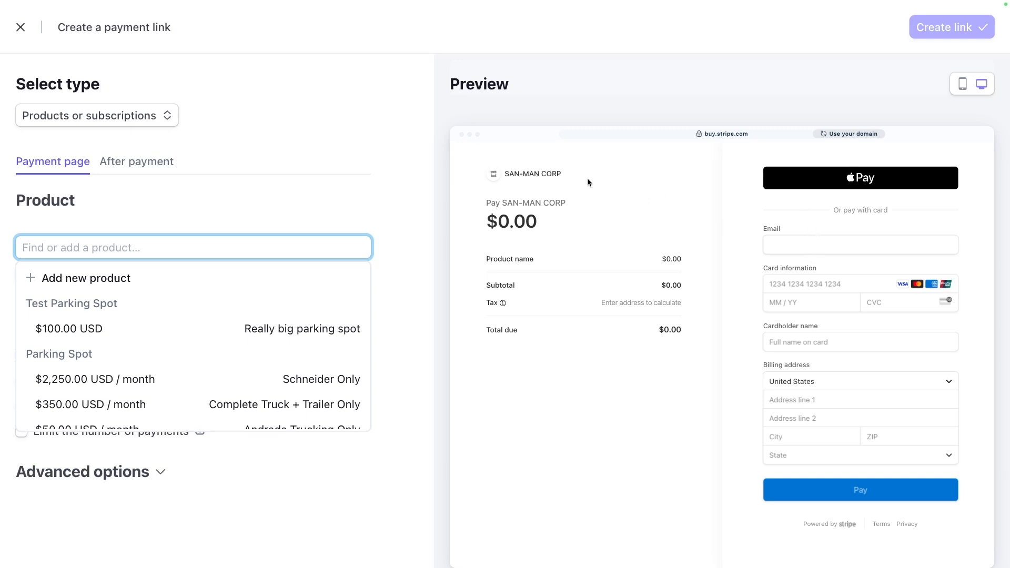
{"action": "mouse_move", "coordinate": [640, 221]}
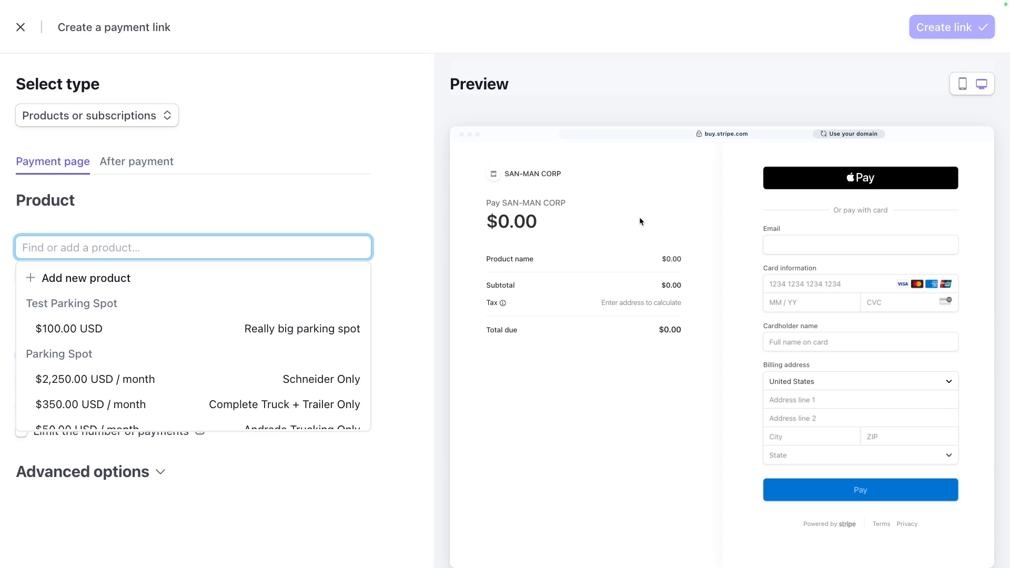
{"action": "mouse_move", "coordinate": [799, 223]}
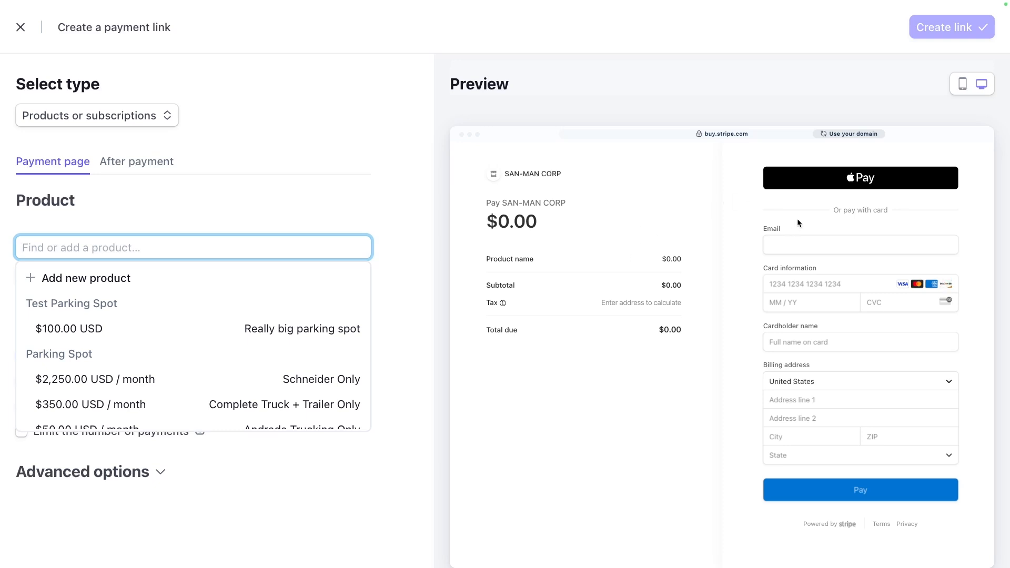
{"action": "mouse_move", "coordinate": [832, 202]}
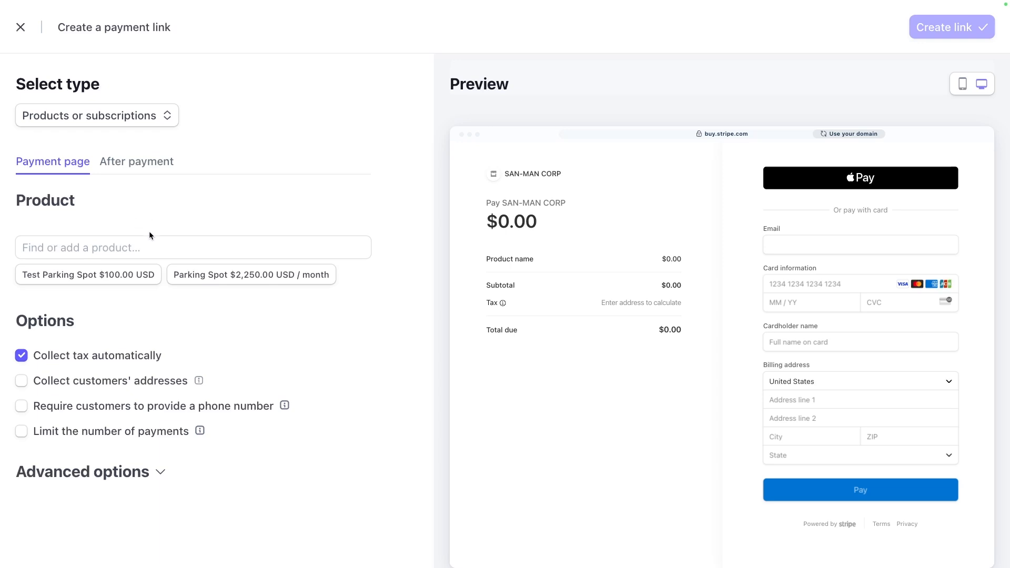
Open the product picker in the new payment link form.
{"action": "left_click", "coordinate": [192, 247]}
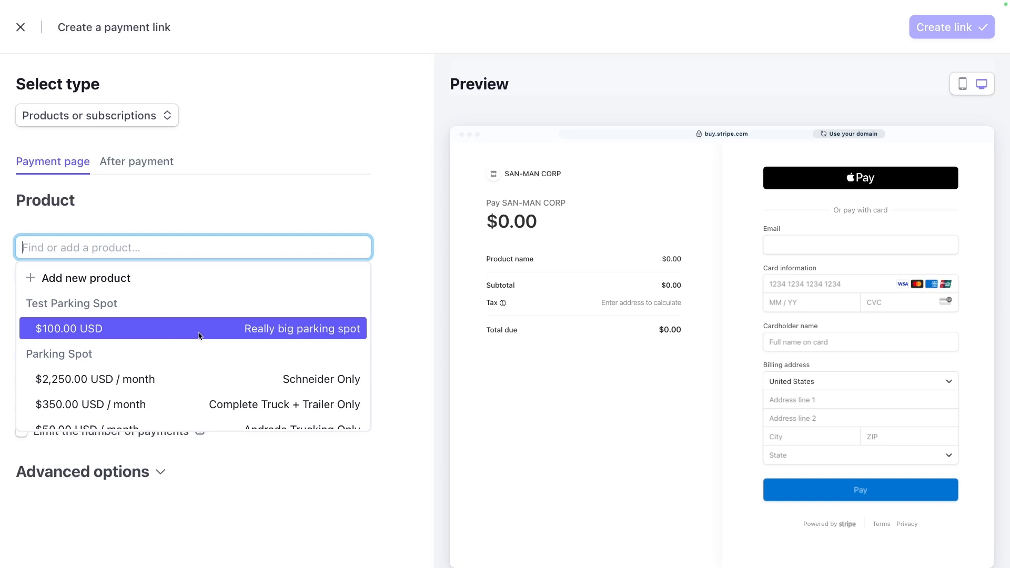
Add Test Parking Spot at $100.00, quantity 10, with customer-adjustable quantity enabled.
{"action": "left_click", "coordinate": [193, 328]}
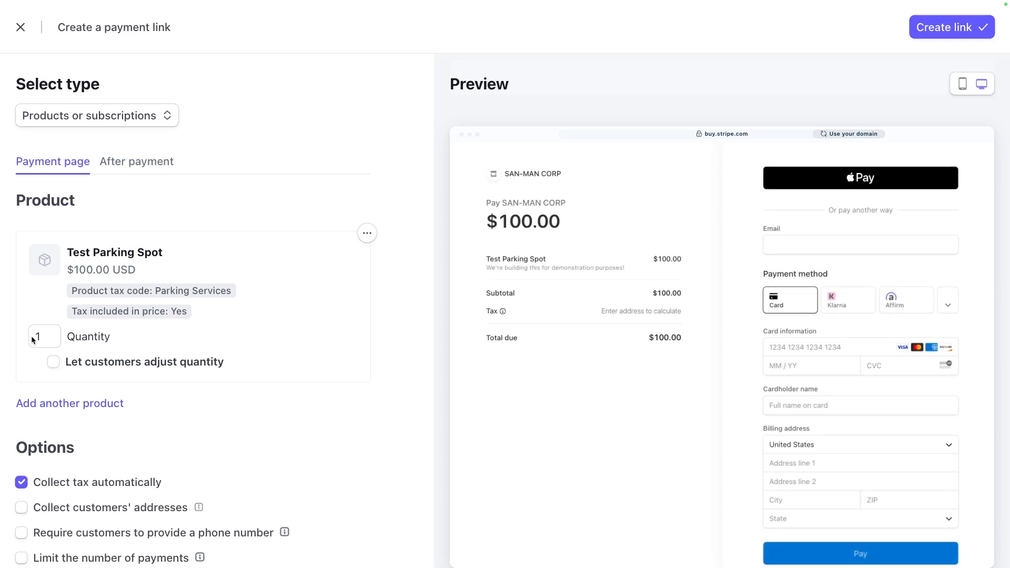
{"action": "left_click", "coordinate": [44, 336]}
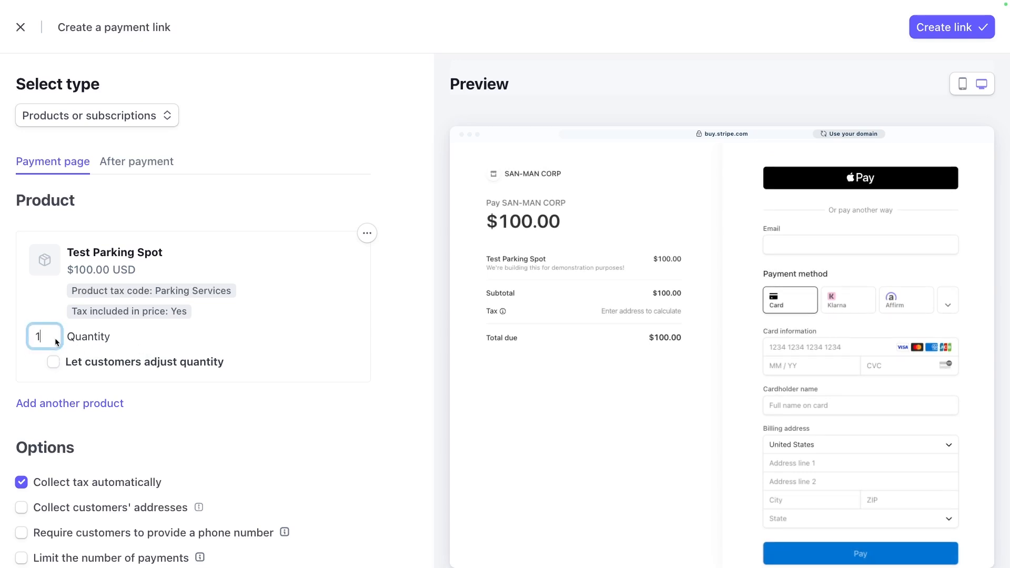
{"action": "type", "text": "0"}
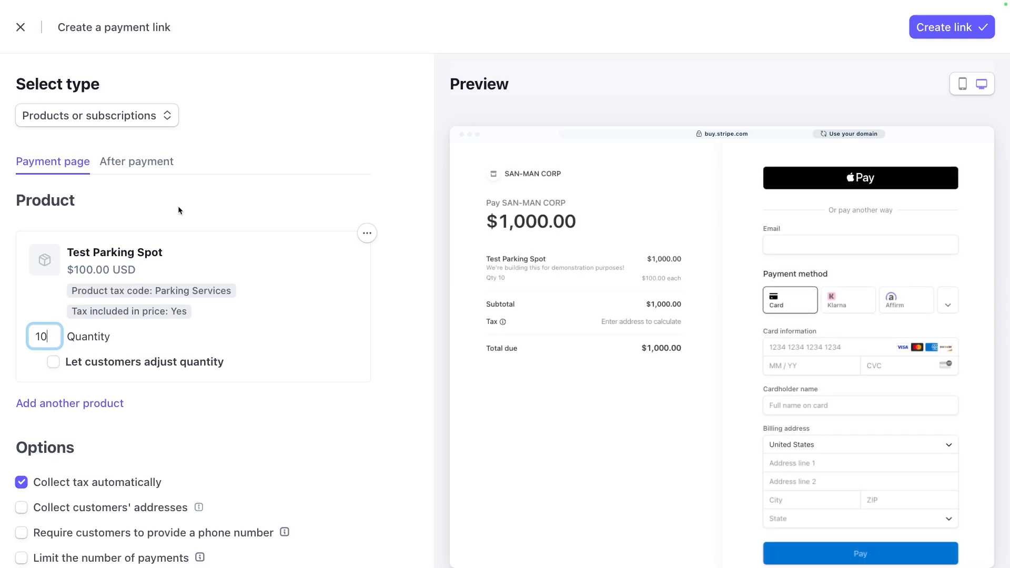
{"action": "mouse_move", "coordinate": [516, 219]}
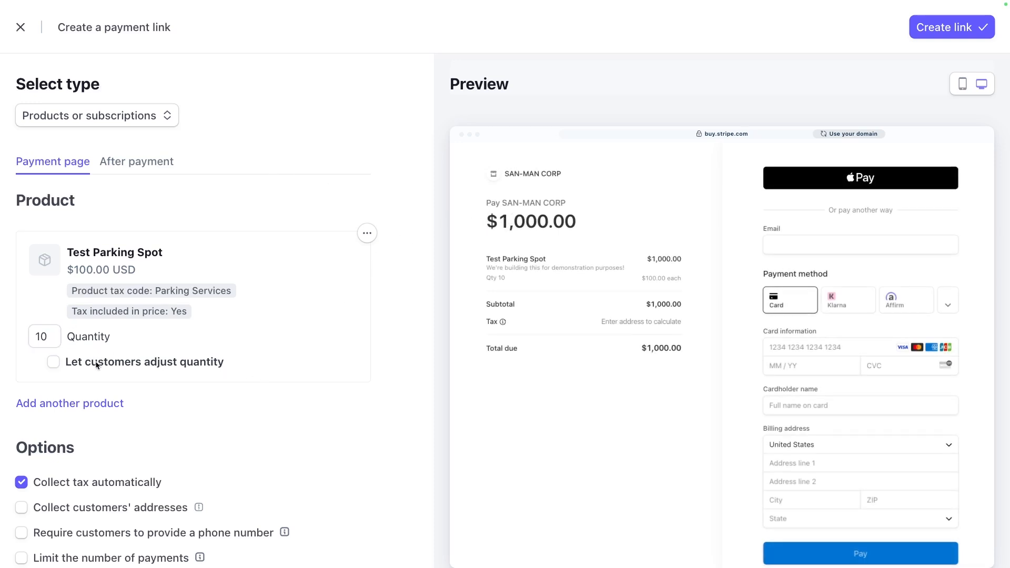
{"action": "left_click", "coordinate": [52, 362]}
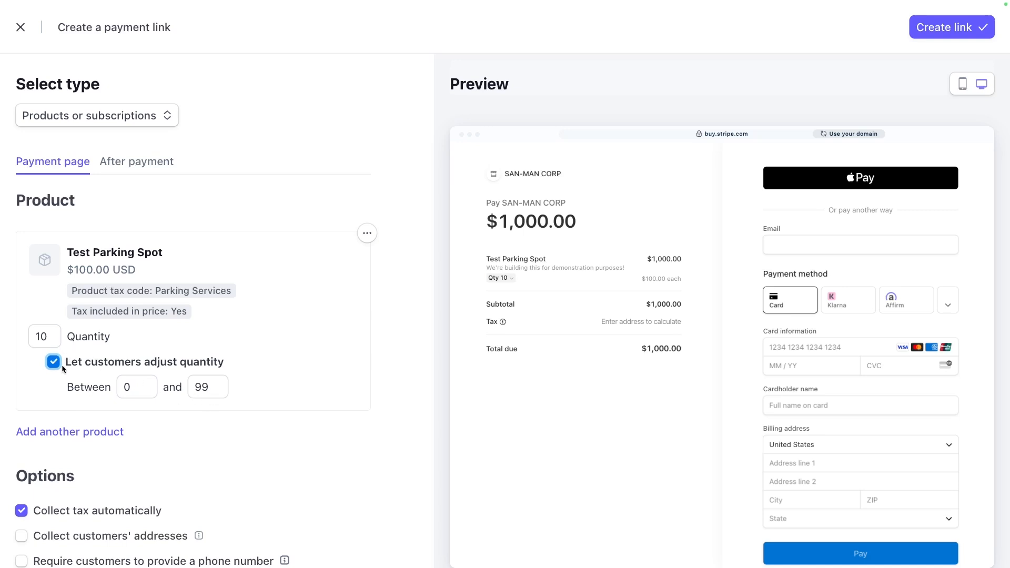
{"action": "left_click", "coordinate": [53, 361]}
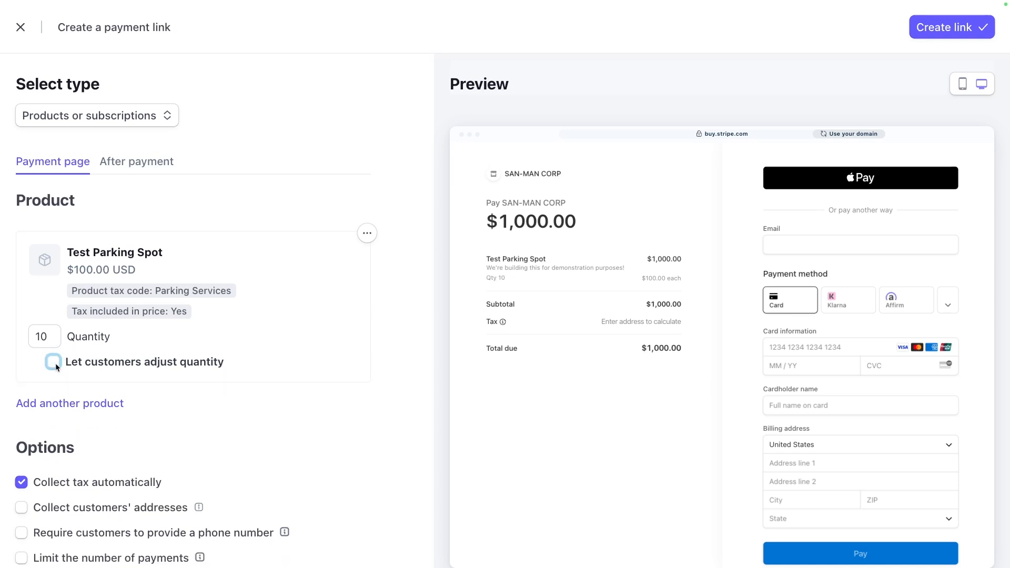
{"action": "left_click", "coordinate": [54, 361]}
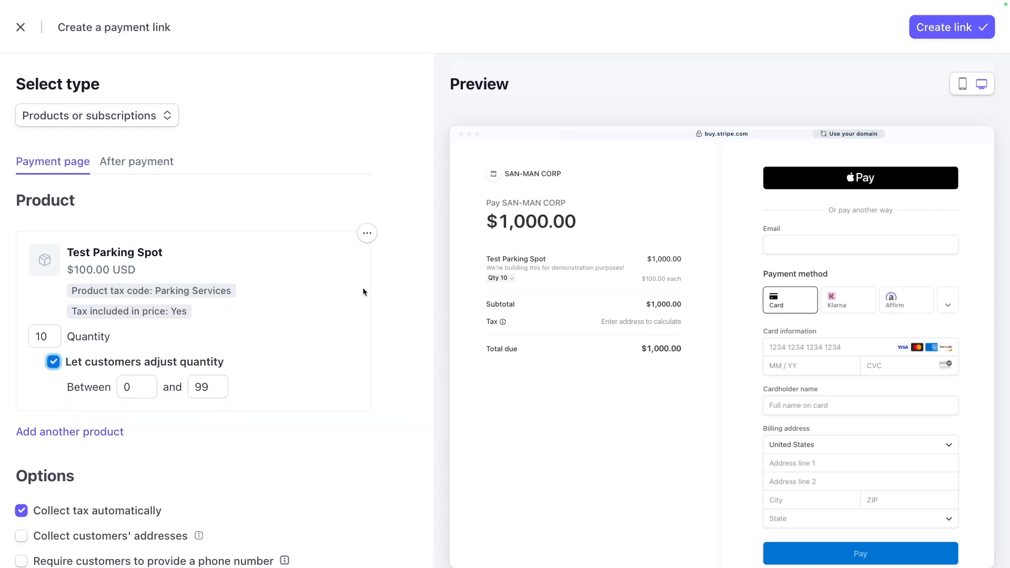
{"action": "mouse_move", "coordinate": [95, 378]}
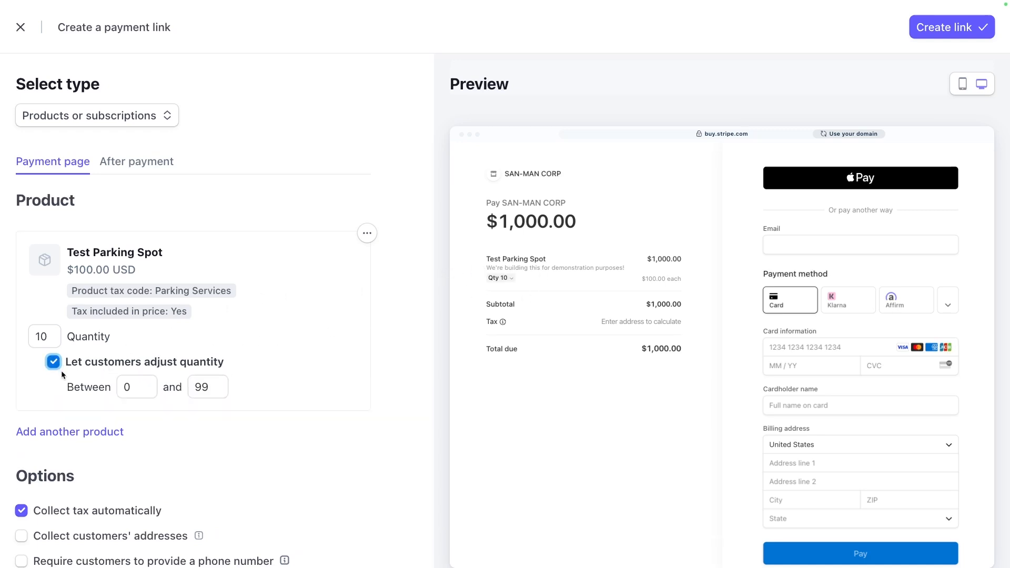
Collect billing addresses only and require customers to provide a phone number.
{"action": "scroll", "scroll_direction": "down", "scroll_amount": 3}
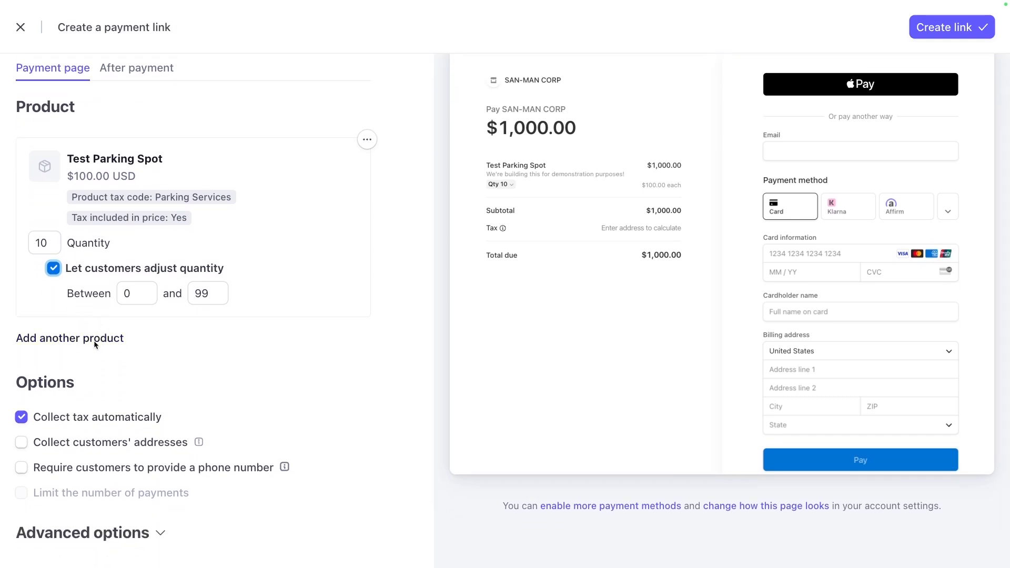
{"action": "left_click", "coordinate": [70, 337]}
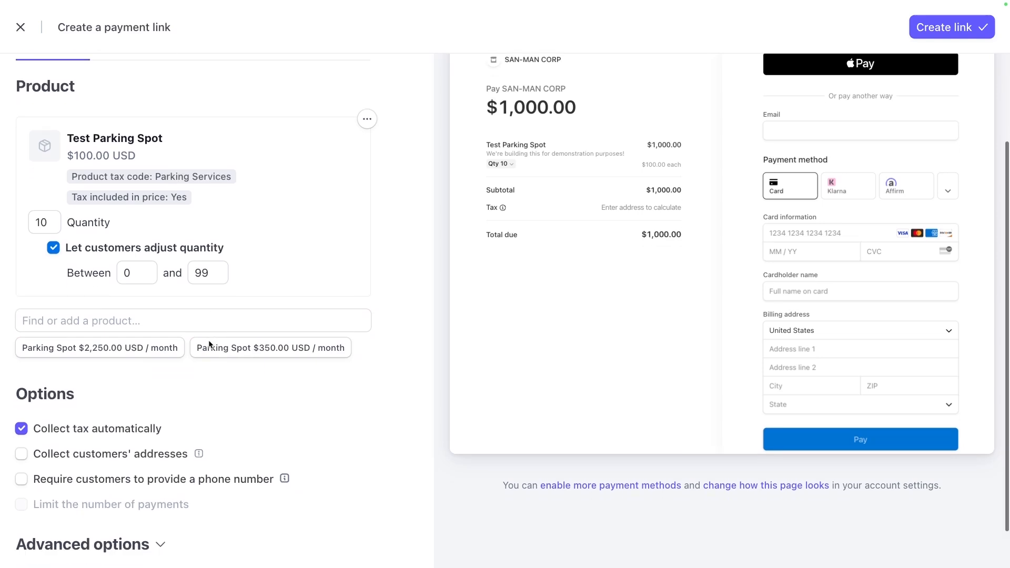
{"action": "scroll", "scroll_direction": "down", "scroll_amount": 3}
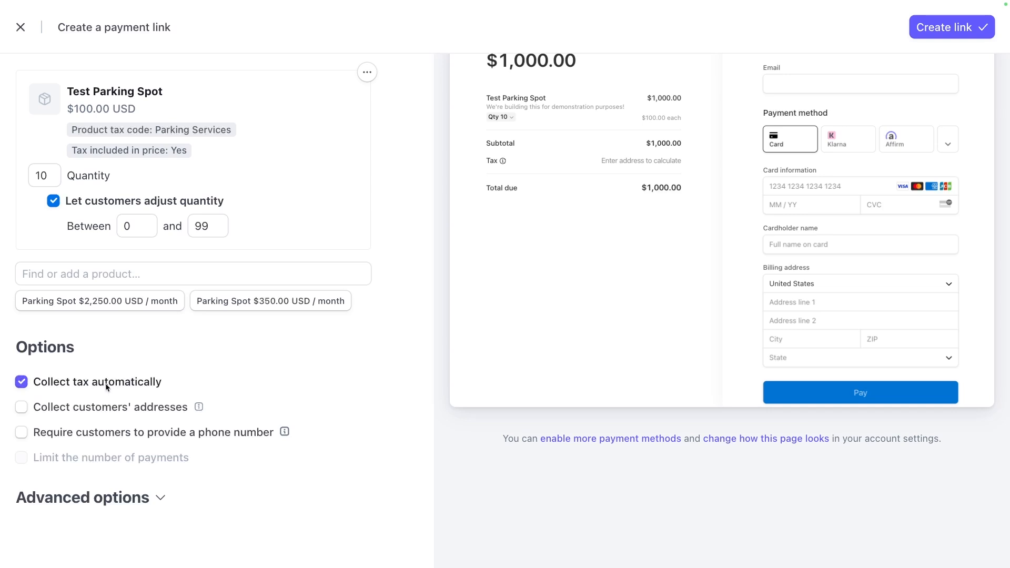
{"action": "left_click", "coordinate": [21, 407]}
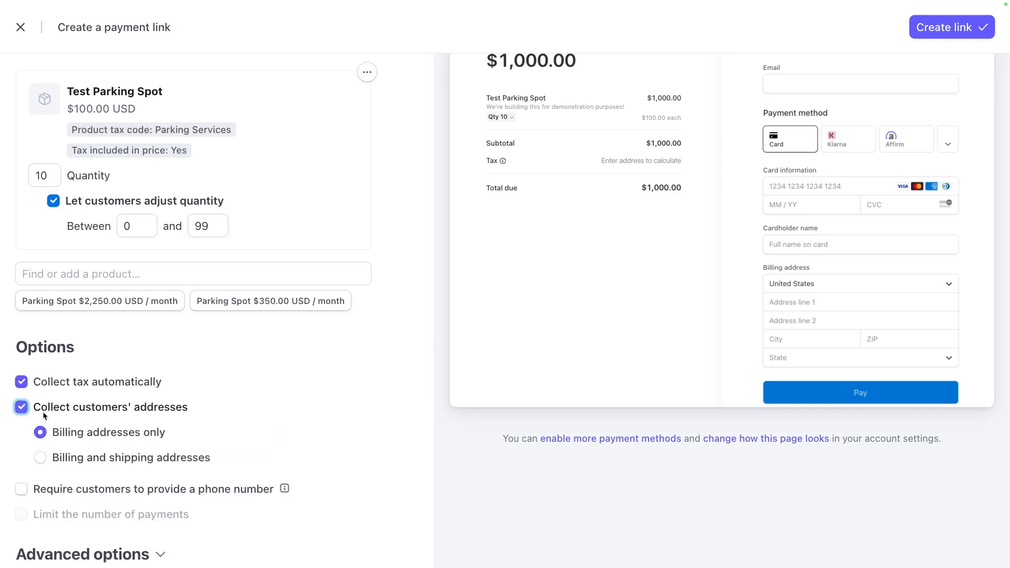
{"action": "scroll", "scroll_direction": "down", "scroll_amount": 3}
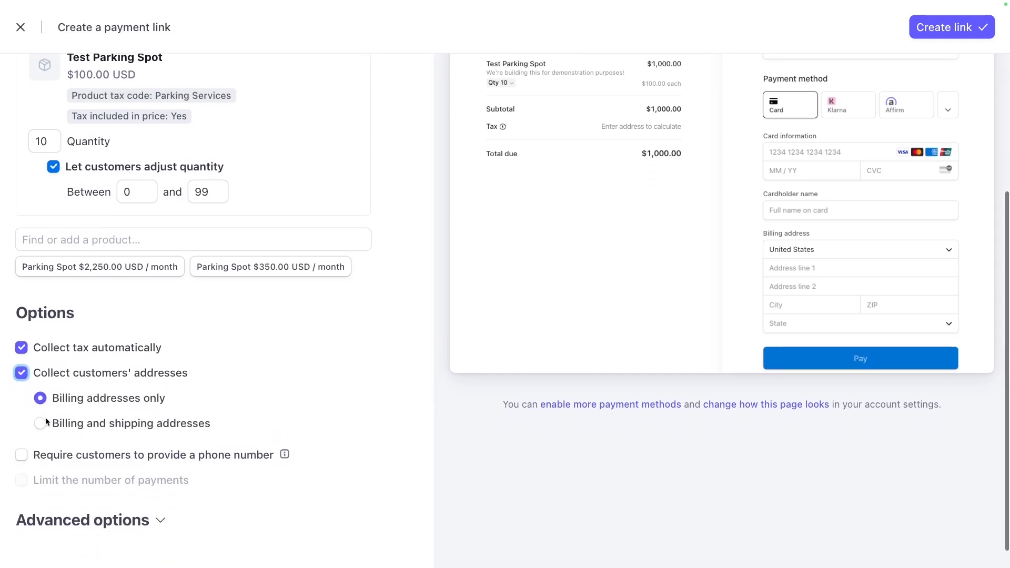
{"action": "left_click", "coordinate": [41, 423]}
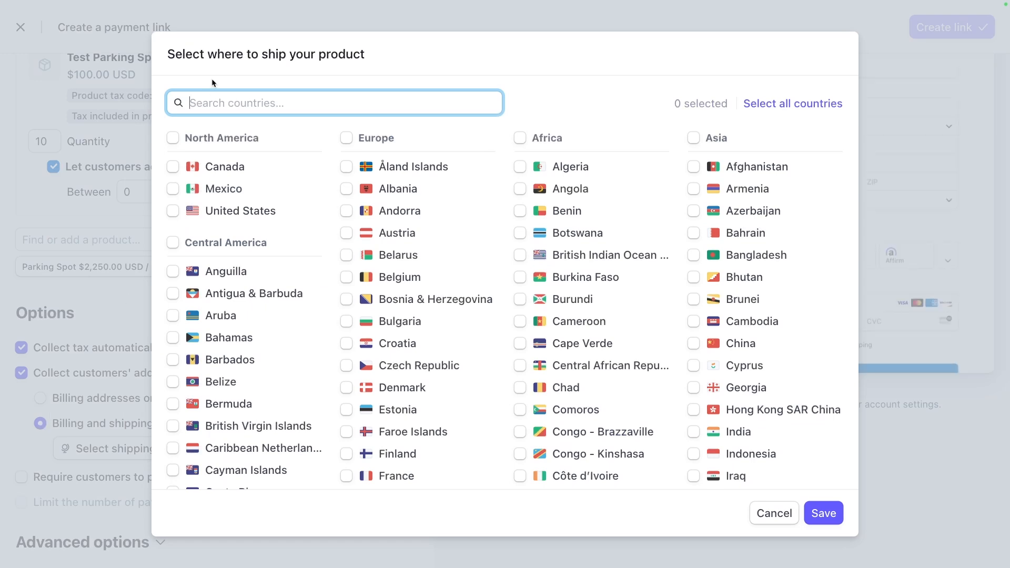
{"action": "mouse_move", "coordinate": [791, 519]}
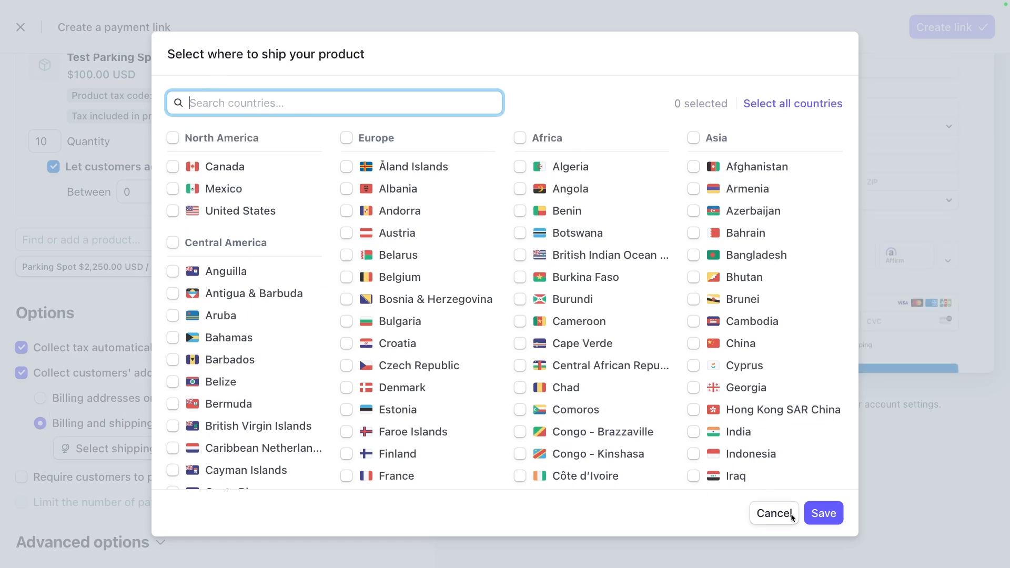
{"action": "left_click", "coordinate": [772, 514]}
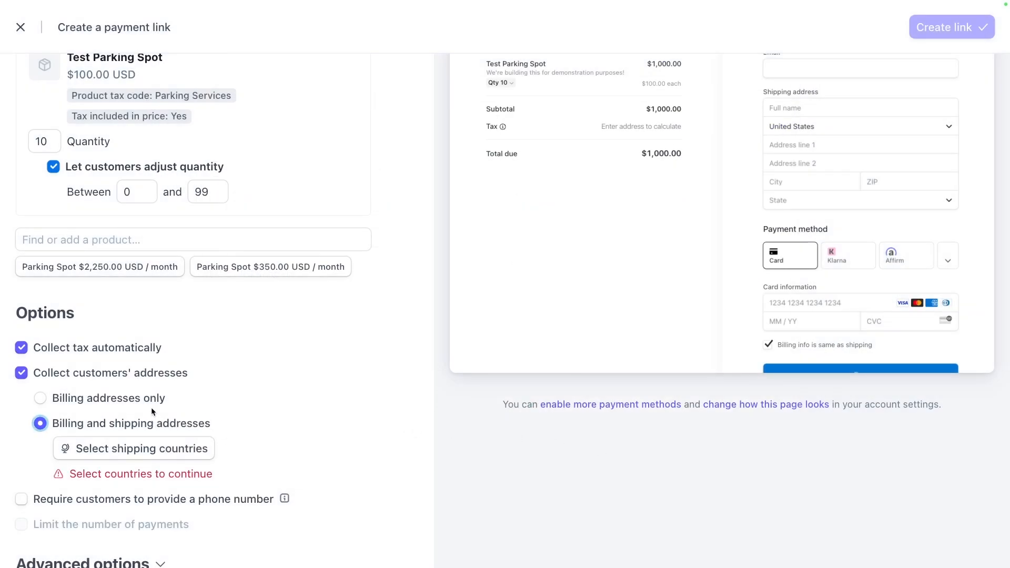
{"action": "left_click", "coordinate": [40, 398]}
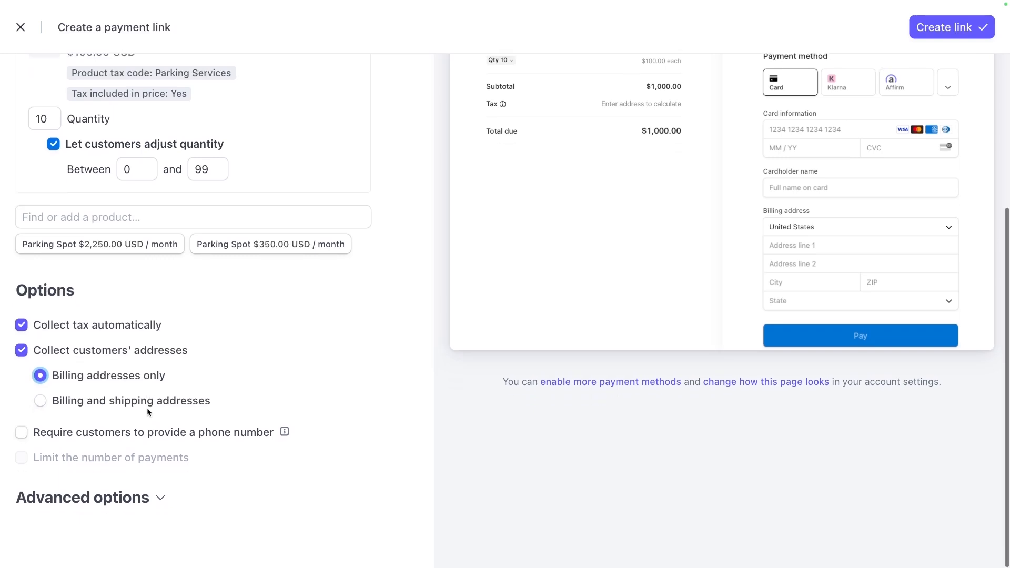
{"action": "left_click", "coordinate": [21, 432]}
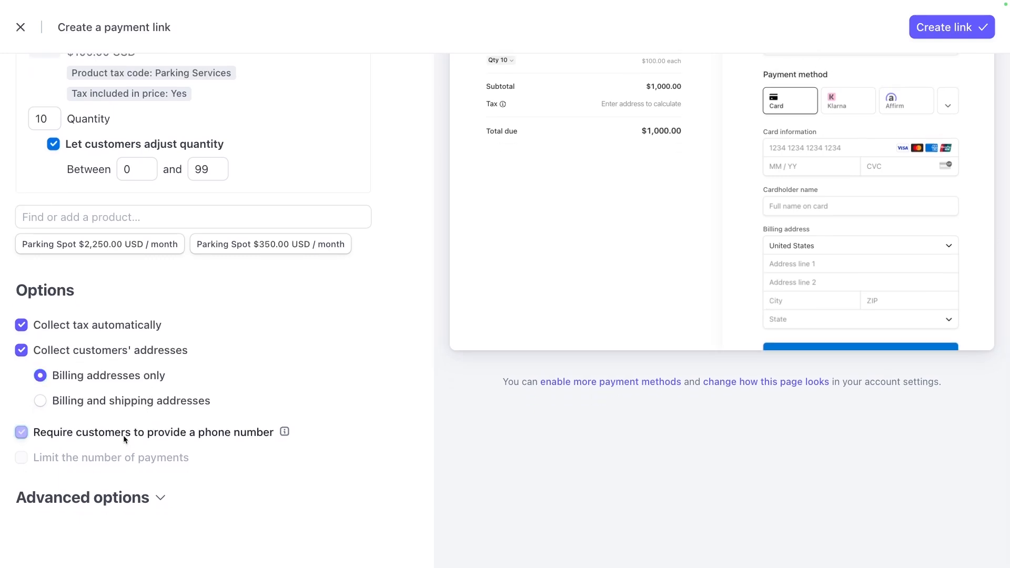
{"action": "left_click", "coordinate": [21, 432]}
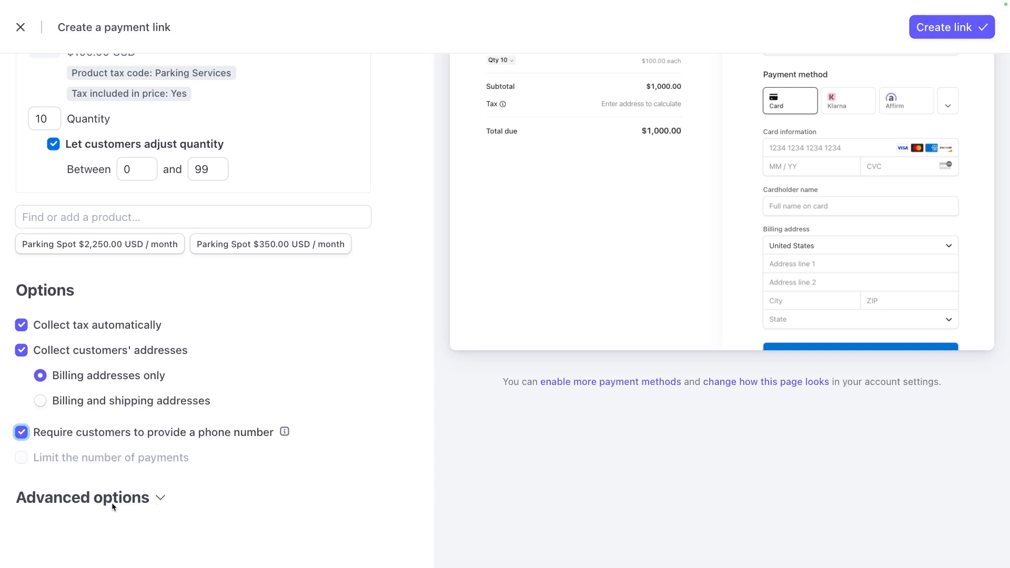
Add an optional 'License Plate' custom text field capped at 255 characters.
{"action": "left_click", "coordinate": [82, 497]}
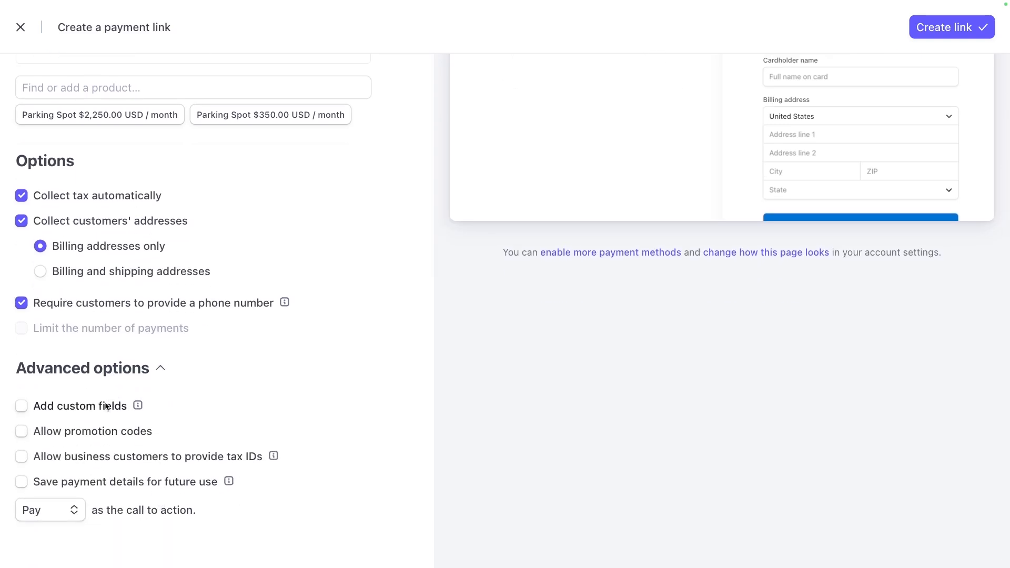
{"action": "left_click", "coordinate": [21, 406]}
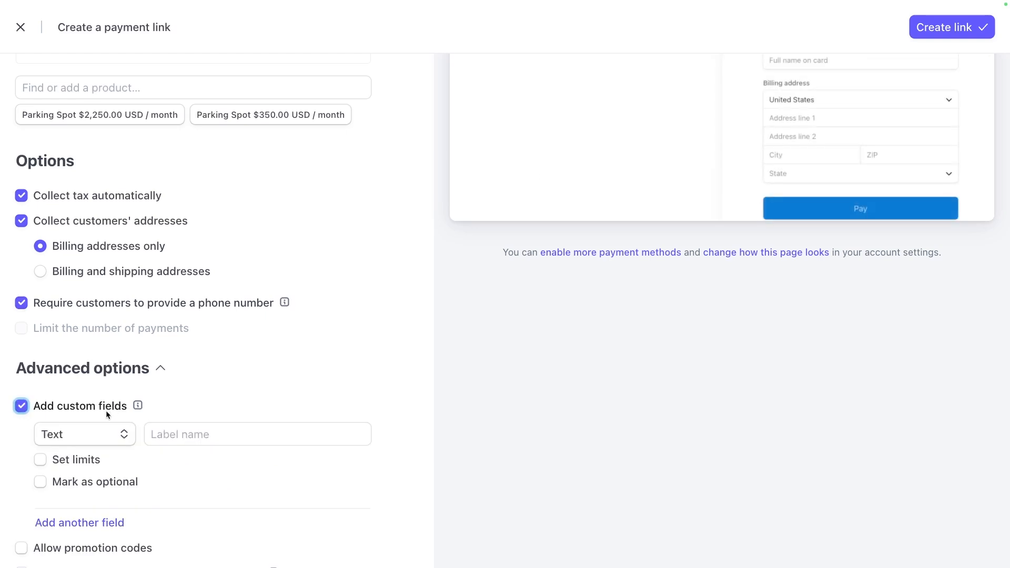
{"action": "scroll", "scroll_direction": "down", "scroll_amount": 3}
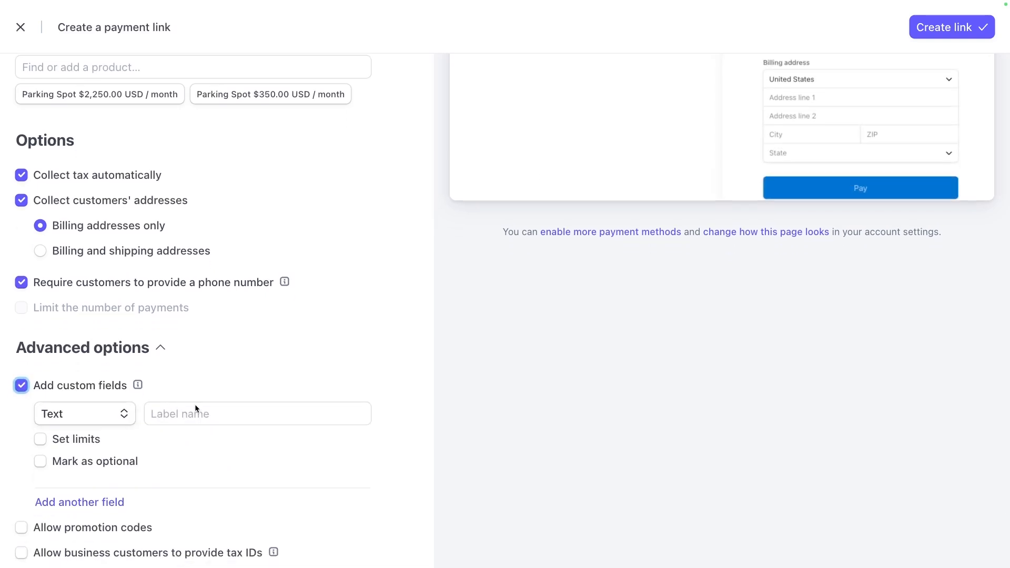
{"action": "type", "text": "License Pl.a"}
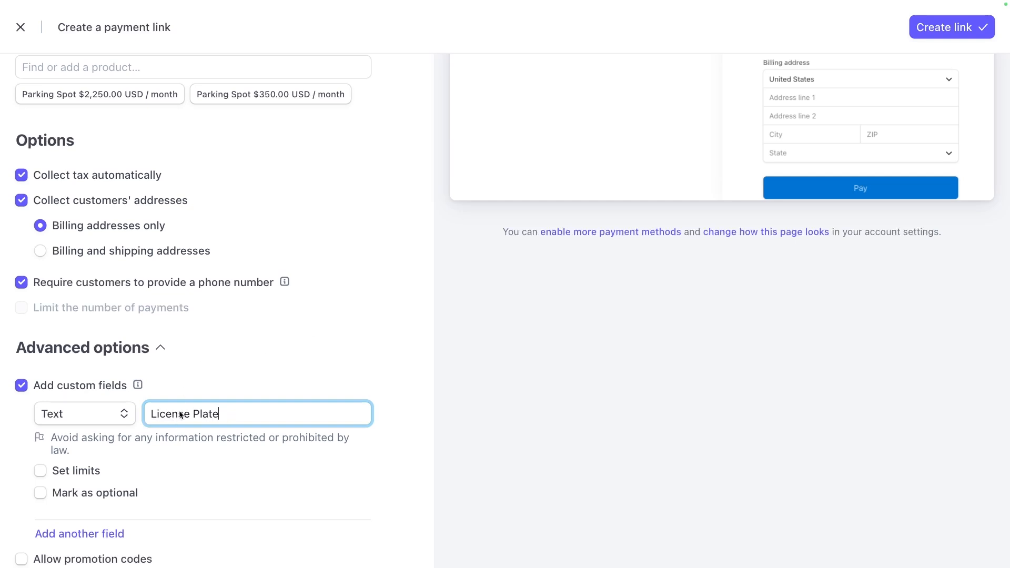
{"action": "left_click", "coordinate": [40, 470]}
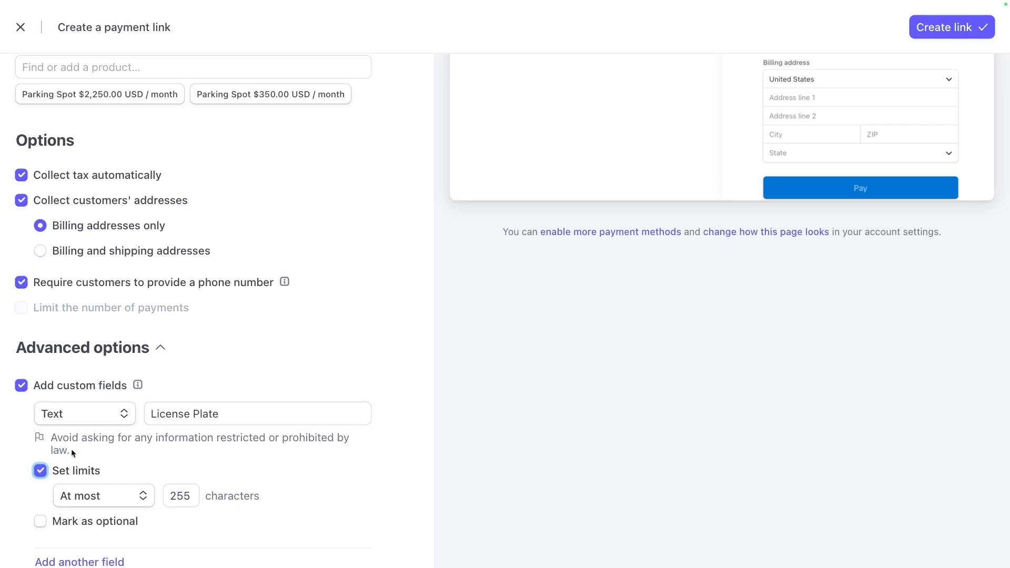
{"action": "mouse_move", "coordinate": [84, 537]}
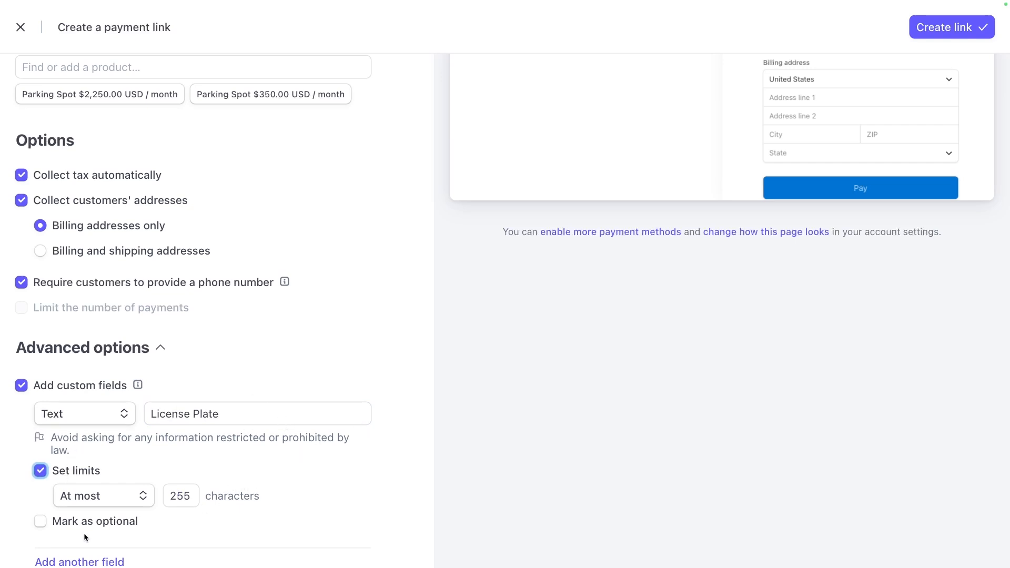
{"action": "left_click", "coordinate": [40, 521]}
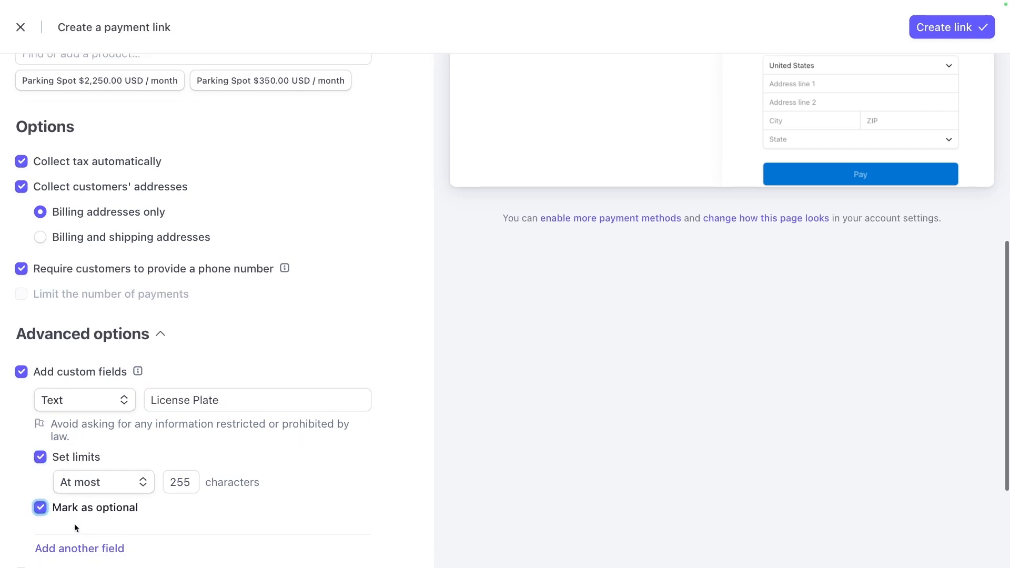
{"action": "scroll", "scroll_direction": "down", "scroll_amount": 3}
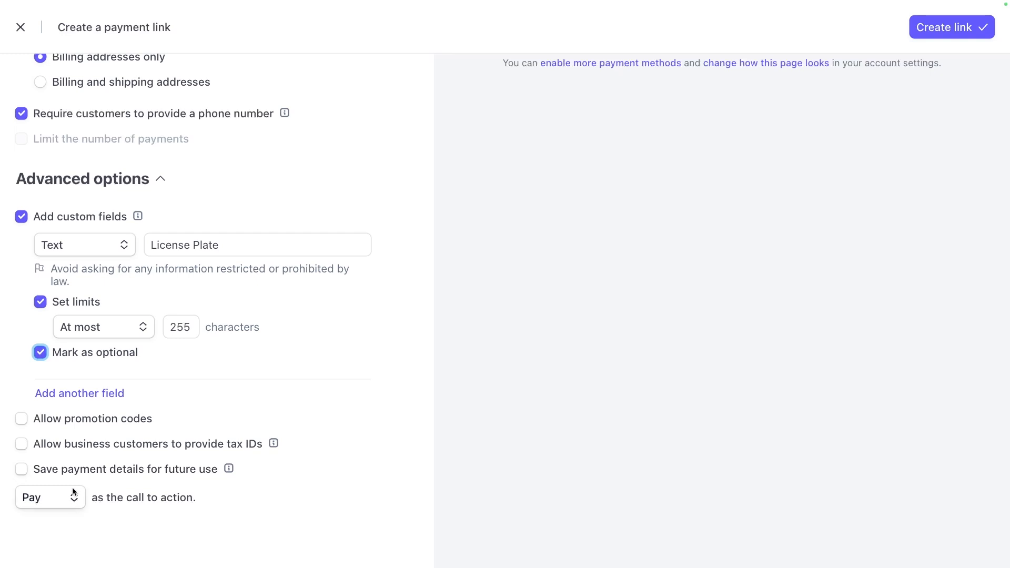
Enable promotion codes, business tax IDs and saved payment details, keeping the Pay button wording.
{"action": "left_click", "coordinate": [21, 418]}
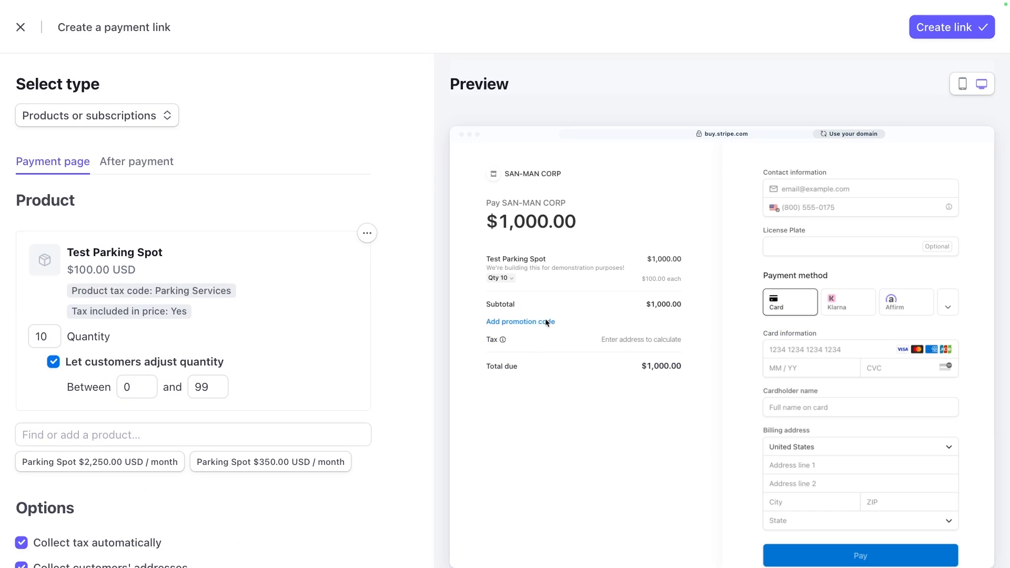
{"action": "mouse_move", "coordinate": [548, 324]}
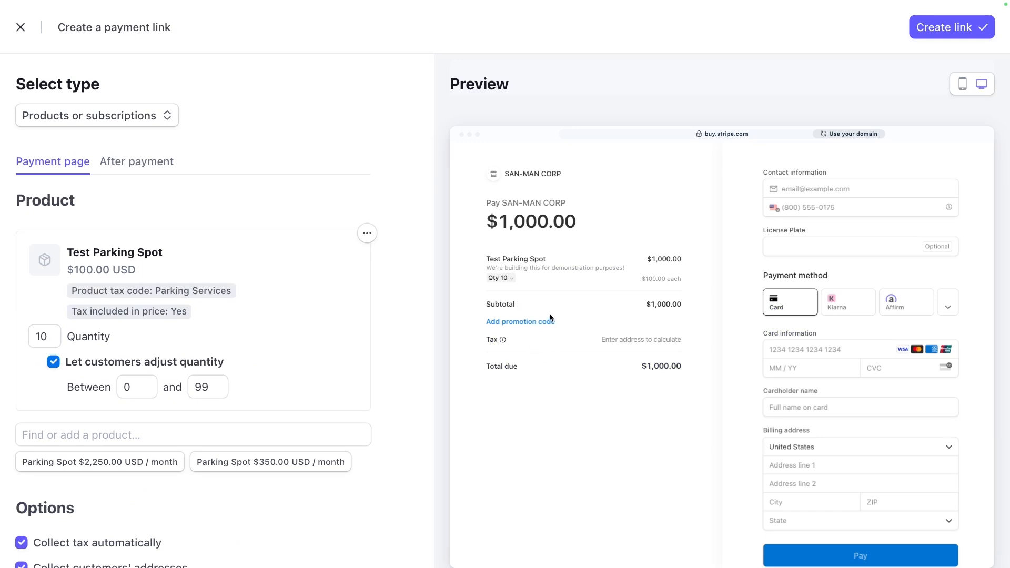
{"action": "mouse_move", "coordinate": [539, 330]}
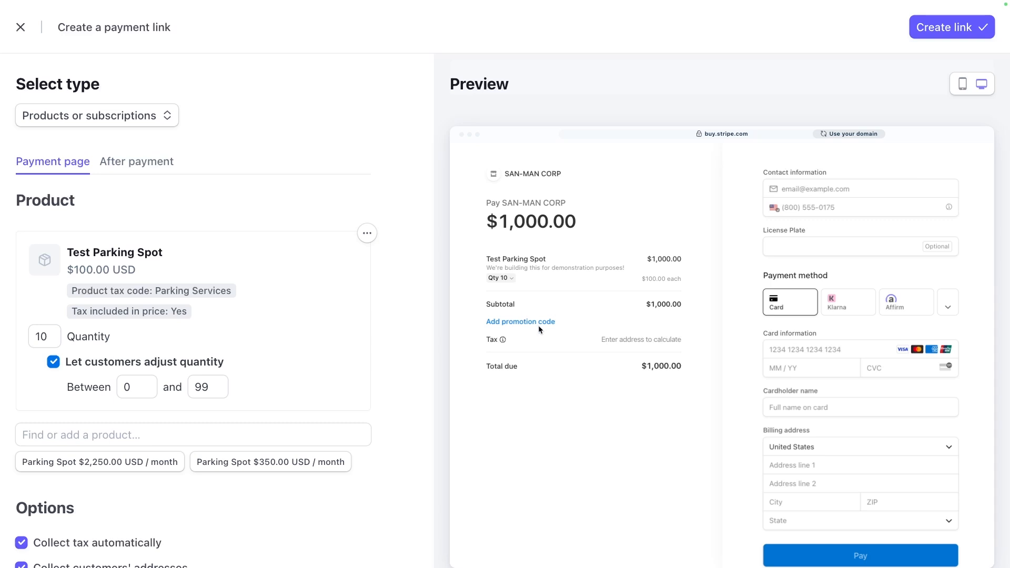
{"action": "scroll", "scroll_direction": "down", "scroll_amount": 3}
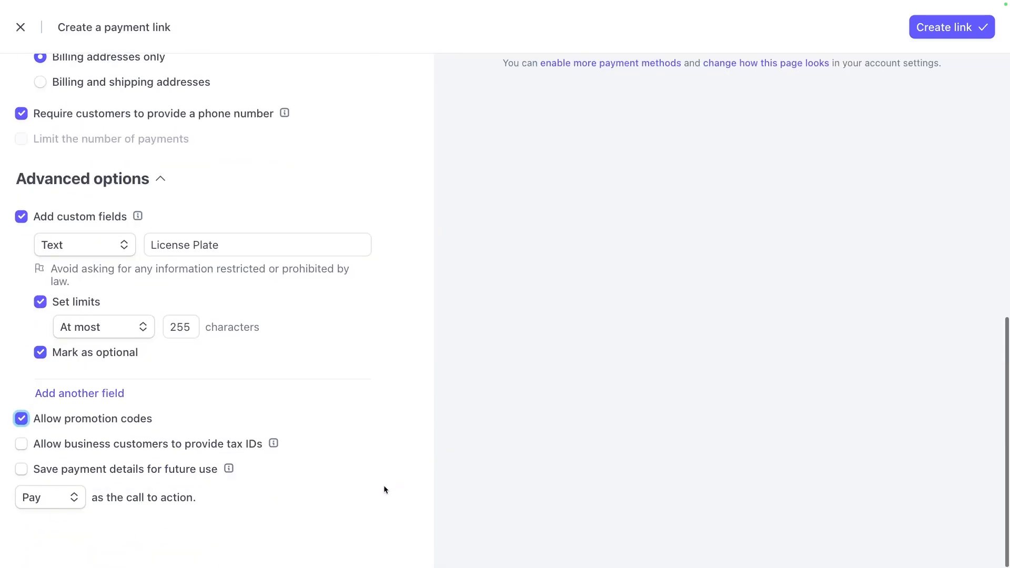
{"action": "left_click", "coordinate": [21, 444]}
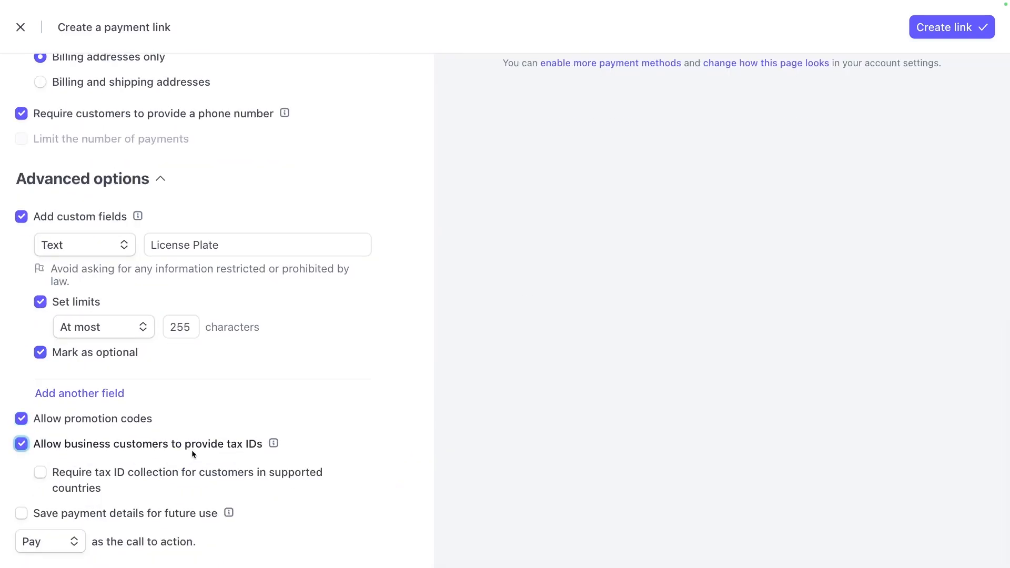
{"action": "scroll", "scroll_direction": "down", "scroll_amount": 3}
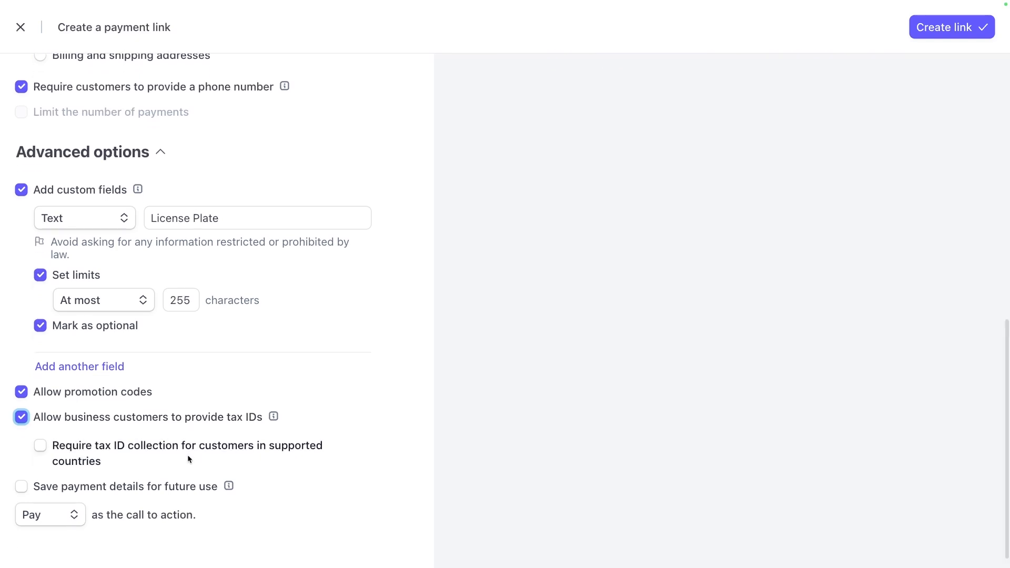
{"action": "left_click", "coordinate": [21, 486]}
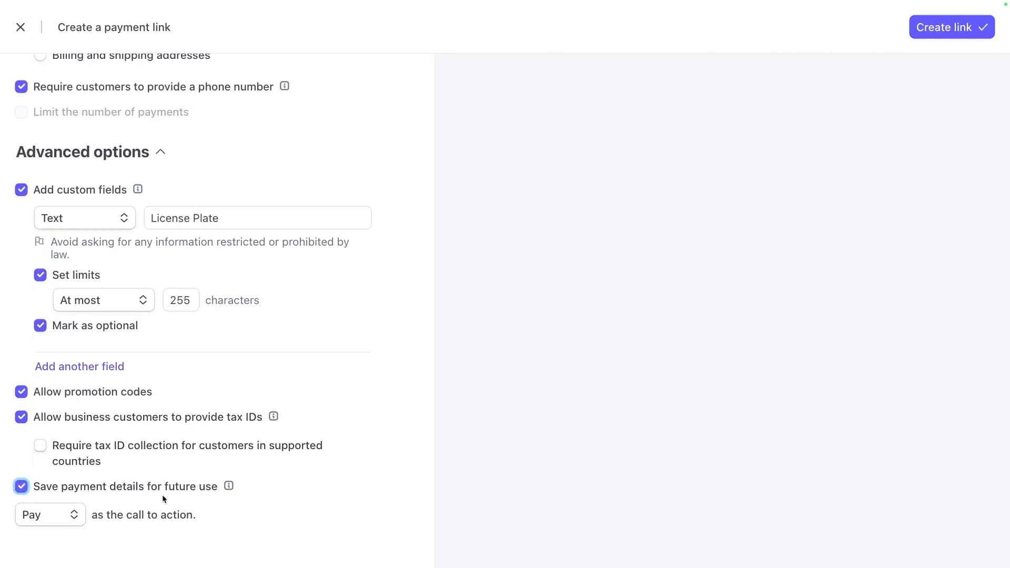
{"action": "mouse_move", "coordinate": [108, 510]}
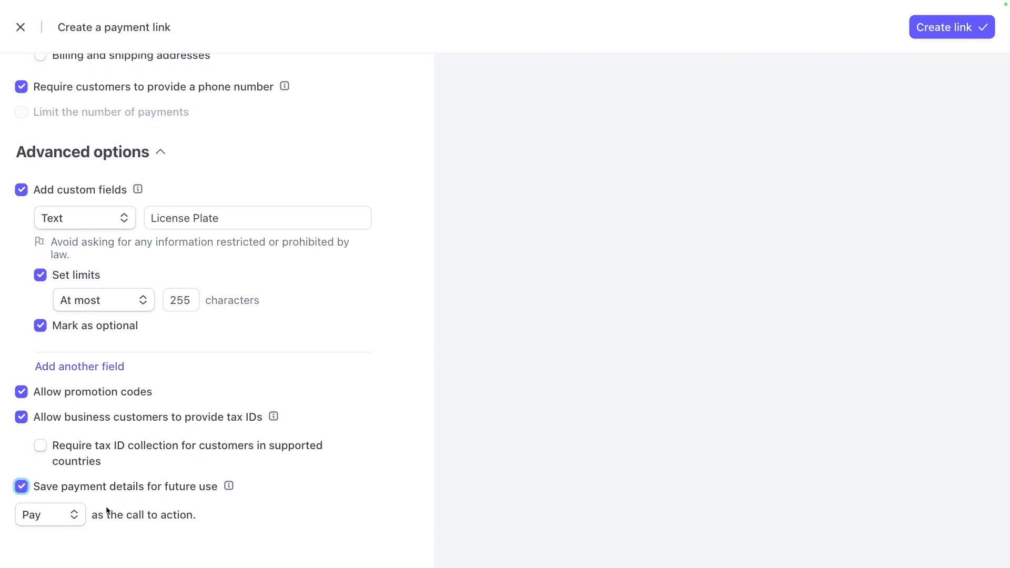
{"action": "left_click", "coordinate": [51, 513]}
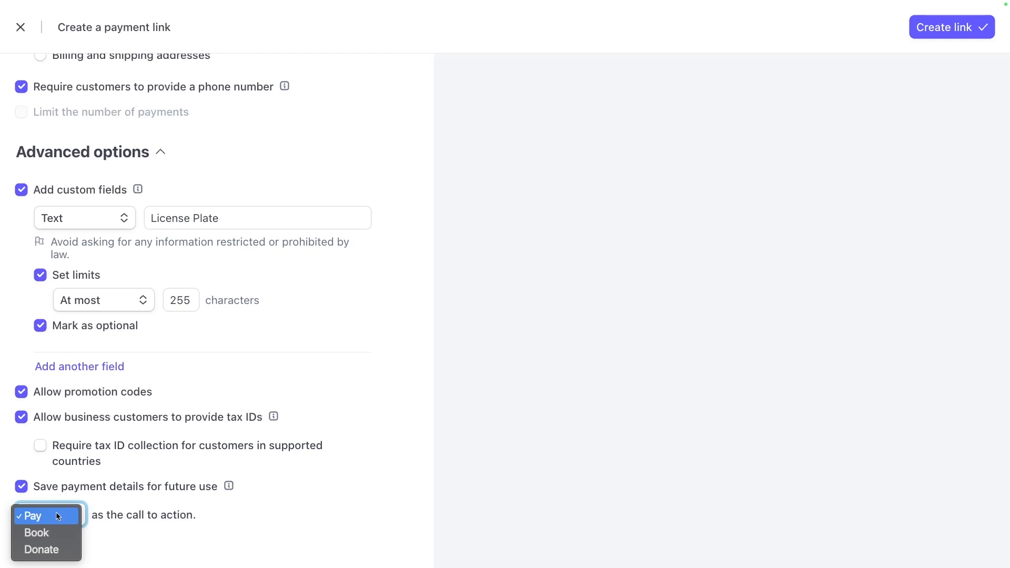
{"action": "mouse_move", "coordinate": [243, 506]}
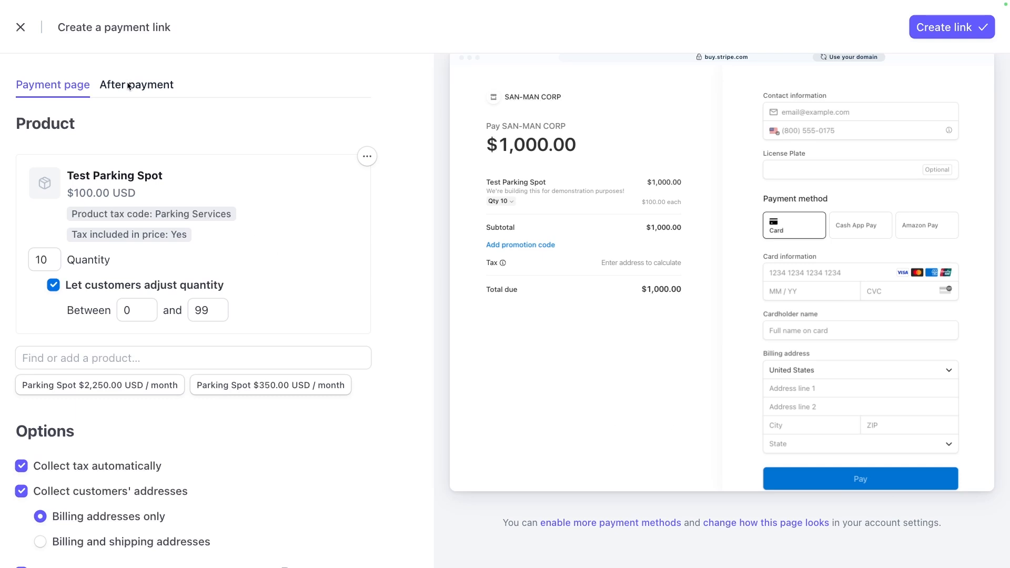
On the After payment tab, keep the default confirmation page with no custom message.
{"action": "left_click", "coordinate": [137, 84]}
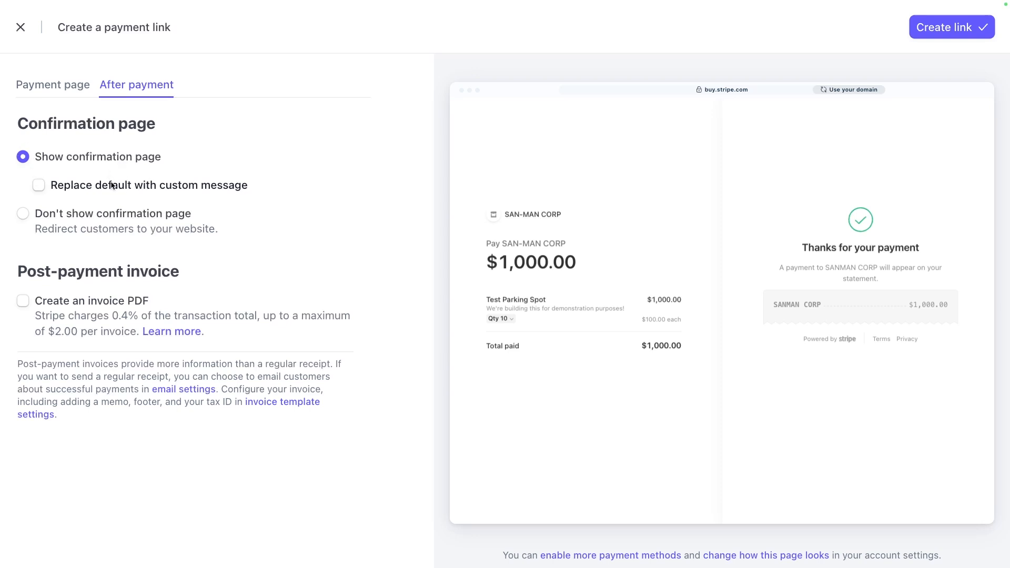
{"action": "left_click", "coordinate": [38, 185]}
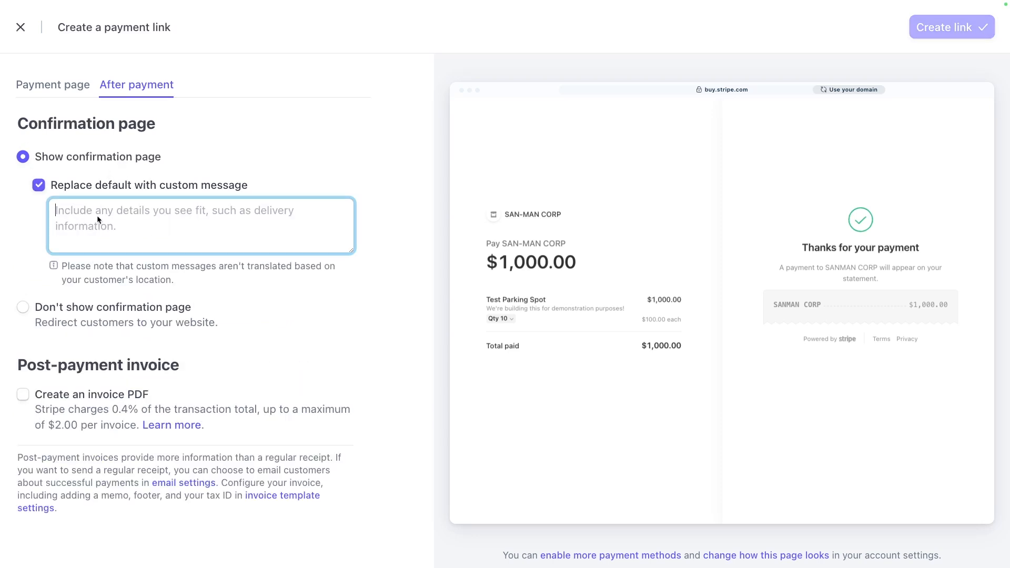
{"action": "left_click", "coordinate": [38, 185]}
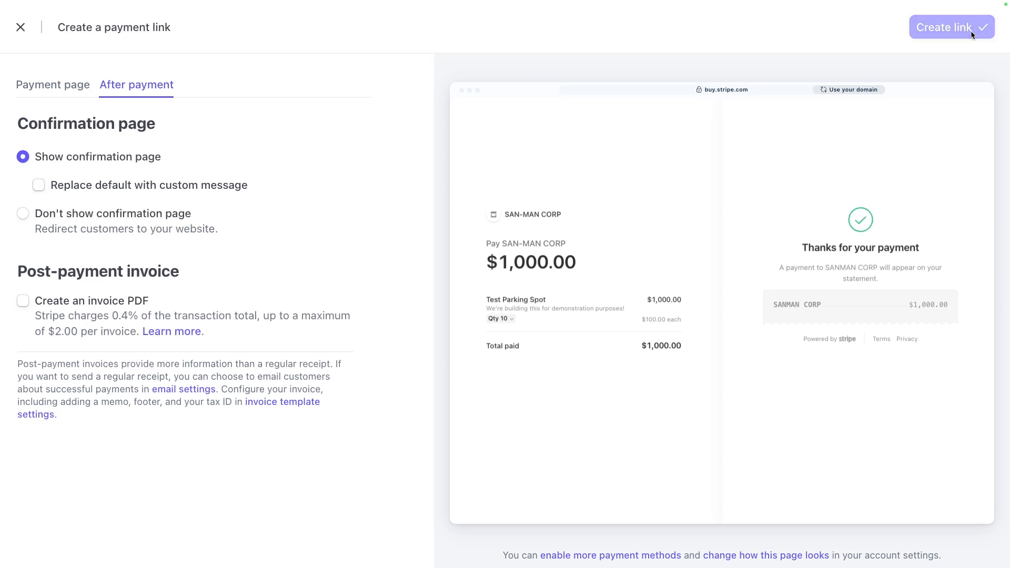
Create the Test Parking Spot payment link and copy its URL.
{"action": "left_click", "coordinate": [945, 27]}
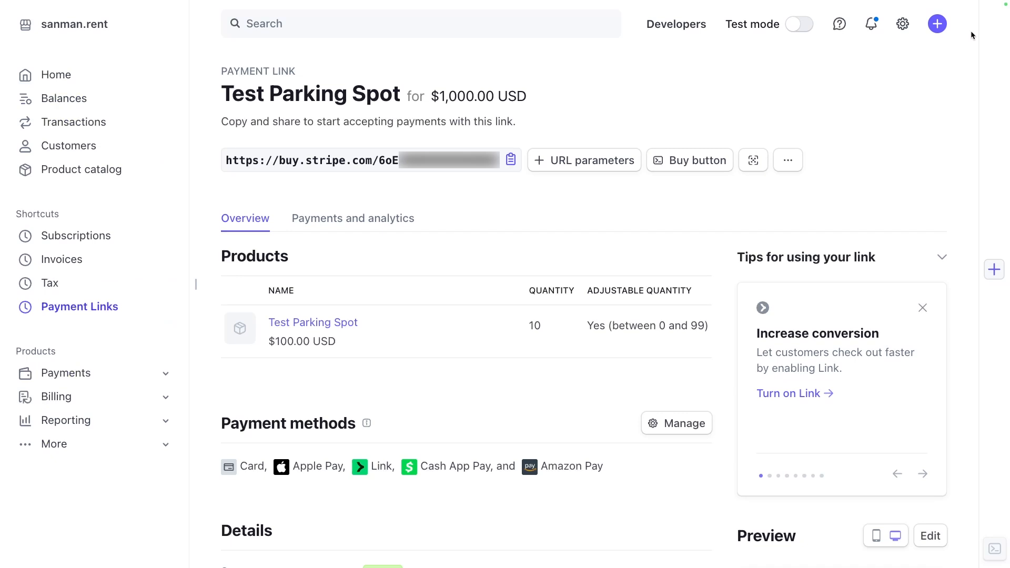
{"action": "mouse_move", "coordinate": [583, 166]}
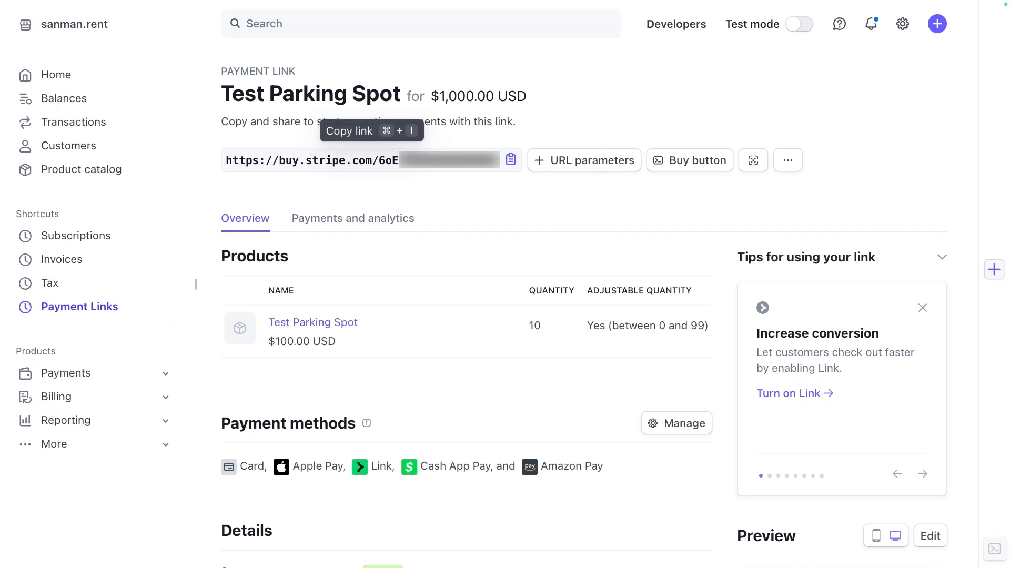
{"action": "left_click", "coordinate": [510, 160]}
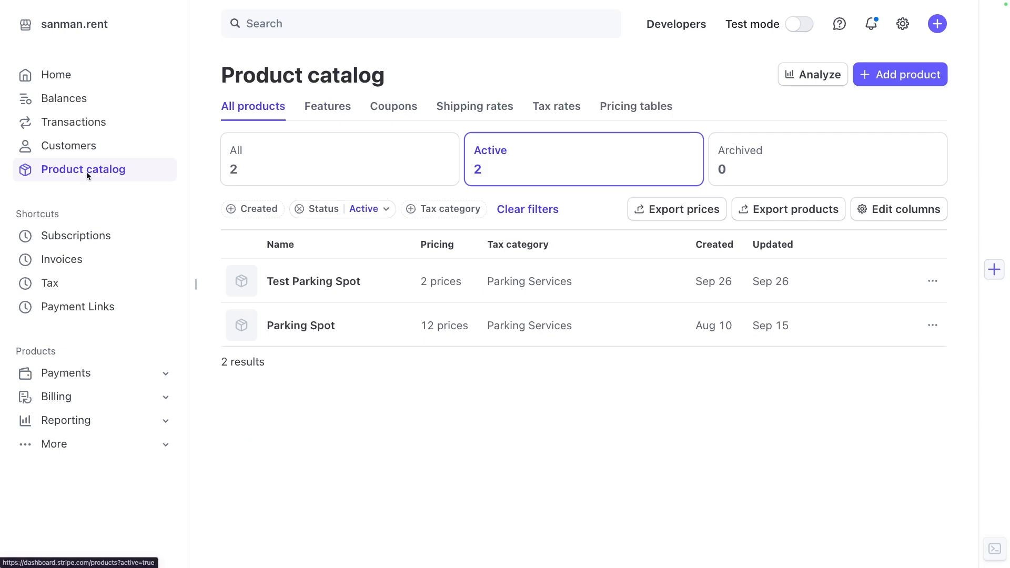
{"action": "mouse_move", "coordinate": [290, 143]}
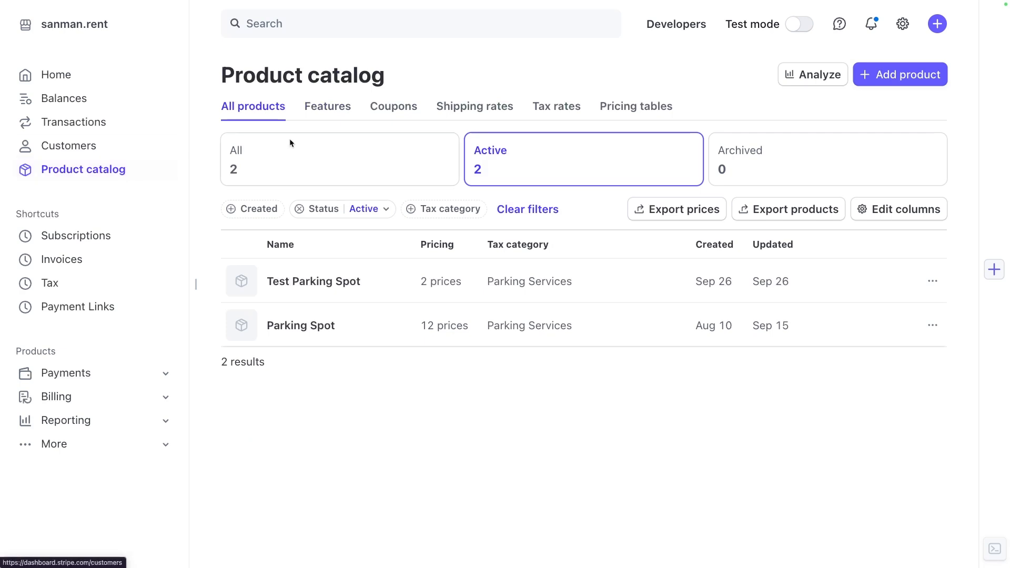
Start a new coupon named 'Free Demo' with 100% off.
{"action": "left_click", "coordinate": [393, 106]}
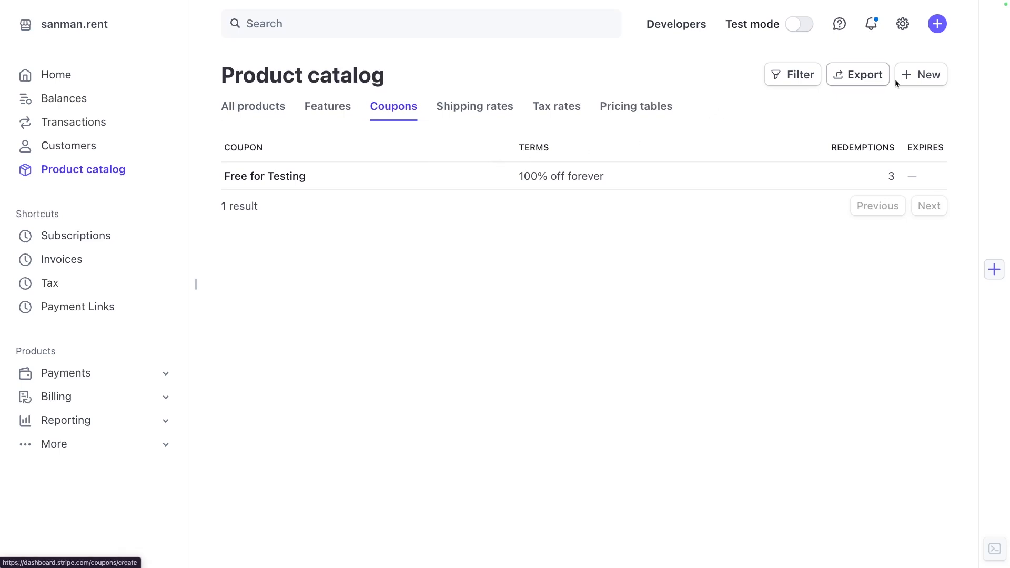
{"action": "left_click", "coordinate": [921, 74]}
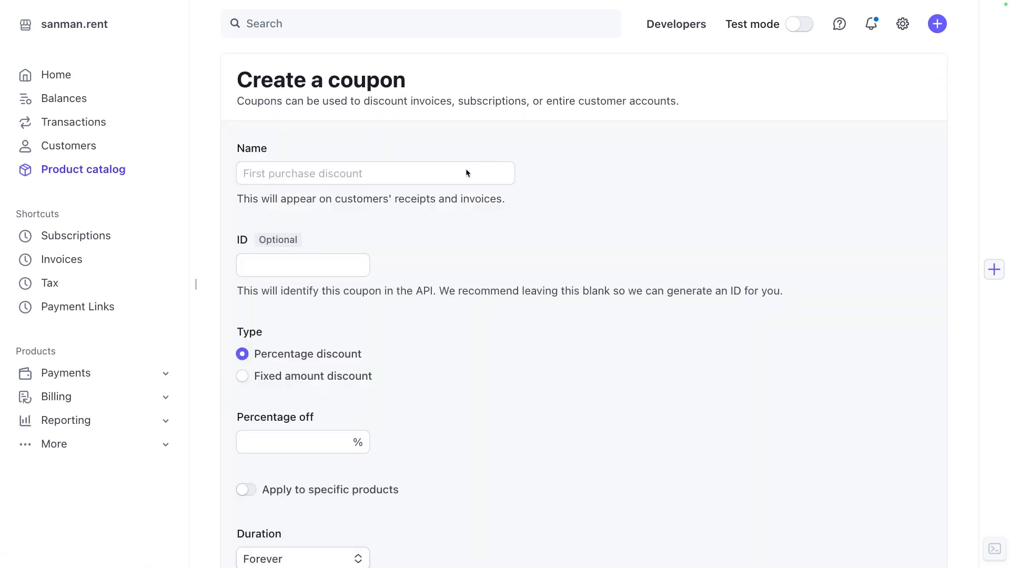
{"action": "type", "text": "Free Dem"}
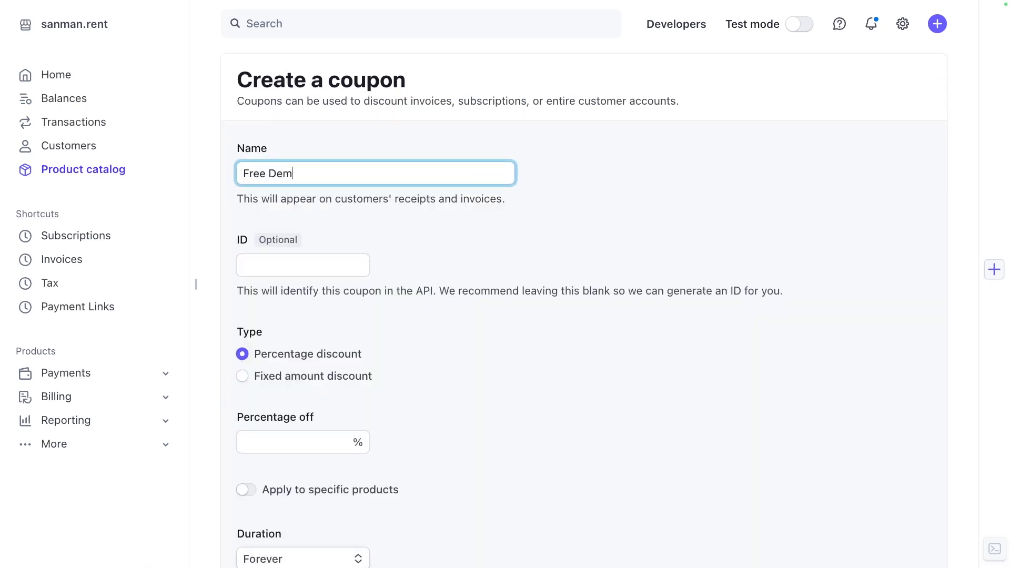
{"action": "type", "text": "o"}
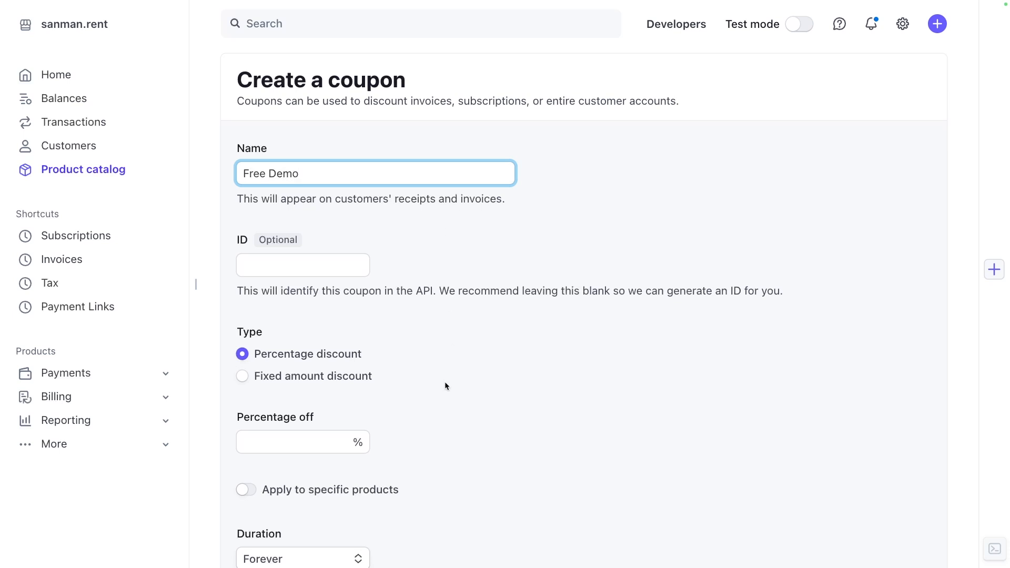
{"action": "left_click", "coordinate": [303, 375]}
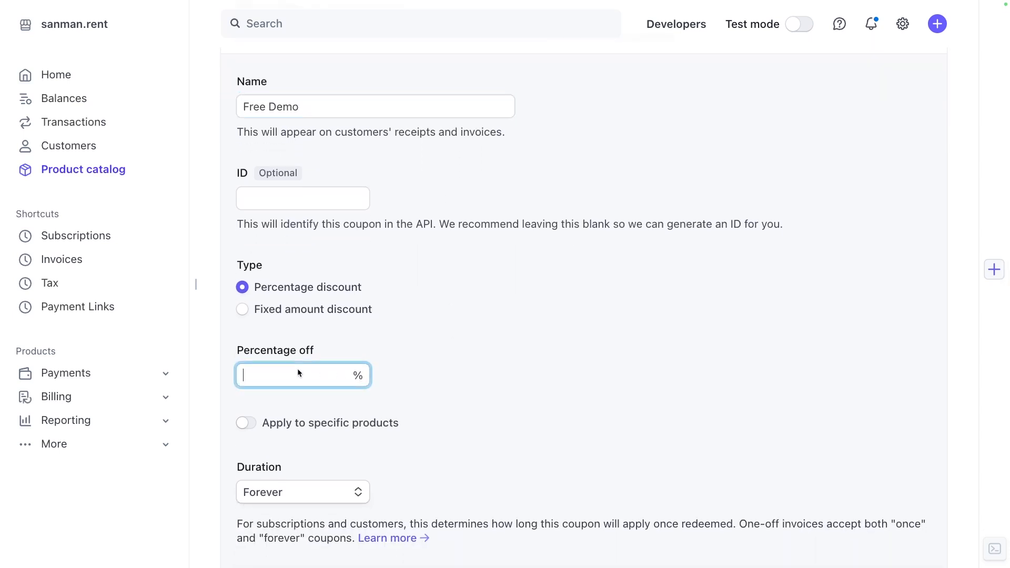
{"action": "type", "text": "100"}
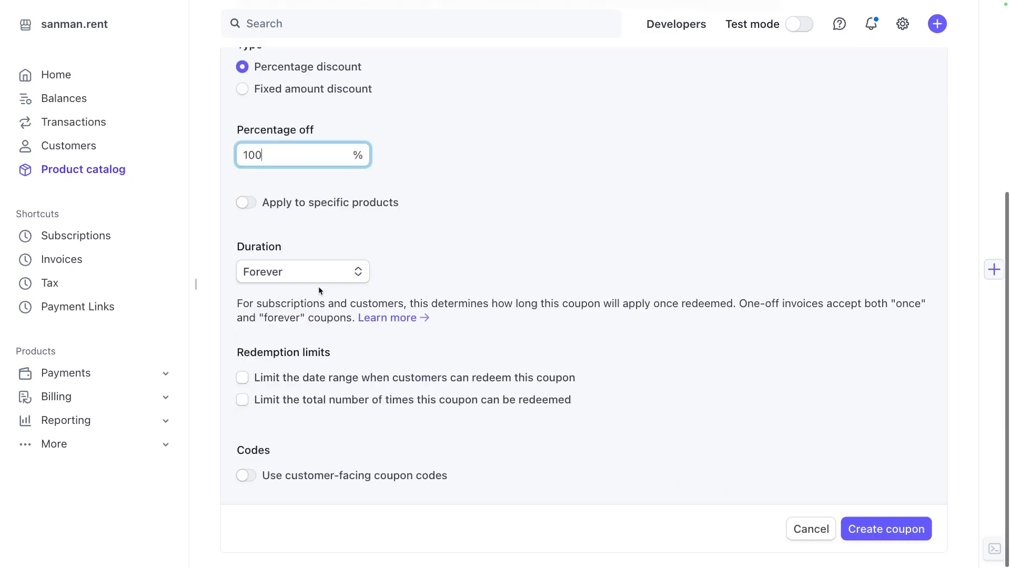
Restrict the coupon to the Parking Spot product.
{"action": "left_click", "coordinate": [246, 202]}
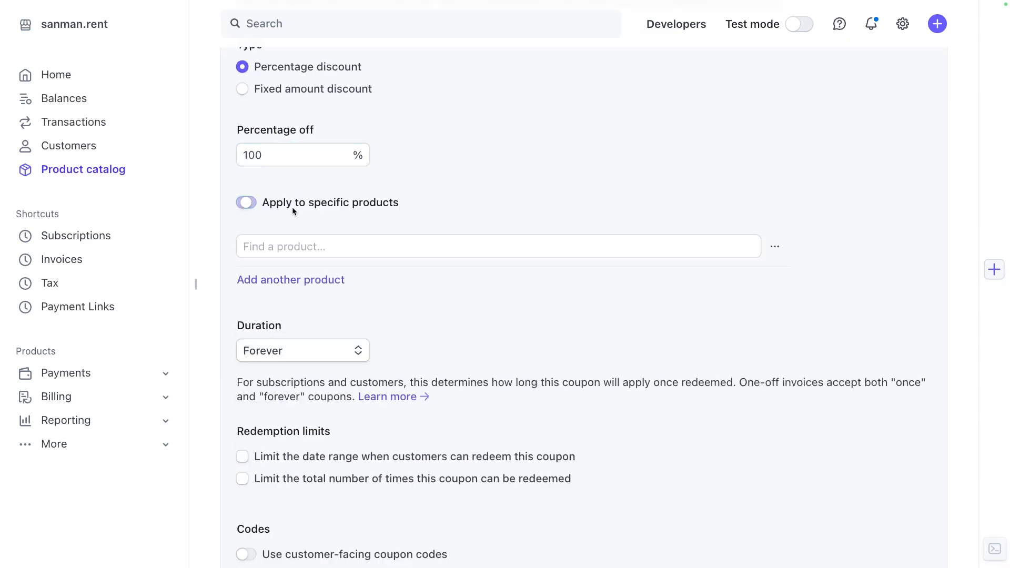
{"action": "left_click", "coordinate": [245, 201]}
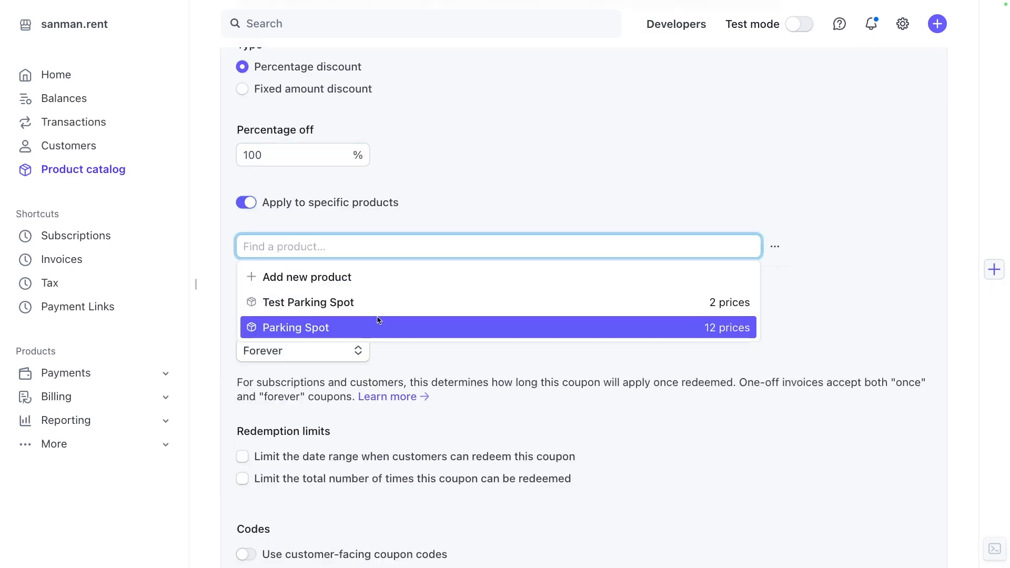
{"action": "left_click", "coordinate": [295, 327]}
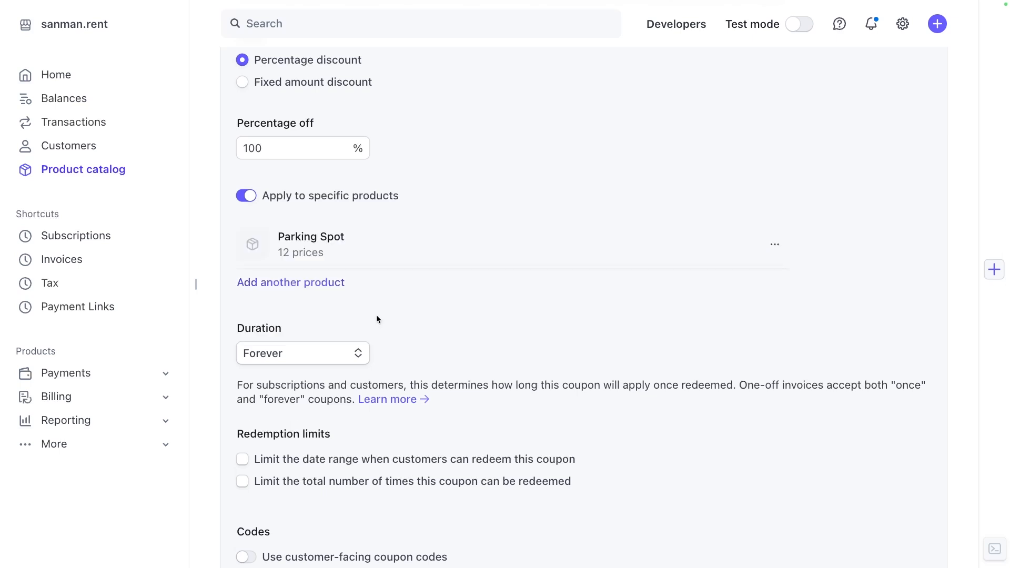
{"action": "scroll", "scroll_direction": "down", "scroll_amount": 3}
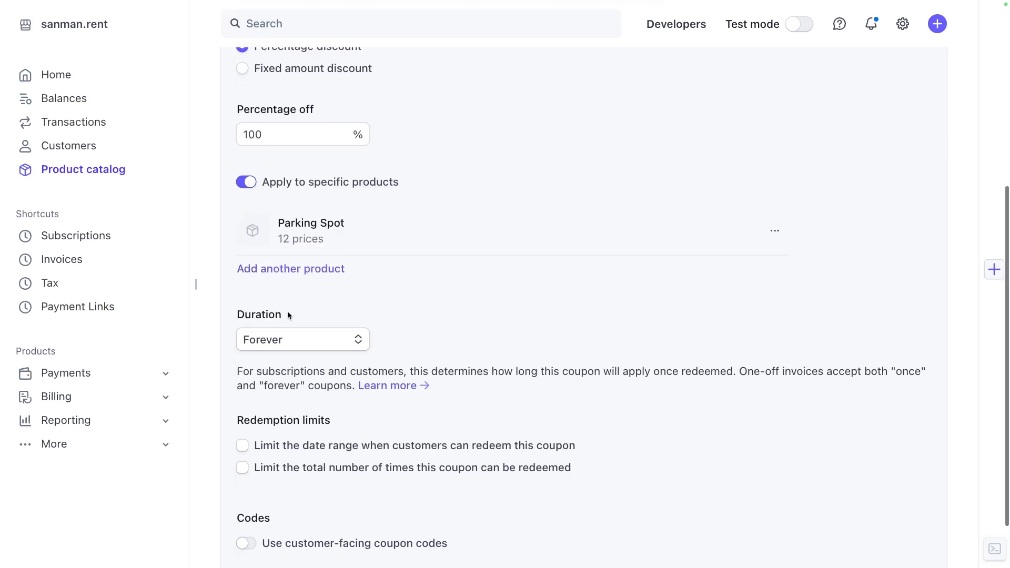
{"action": "scroll", "scroll_direction": "down", "scroll_amount": 3}
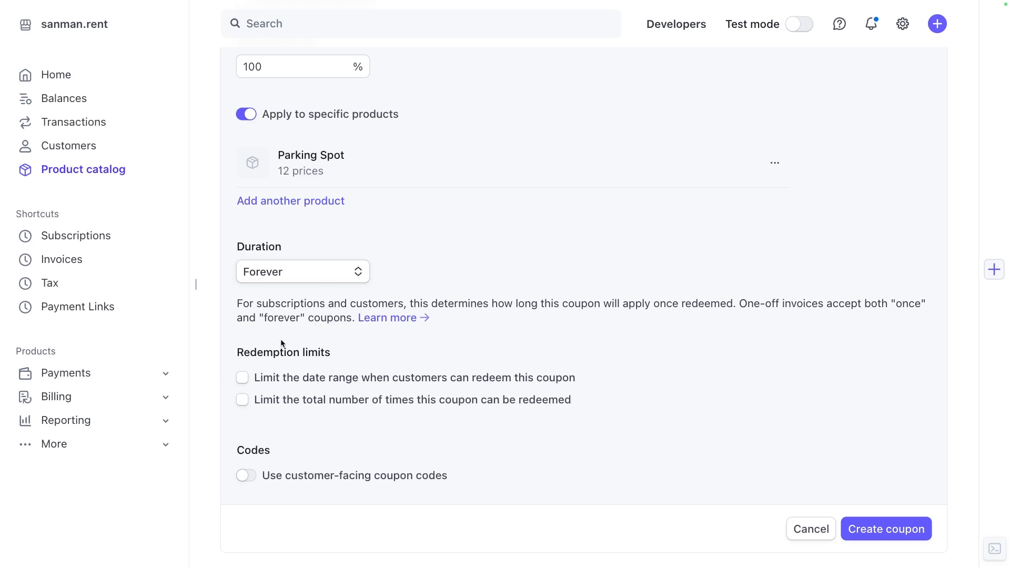
{"action": "mouse_move", "coordinate": [286, 393]}
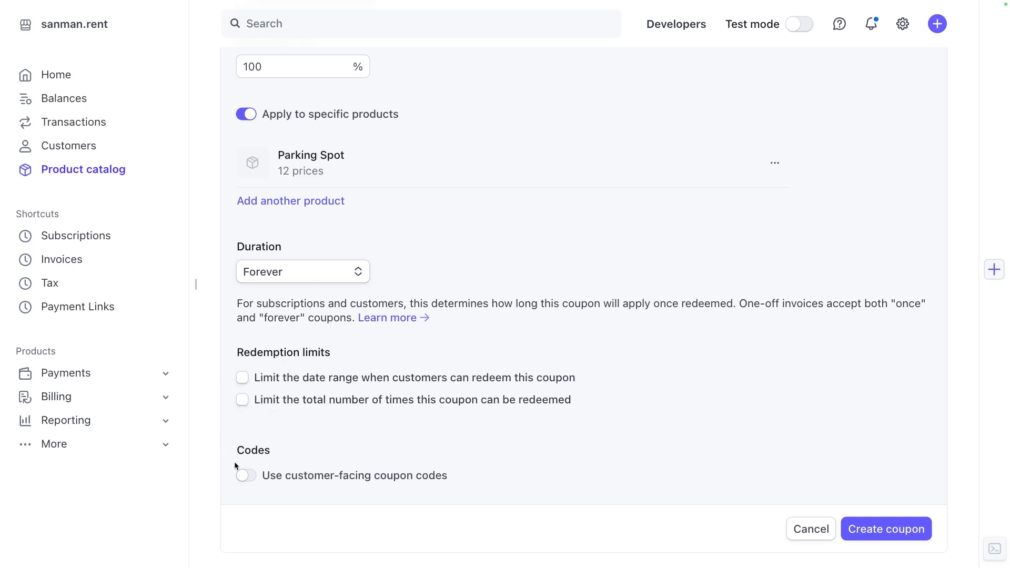
Give the coupon the customer-facing code LivedemoFree.
{"action": "left_click", "coordinate": [245, 476]}
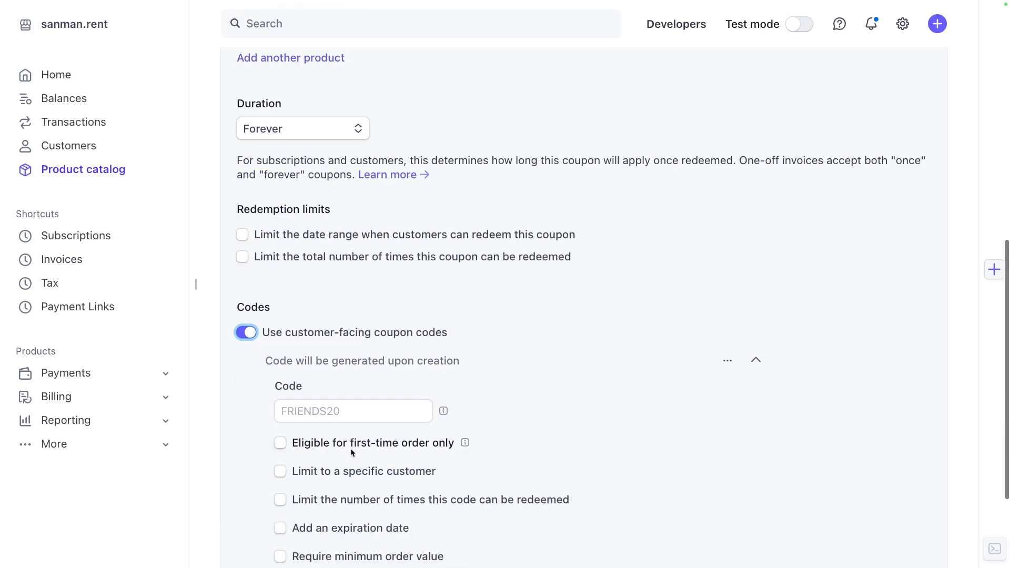
{"action": "left_click", "coordinate": [352, 410]}
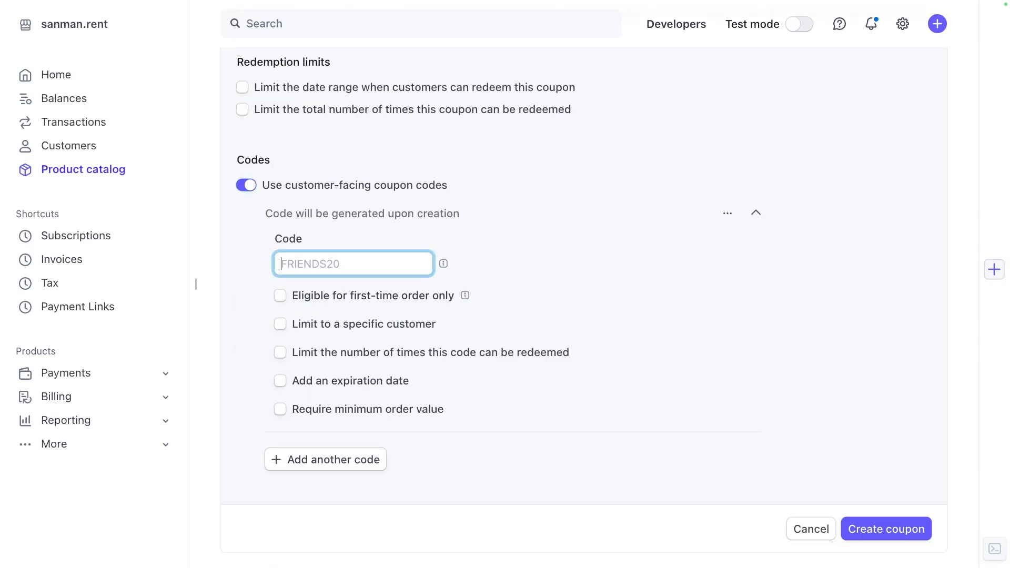
{"action": "type", "text": "LivedemoFree"}
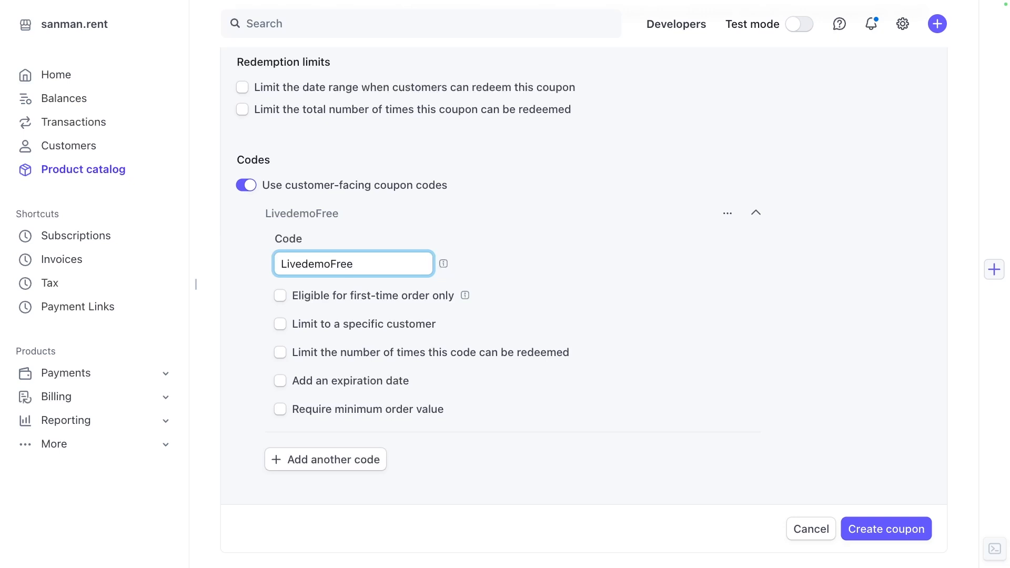
{"action": "double_click", "coordinate": [315, 264]}
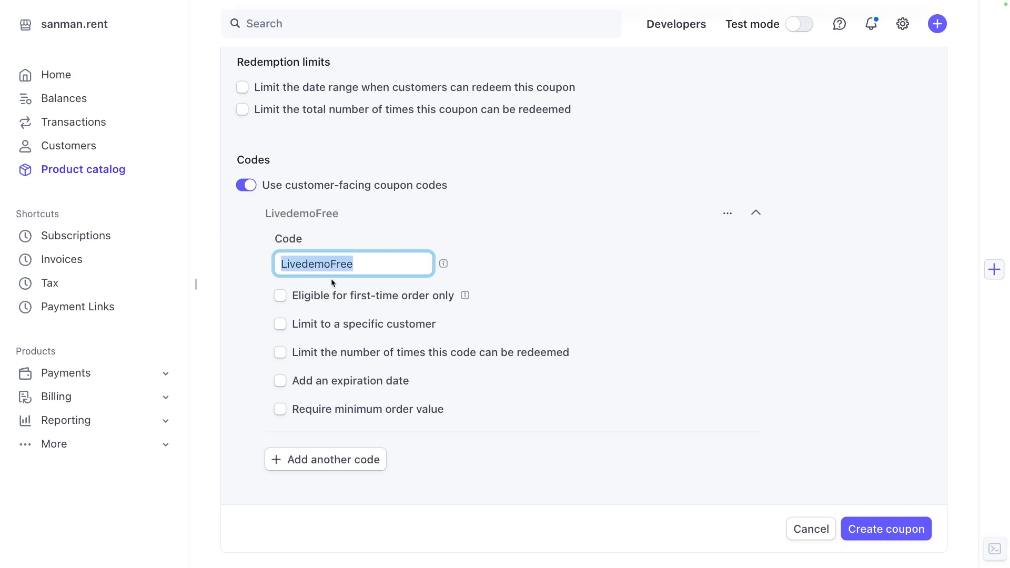
Copy the Test Parking Spot link's buy.stripe.com URL.
{"action": "left_click", "coordinate": [886, 529]}
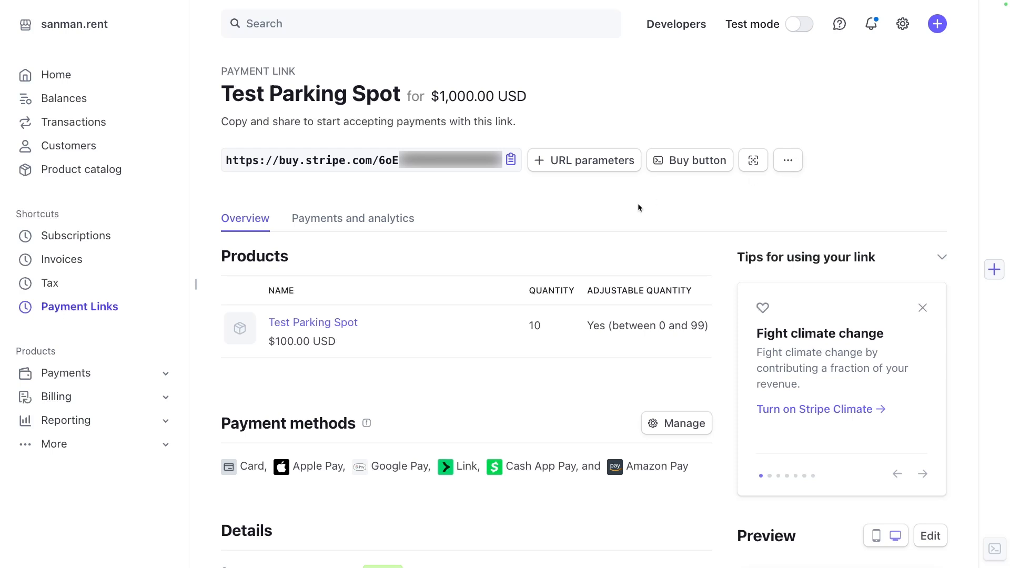
{"action": "left_click", "coordinate": [511, 160]}
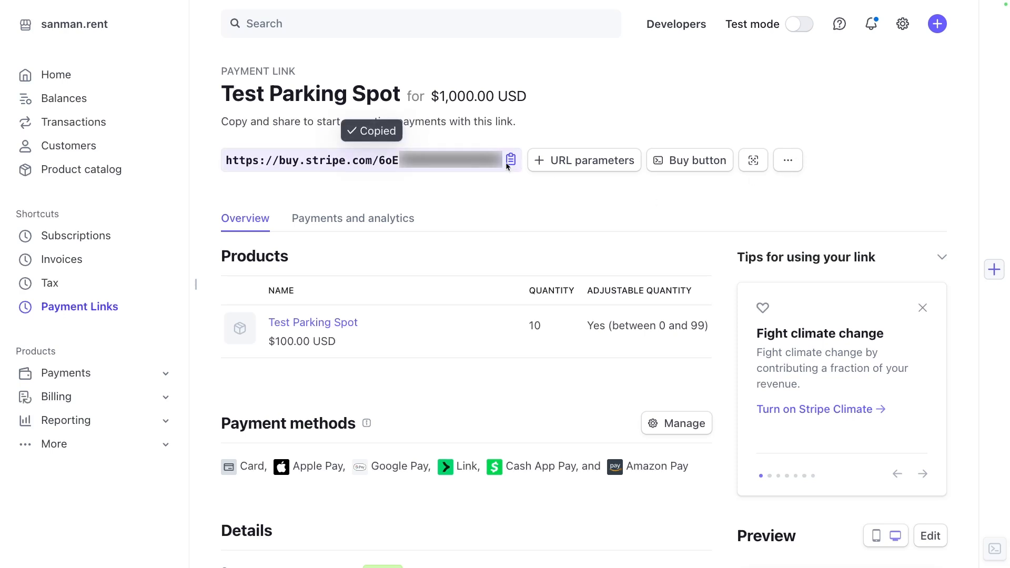
{"action": "left_click", "coordinate": [511, 160]}
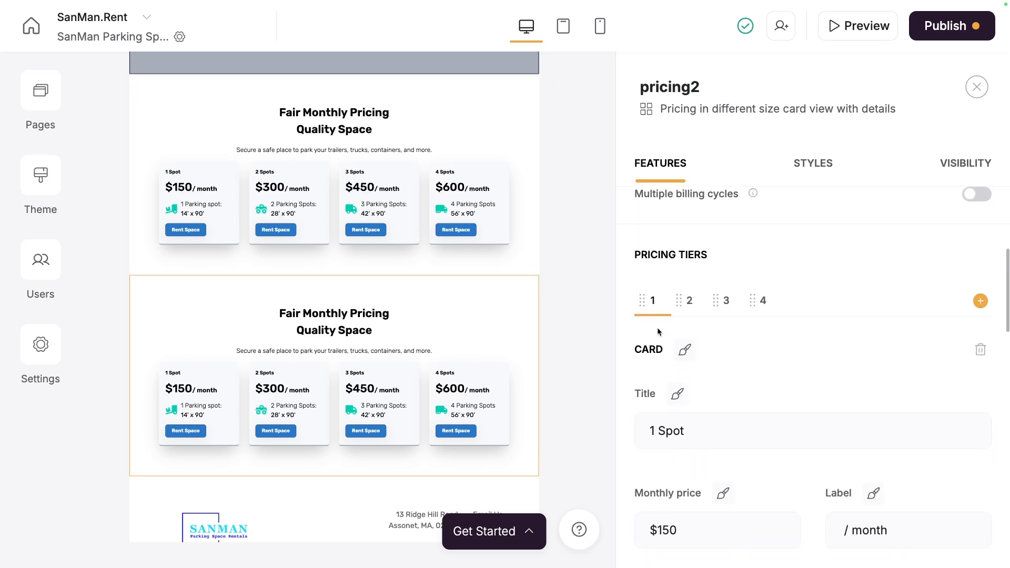
Scroll the pricing2 Features panel down to the Rent Space button's action settings.
{"action": "scroll", "scroll_direction": "down", "scroll_amount": 3}
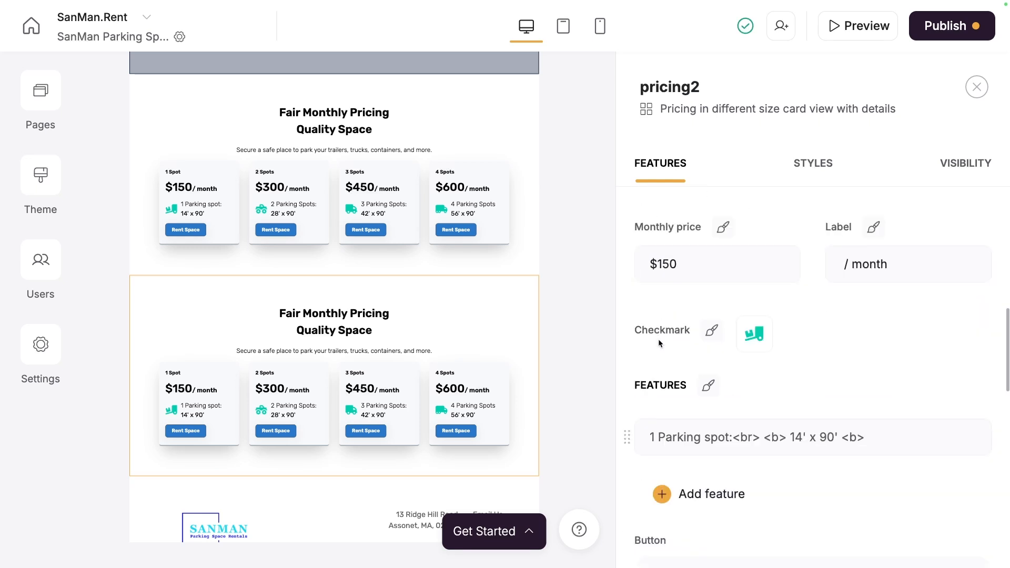
{"action": "scroll", "scroll_direction": "down", "scroll_amount": 3}
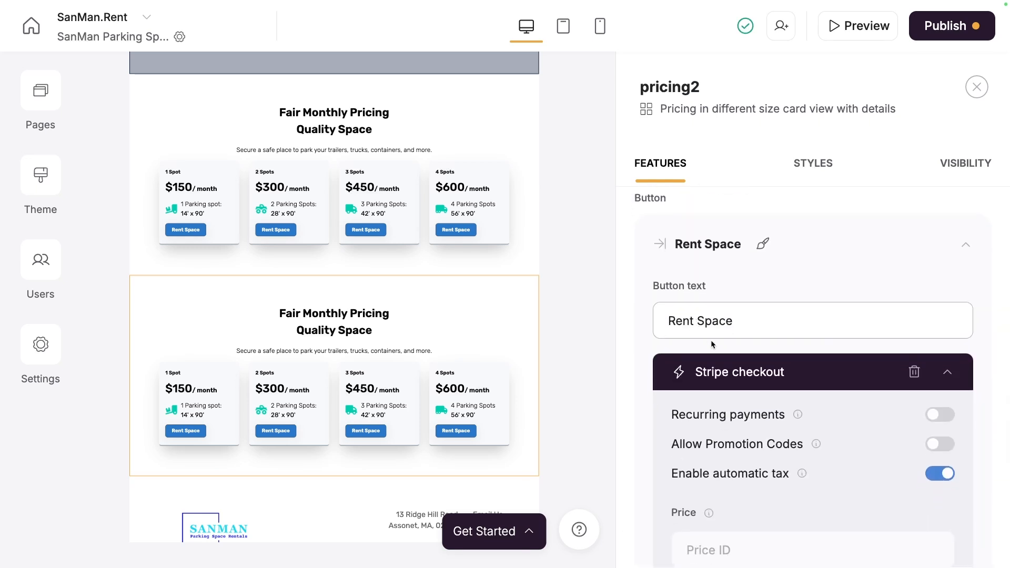
{"action": "scroll", "scroll_direction": "down", "scroll_amount": 3}
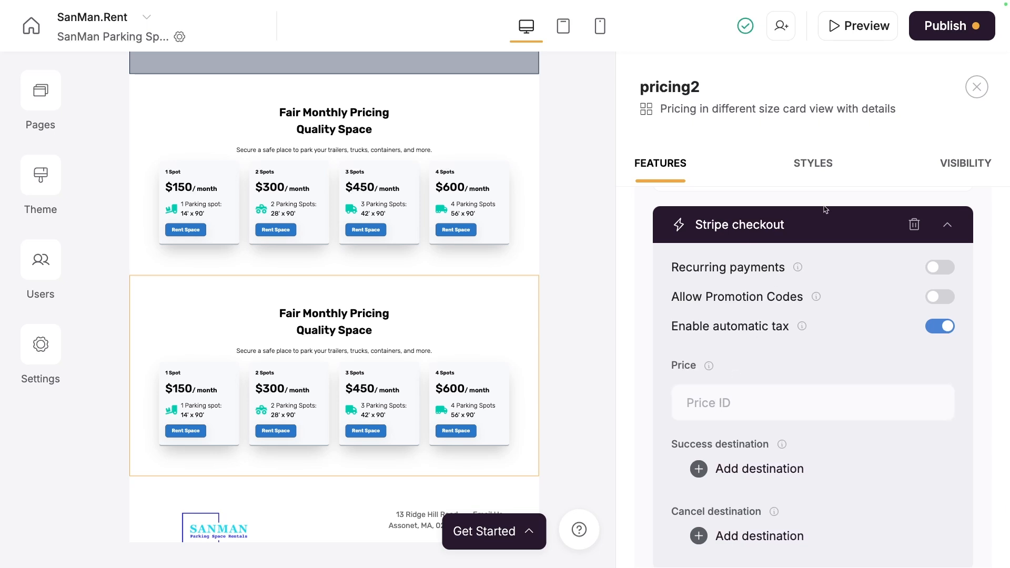
{"action": "mouse_move", "coordinate": [760, 233]}
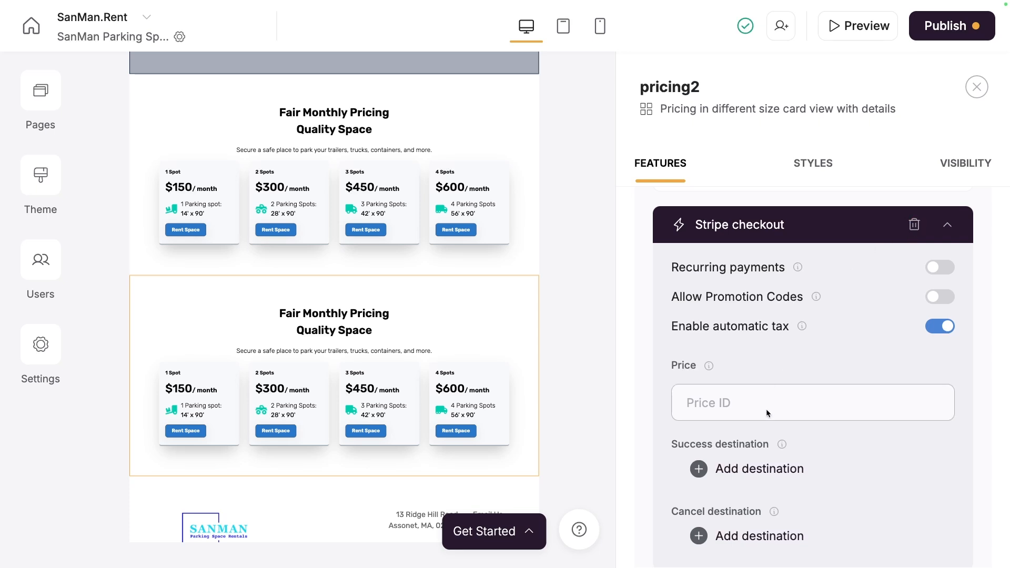
{"action": "scroll", "scroll_direction": "down", "scroll_amount": 3}
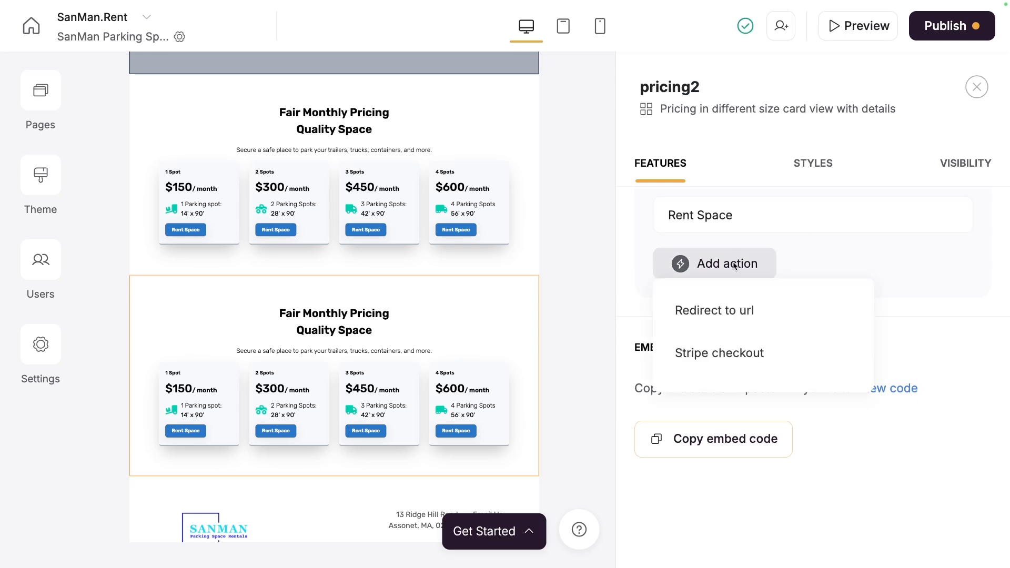
Point the Rent Space button's Redirect to url action at the Stripe link, then preview.
{"action": "left_click", "coordinate": [713, 310]}
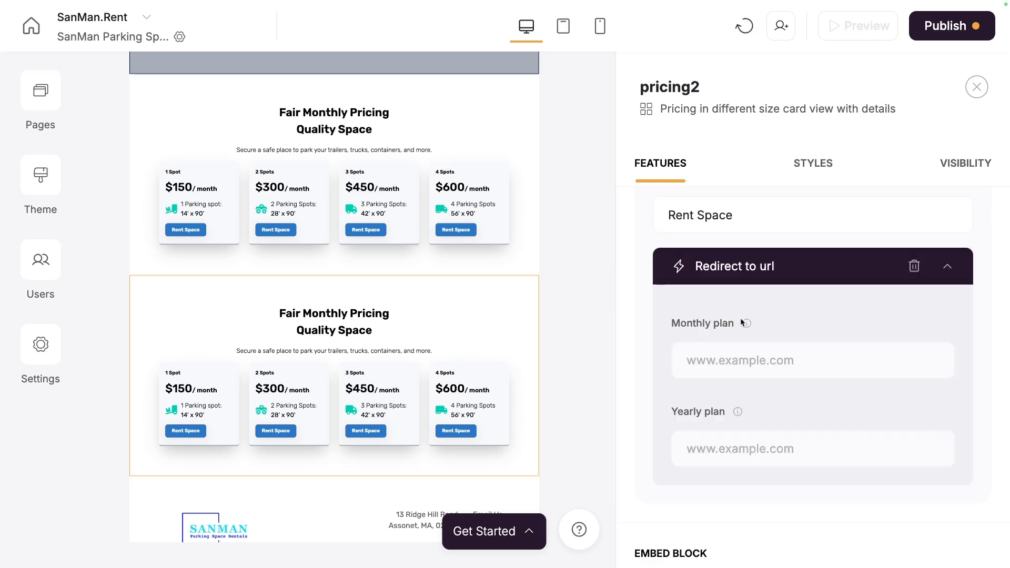
{"action": "left_click", "coordinate": [811, 360]}
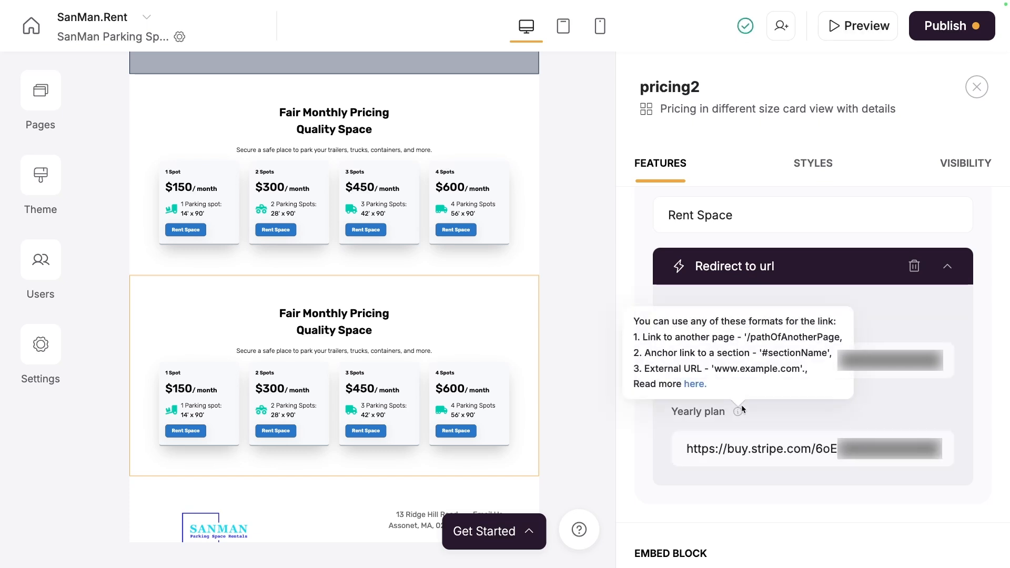
{"action": "mouse_move", "coordinate": [785, 413]}
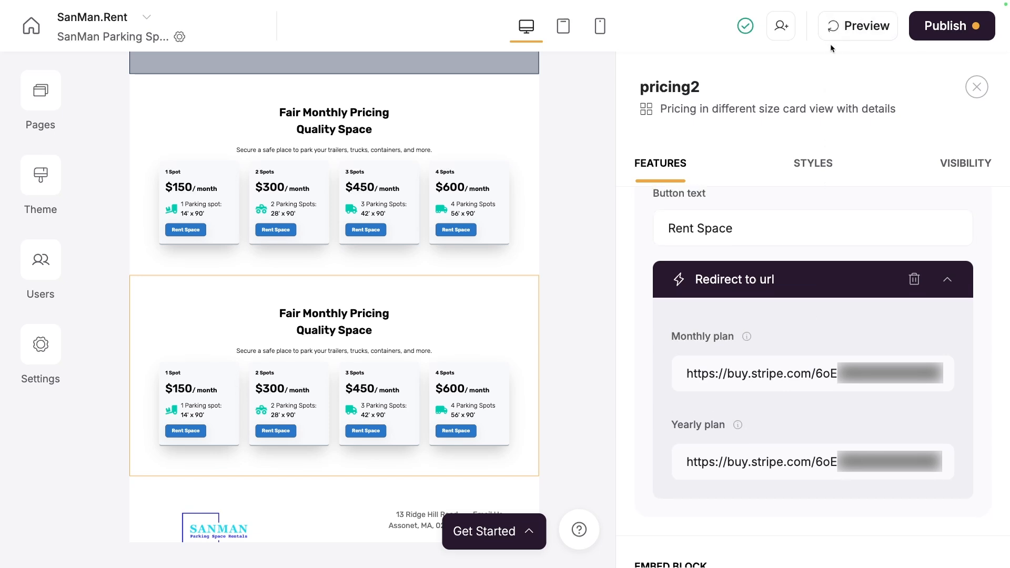
{"action": "left_click", "coordinate": [858, 26]}
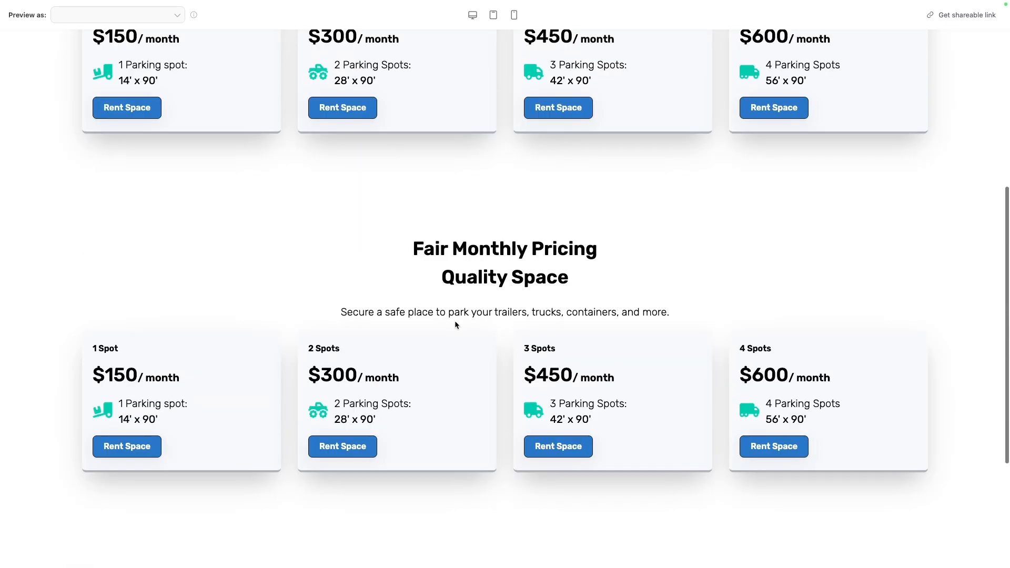
Click Rent Space in the preview to reach the $1,000.00 Test Parking Spot checkout.
{"action": "left_click", "coordinate": [127, 447]}
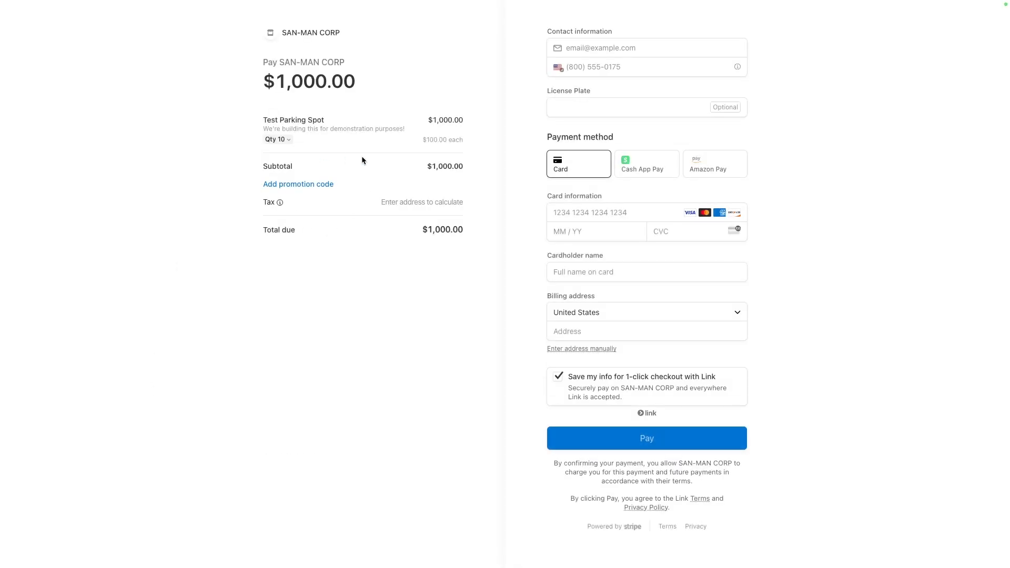
{"action": "mouse_move", "coordinate": [406, 297]}
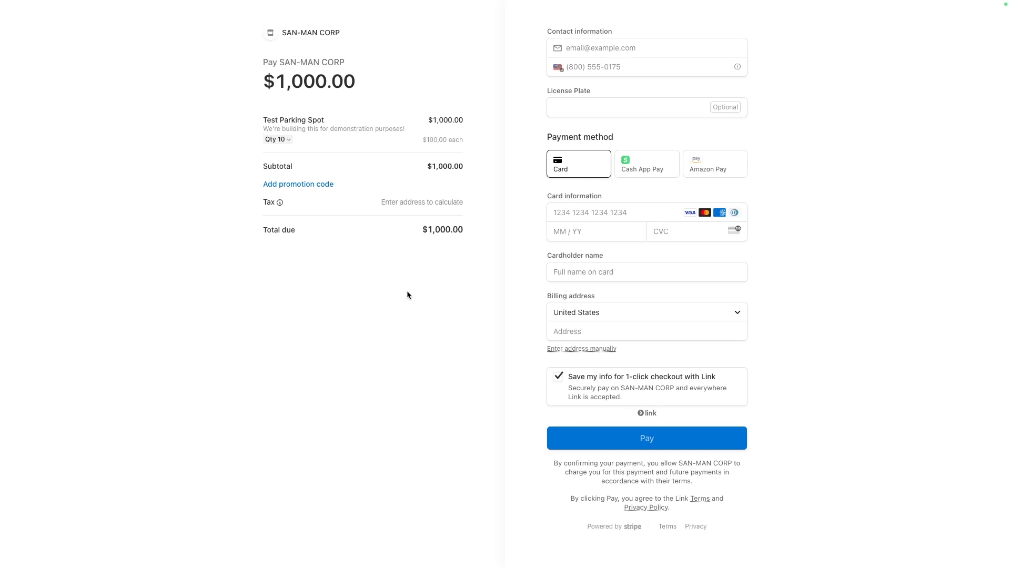
{"action": "mouse_move", "coordinate": [407, 299]}
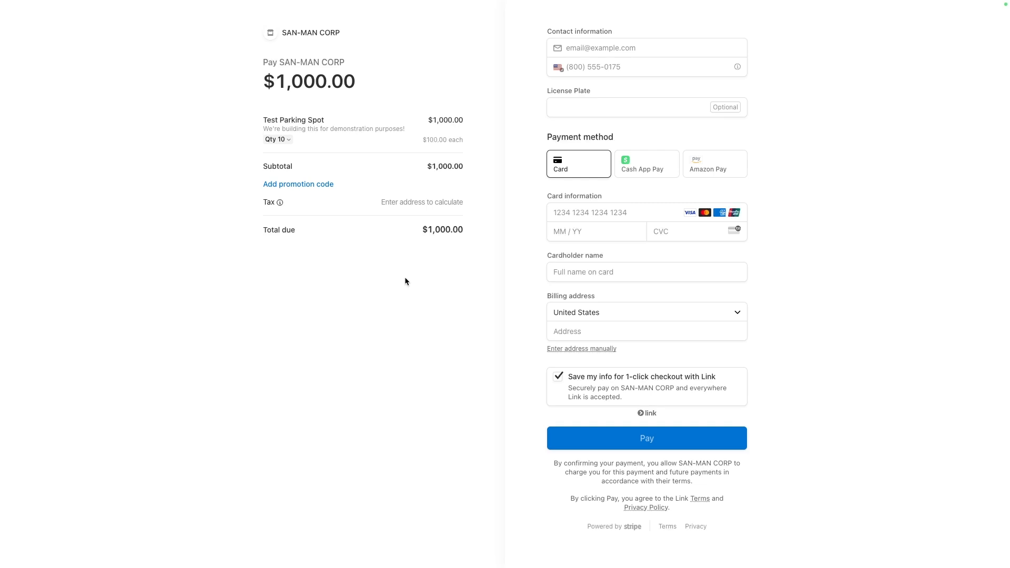
{"action": "mouse_move", "coordinate": [360, 294]}
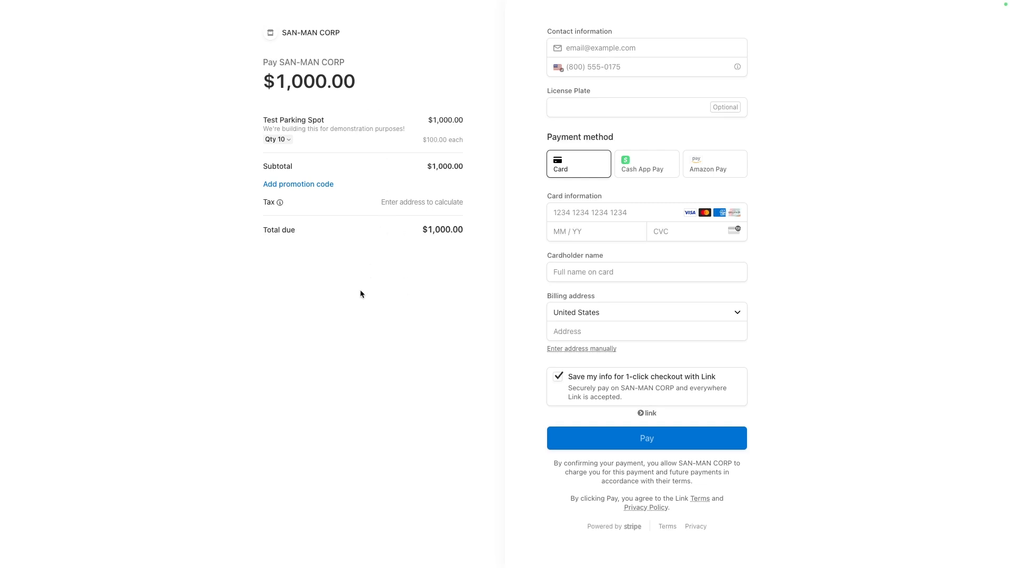